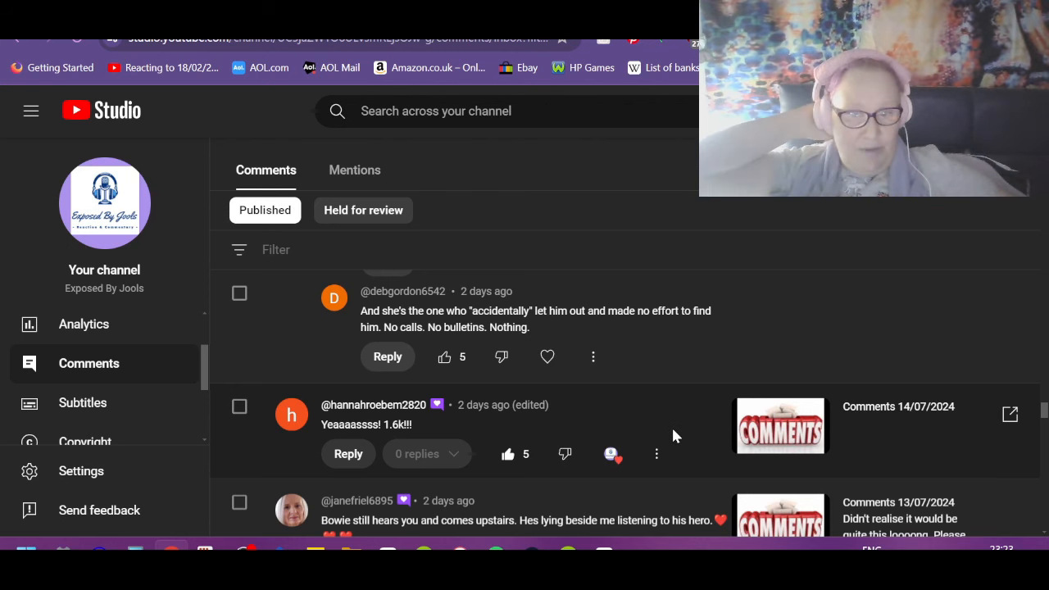
# Like and heart the dog-story comment, then the 'She's shameful' and 'accidentally let him out' replies.
pyautogui.scroll(-3)
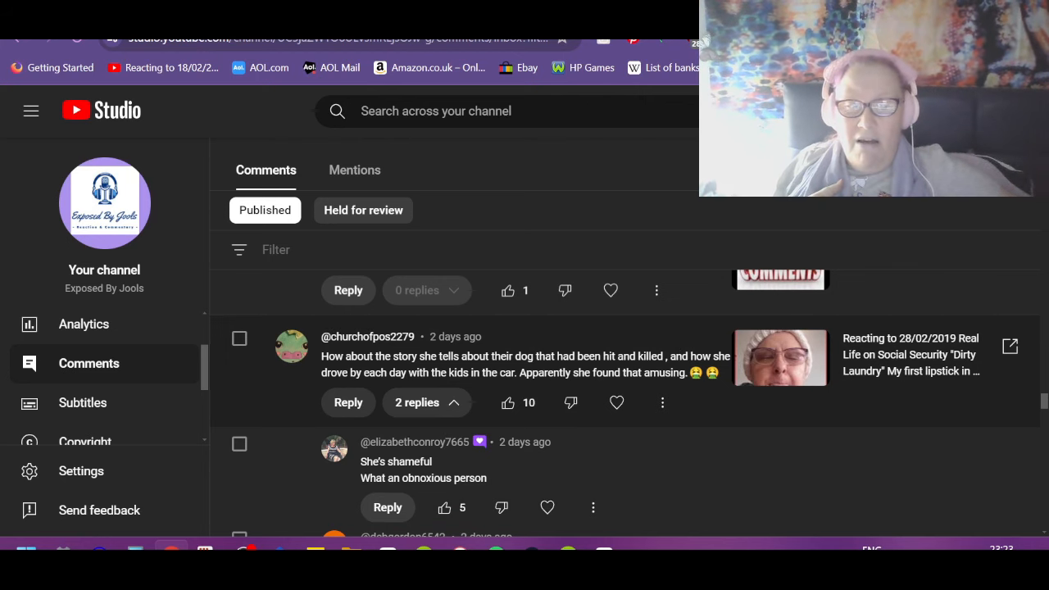
pyautogui.moveTo(751, 419)
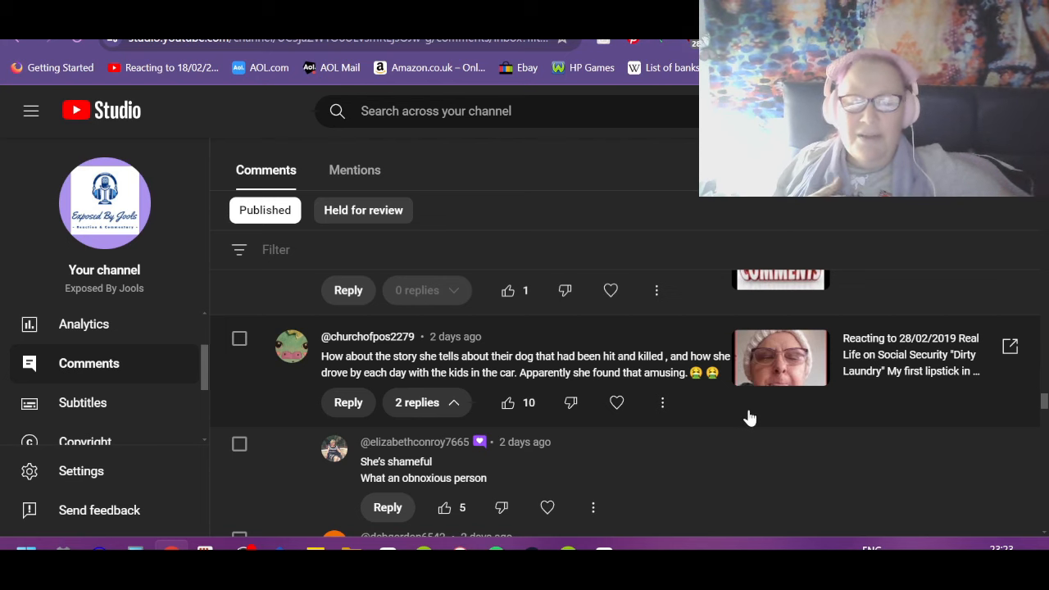
pyautogui.click(504, 404)
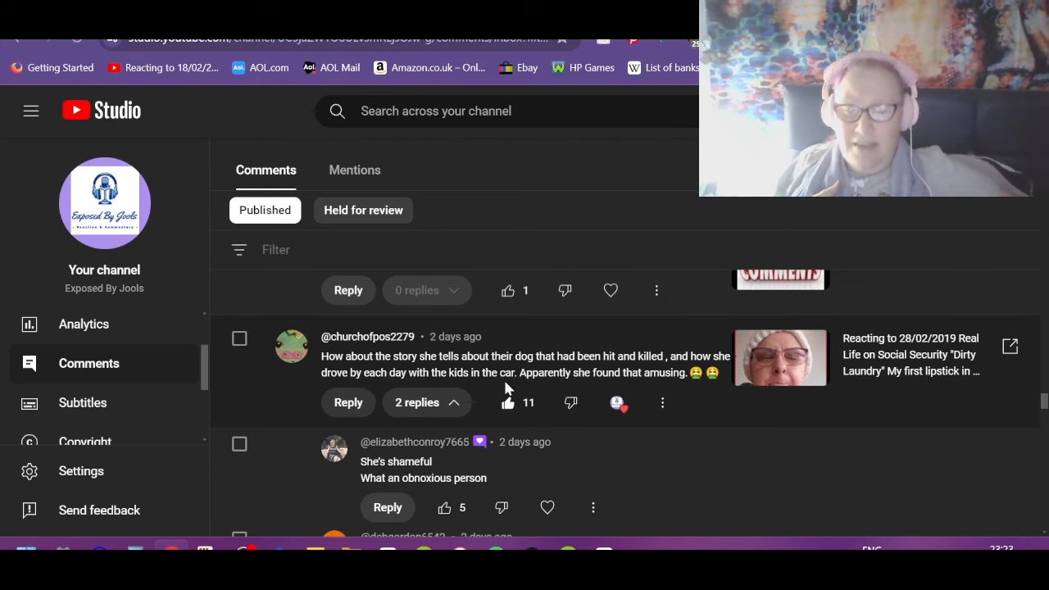
pyautogui.scroll(-3)
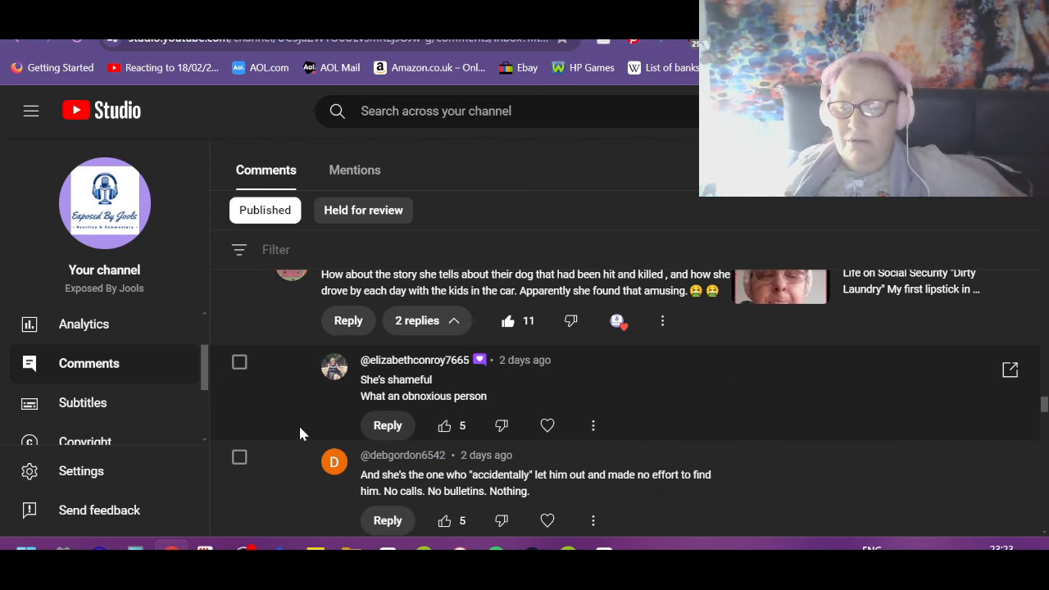
pyautogui.moveTo(518, 436)
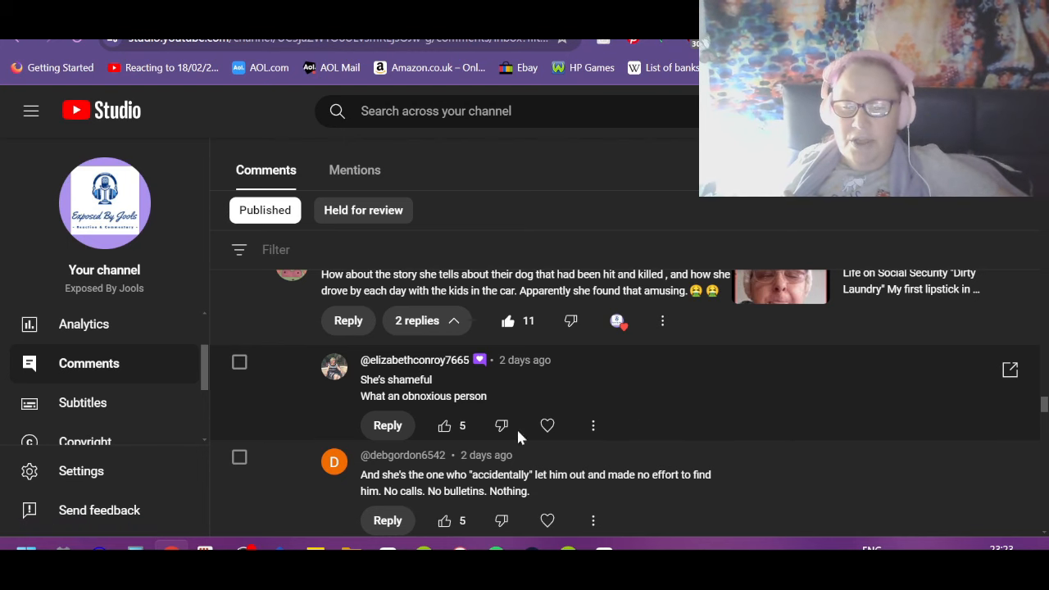
pyautogui.click(443, 427)
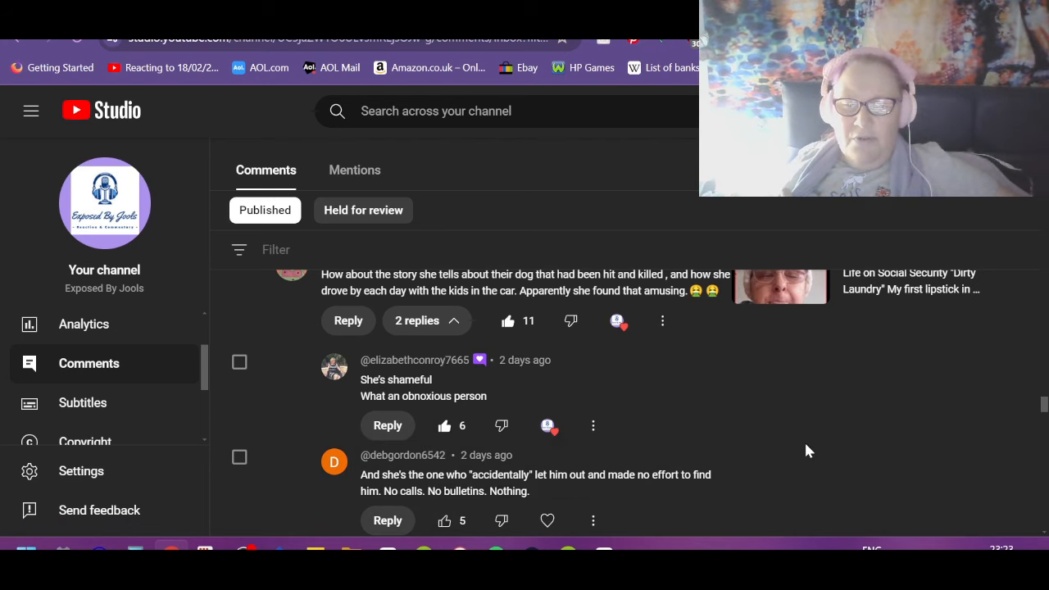
pyautogui.scroll(-3)
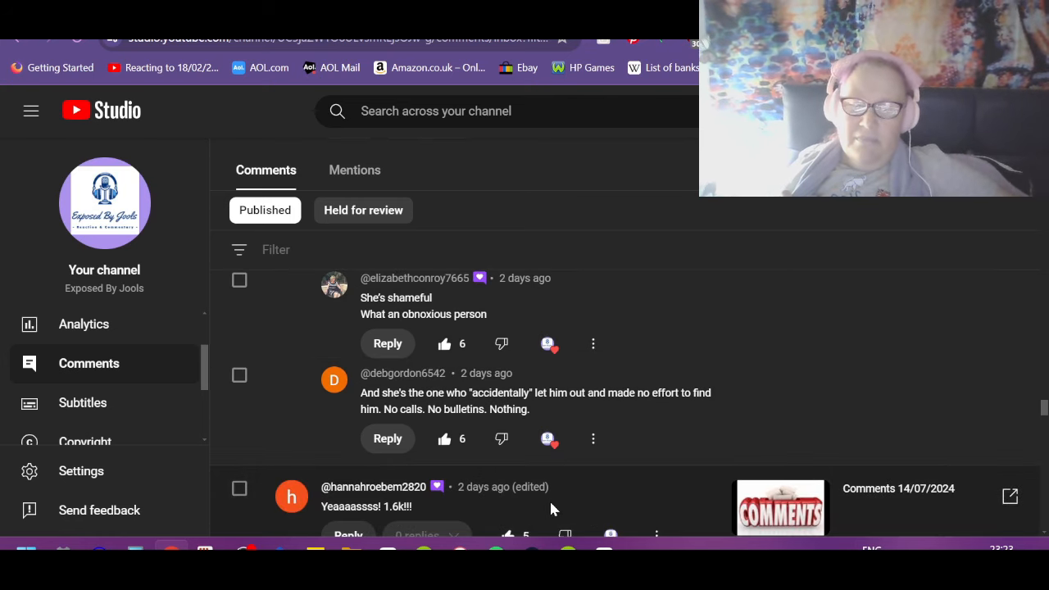
# Like and heart the 'Well that took a turn', Nick Kamen laundrettes and life coach comments.
pyautogui.scroll(-3)
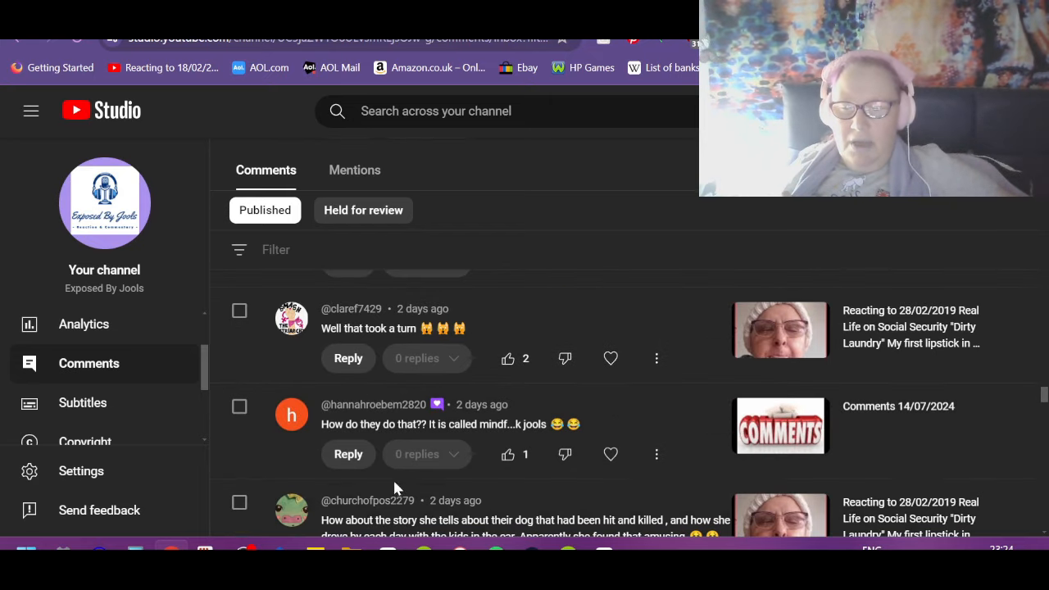
pyautogui.moveTo(459, 437)
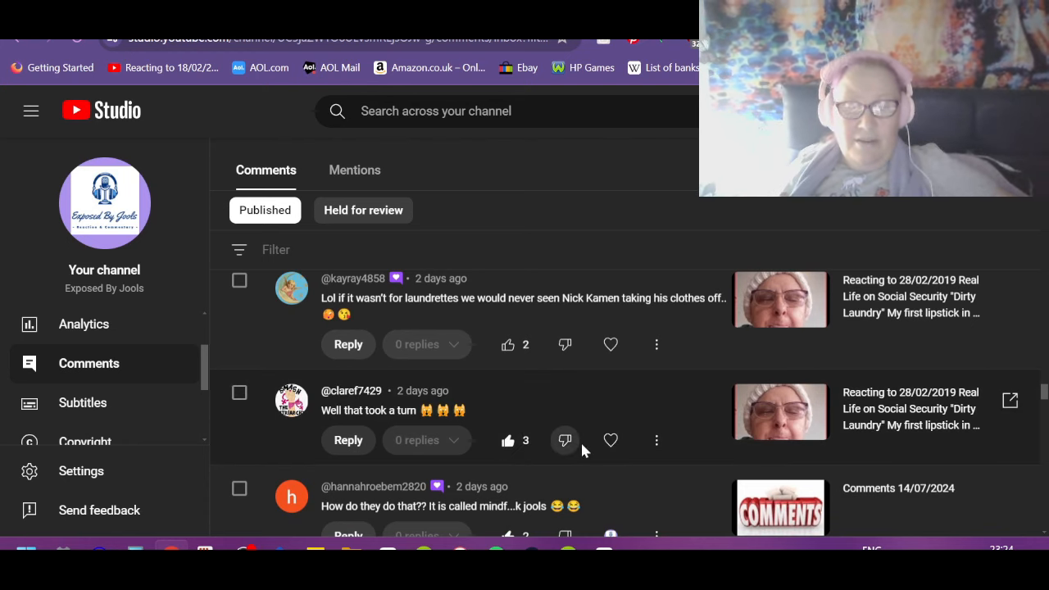
pyautogui.scroll(3)
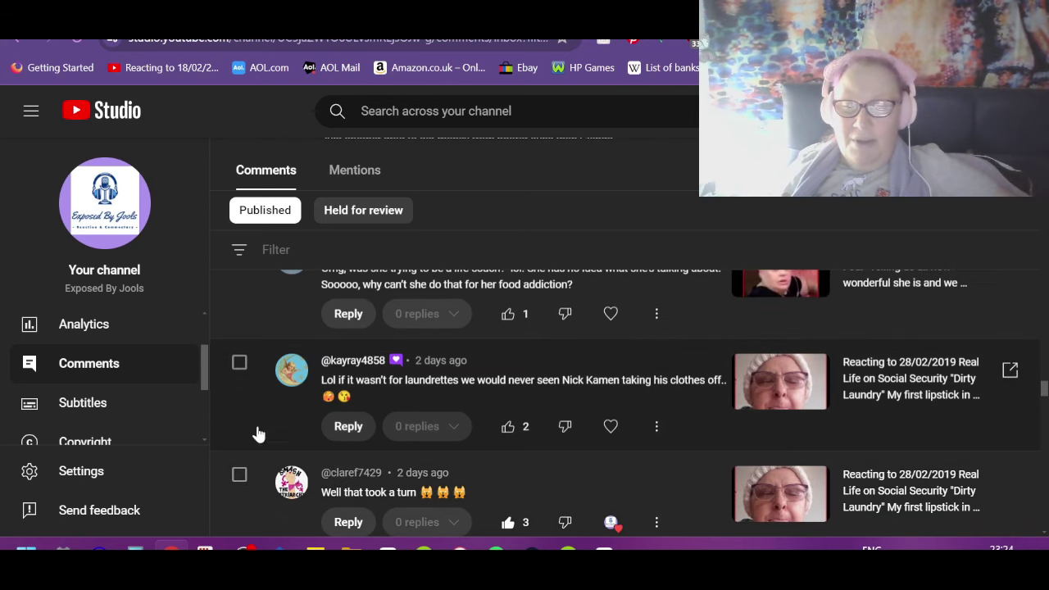
pyautogui.moveTo(241, 428)
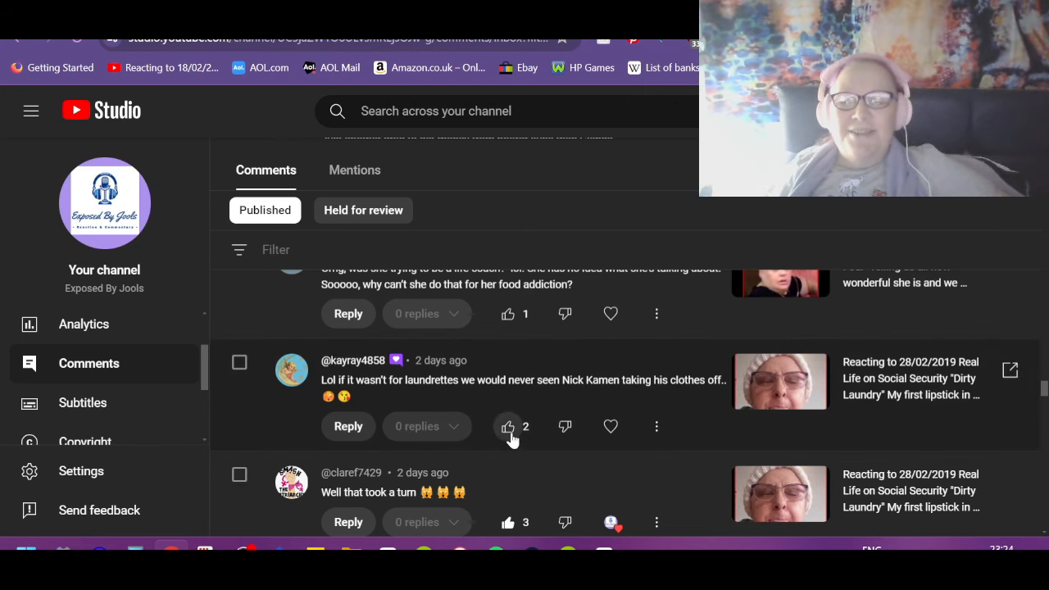
pyautogui.scroll(-3)
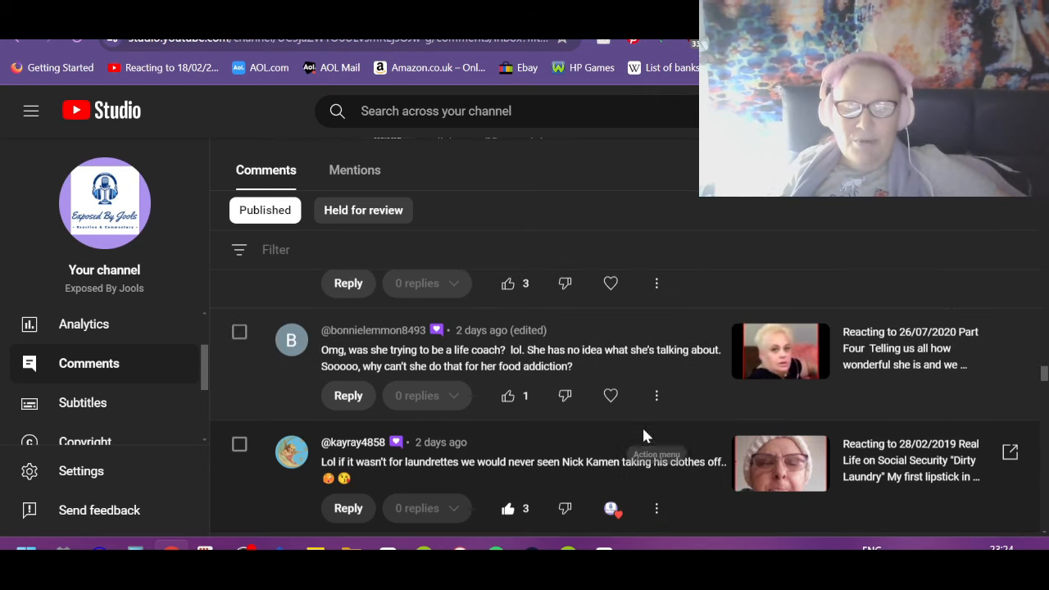
pyautogui.moveTo(259, 429)
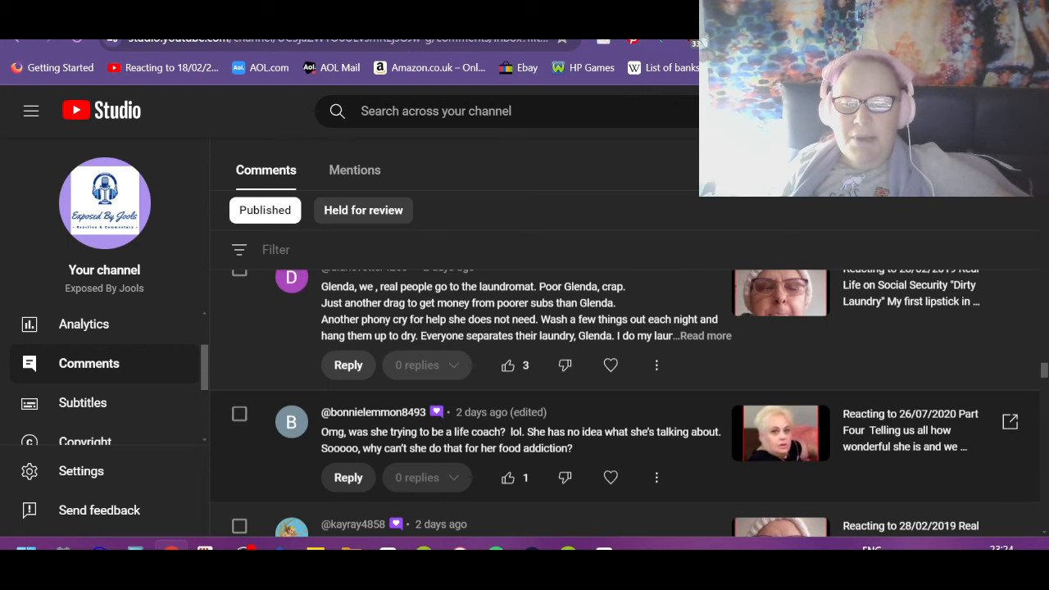
pyautogui.moveTo(698, 450)
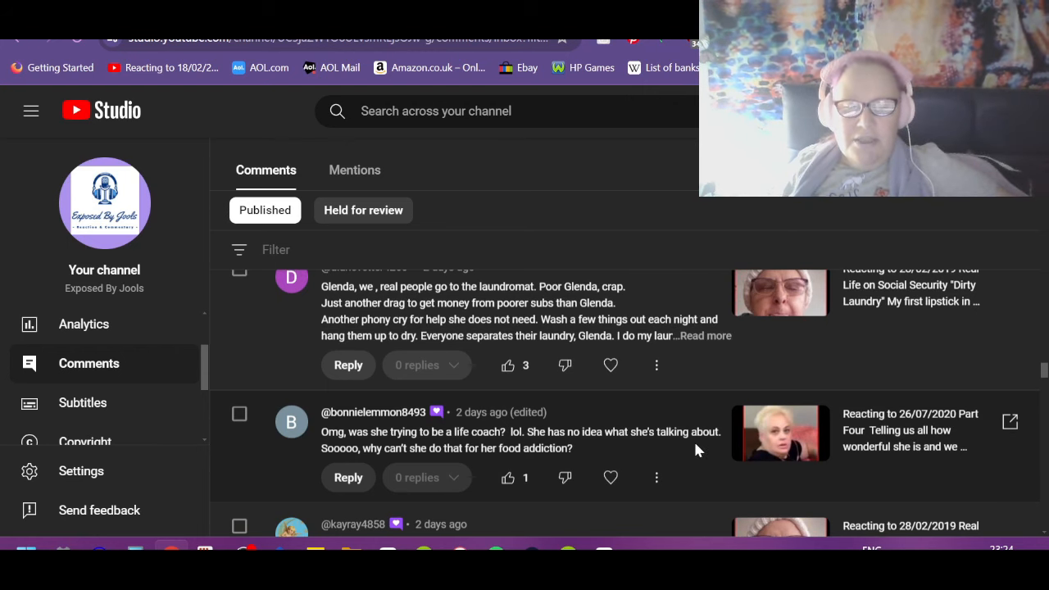
pyautogui.moveTo(244, 472)
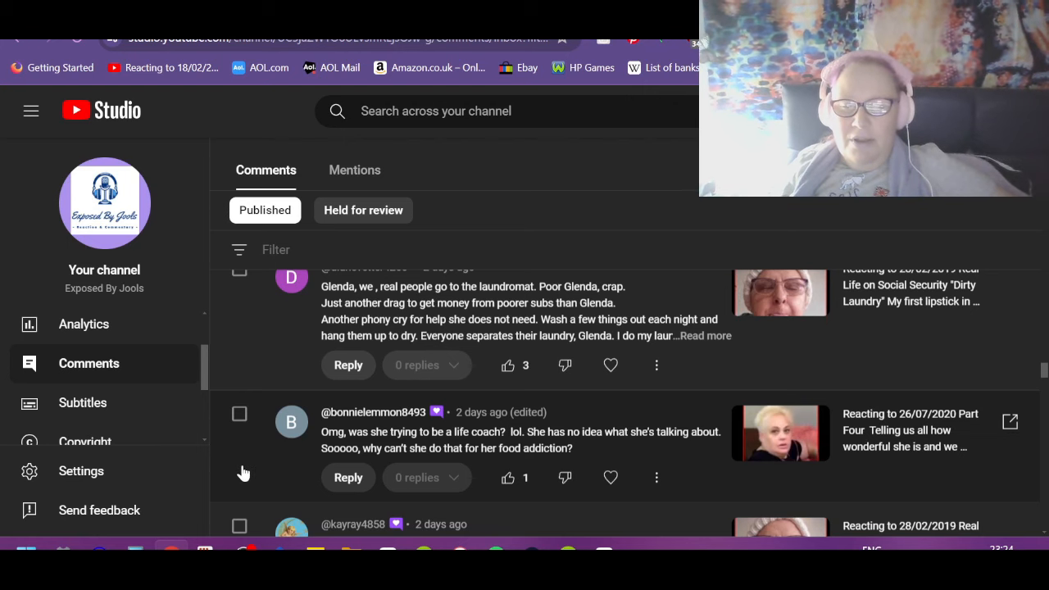
pyautogui.moveTo(677, 476)
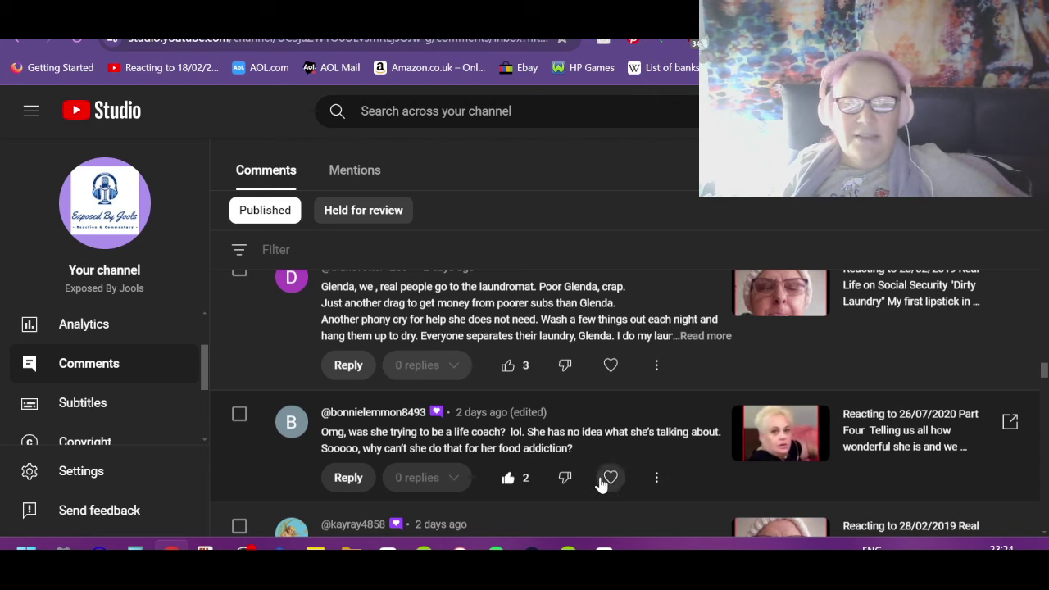
pyautogui.click(610, 479)
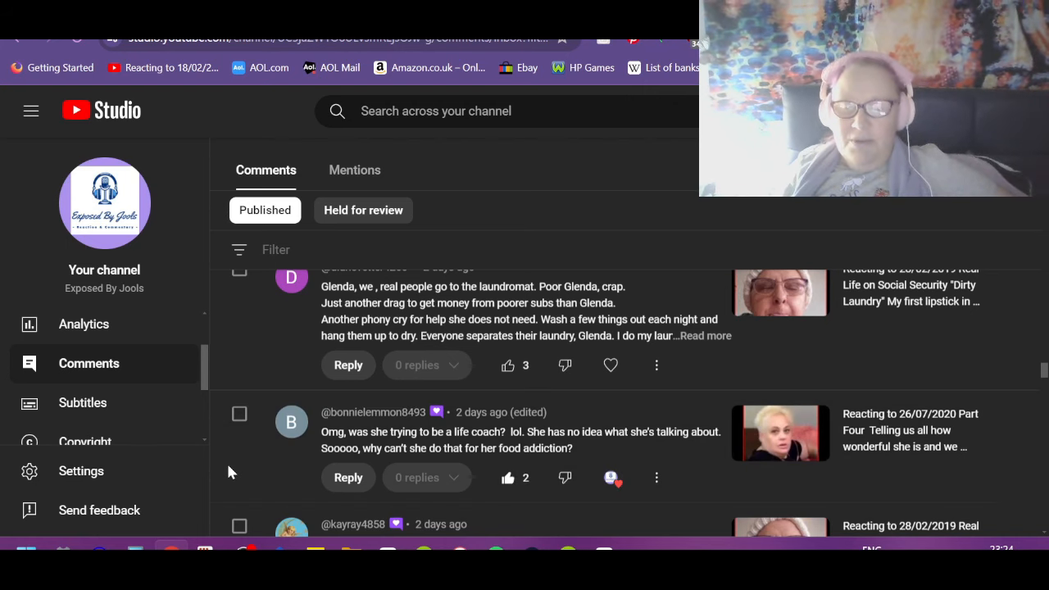
# Expand the long Glenda laundromat grifter comment and give it a like and heart.
pyautogui.scroll(-3)
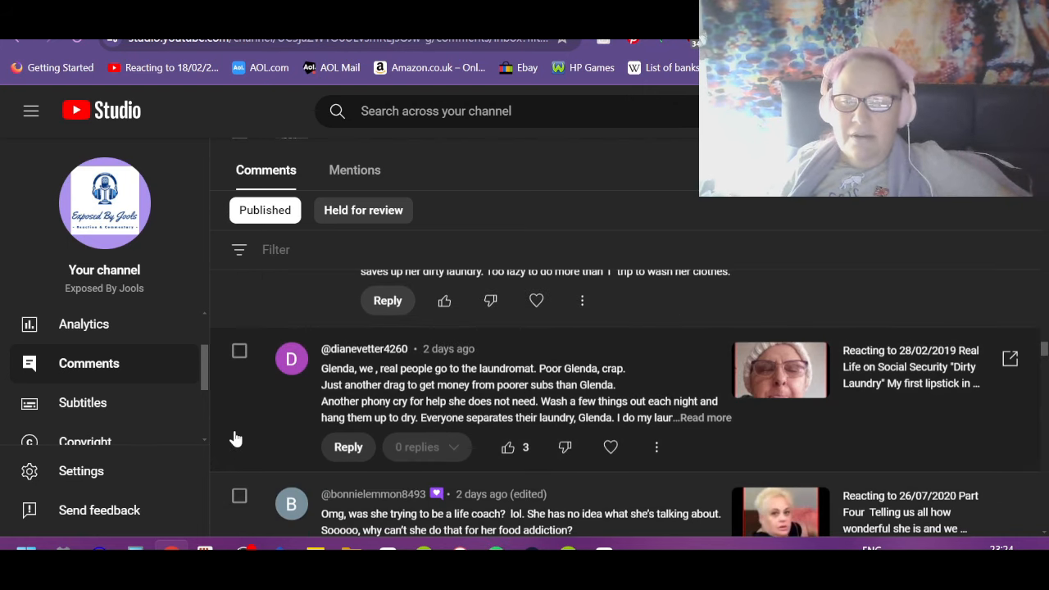
pyautogui.moveTo(372, 374)
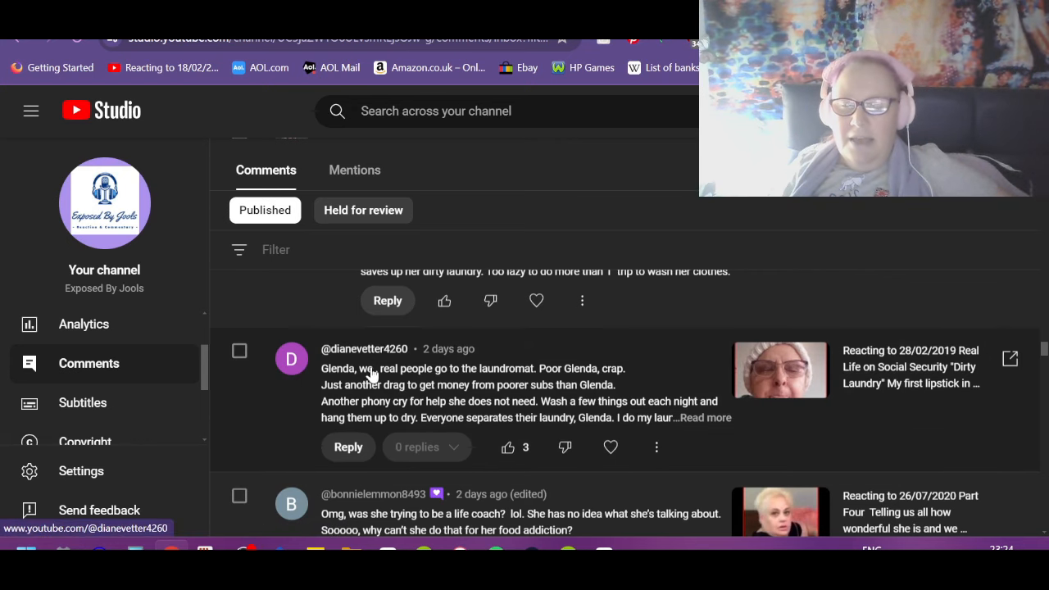
pyautogui.moveTo(544, 384)
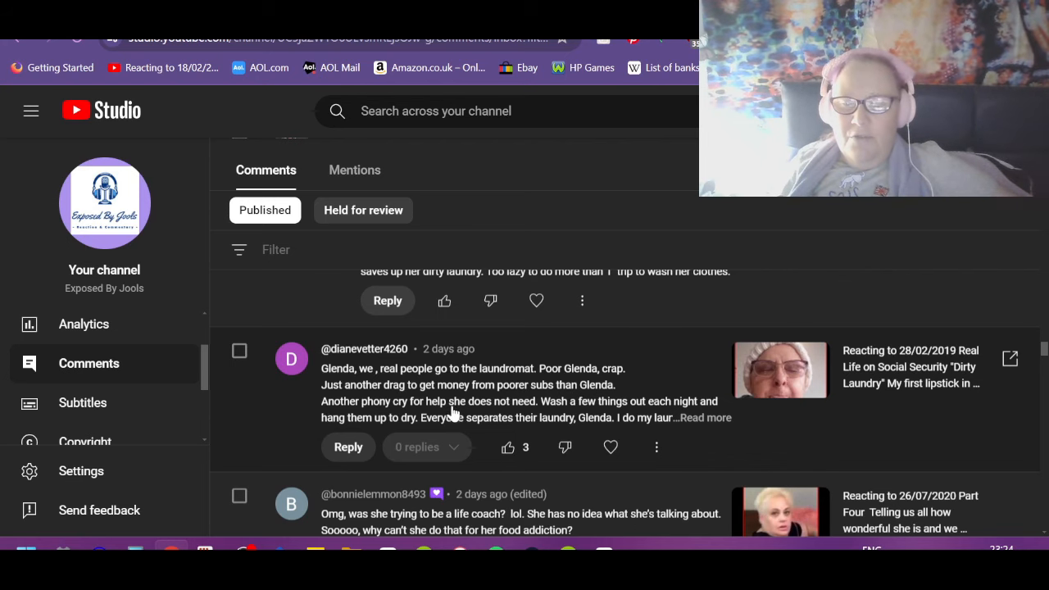
pyautogui.moveTo(571, 418)
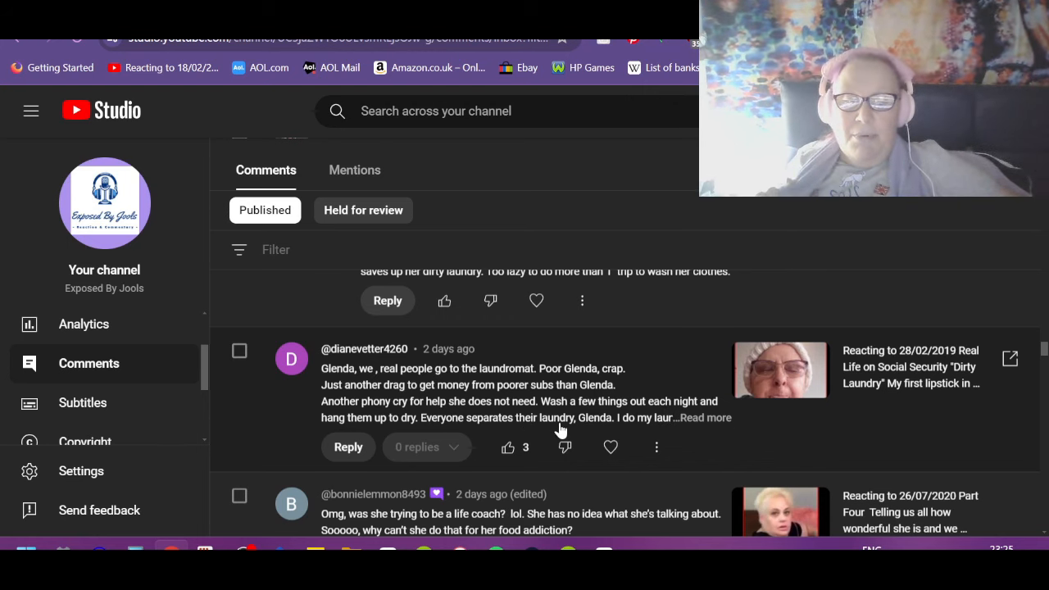
pyautogui.click(705, 419)
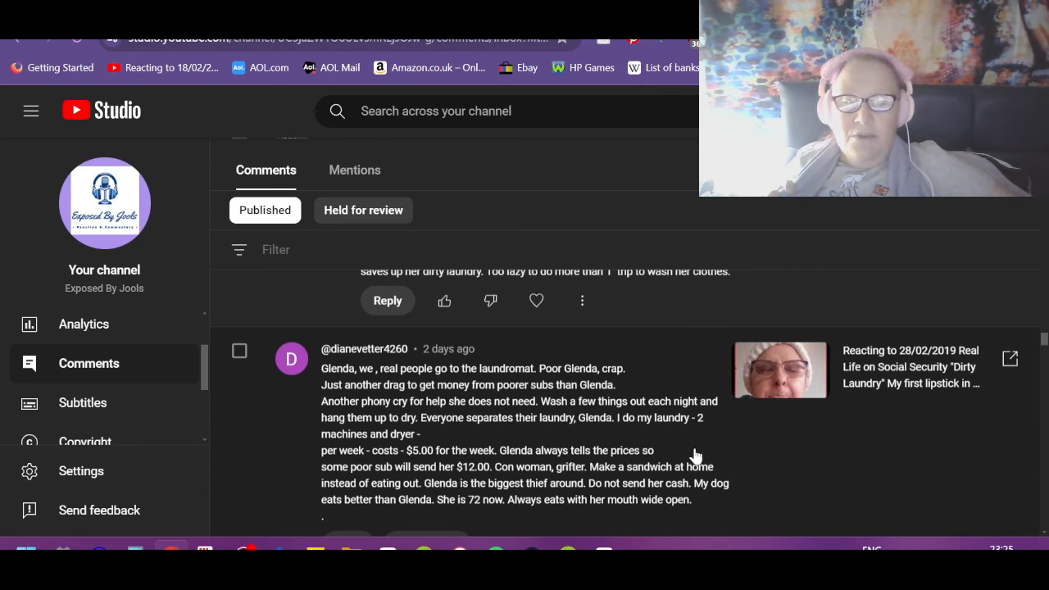
pyautogui.moveTo(279, 444)
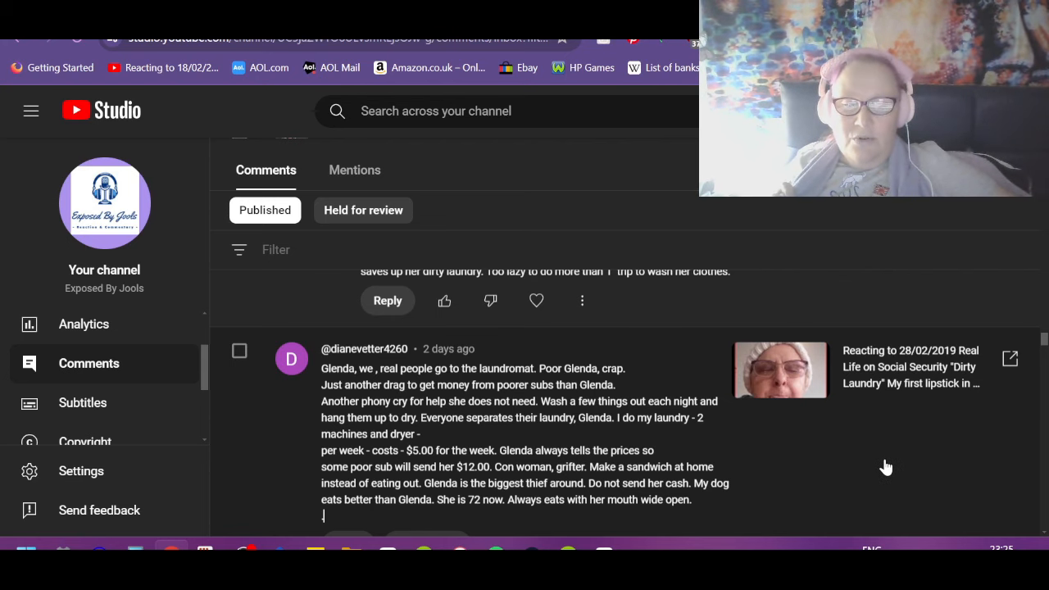
pyautogui.moveTo(452, 482)
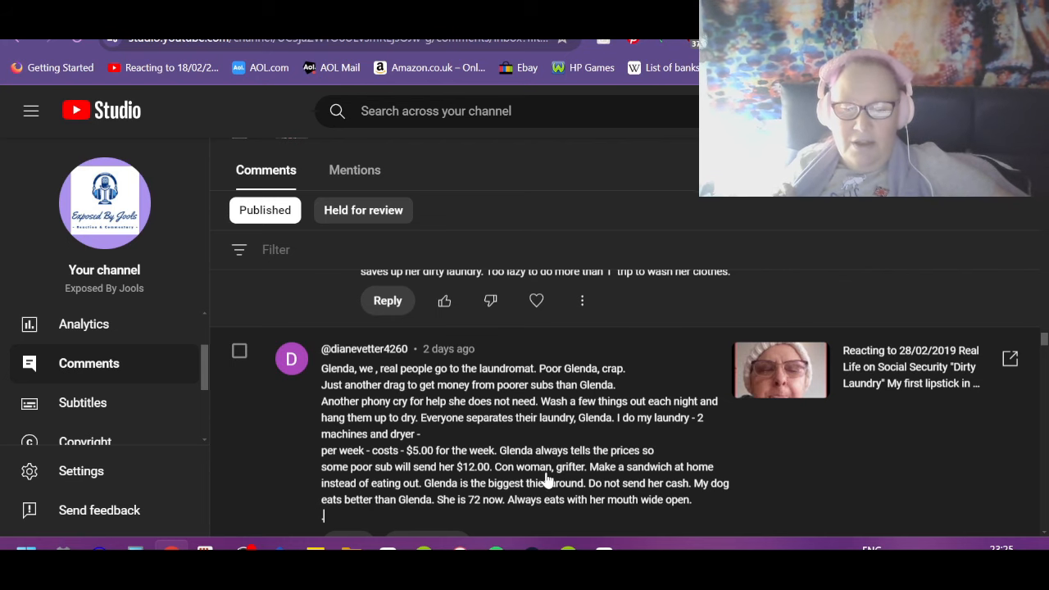
pyautogui.moveTo(758, 488)
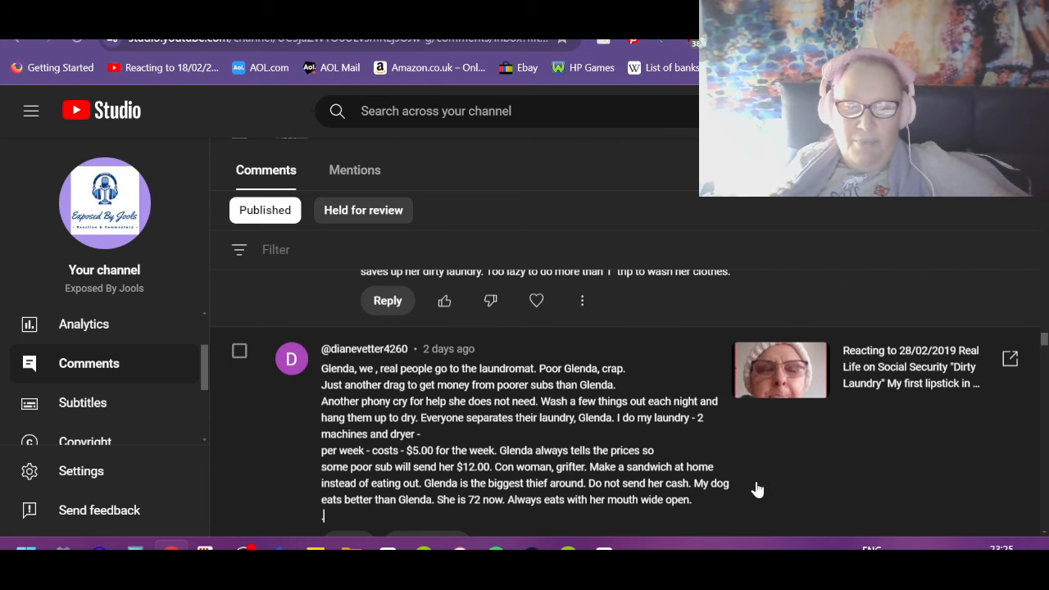
pyautogui.moveTo(472, 502)
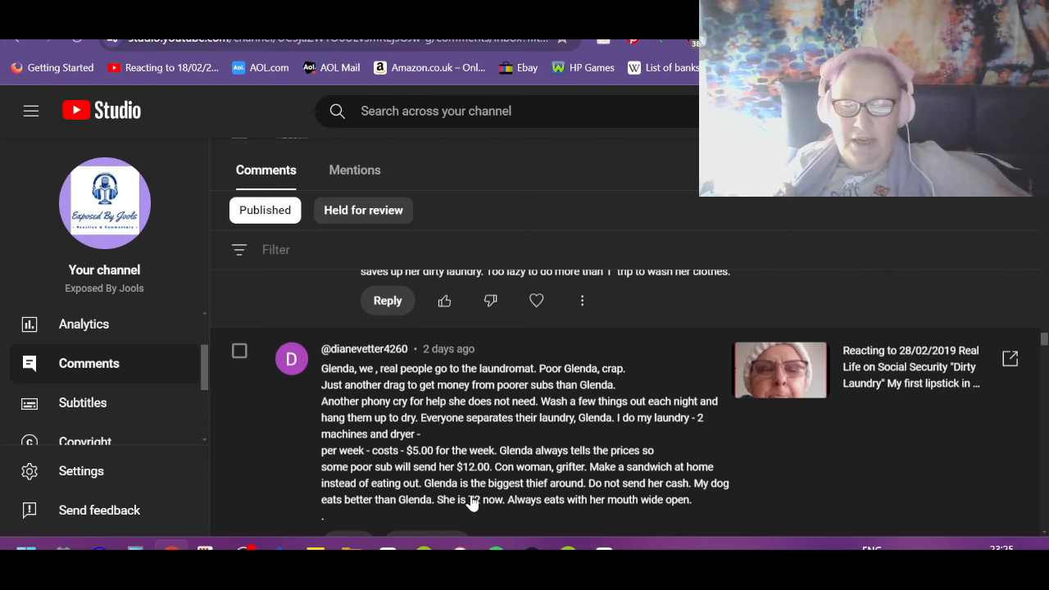
pyautogui.moveTo(803, 468)
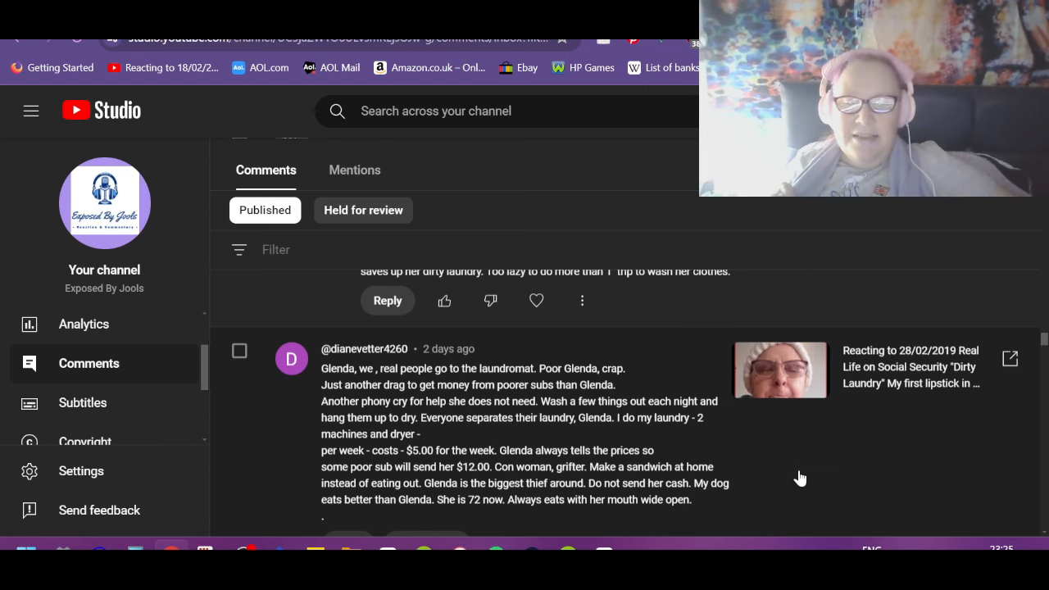
pyautogui.scroll(-3)
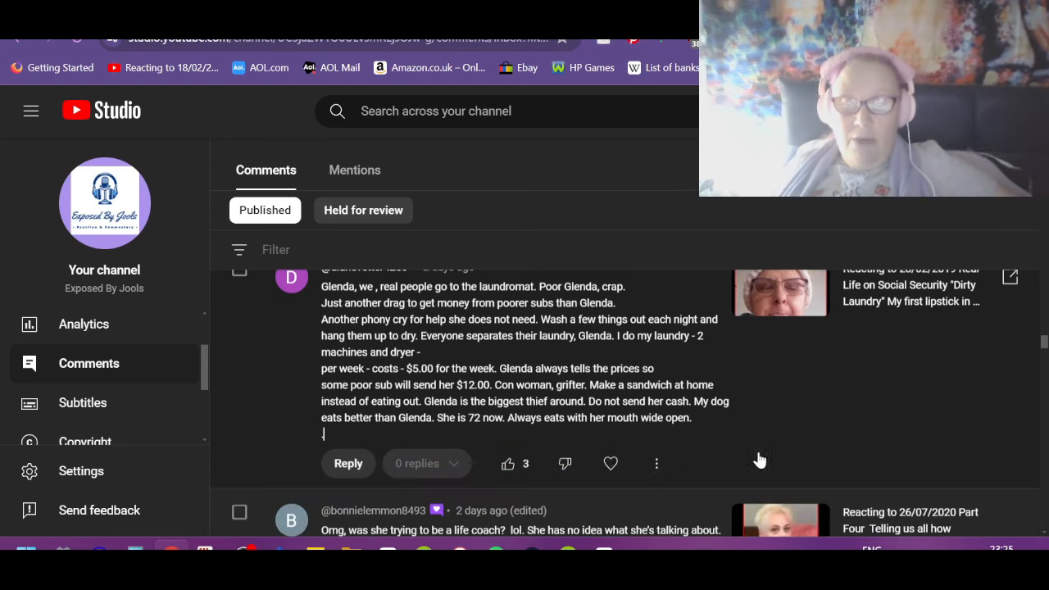
pyautogui.click(508, 462)
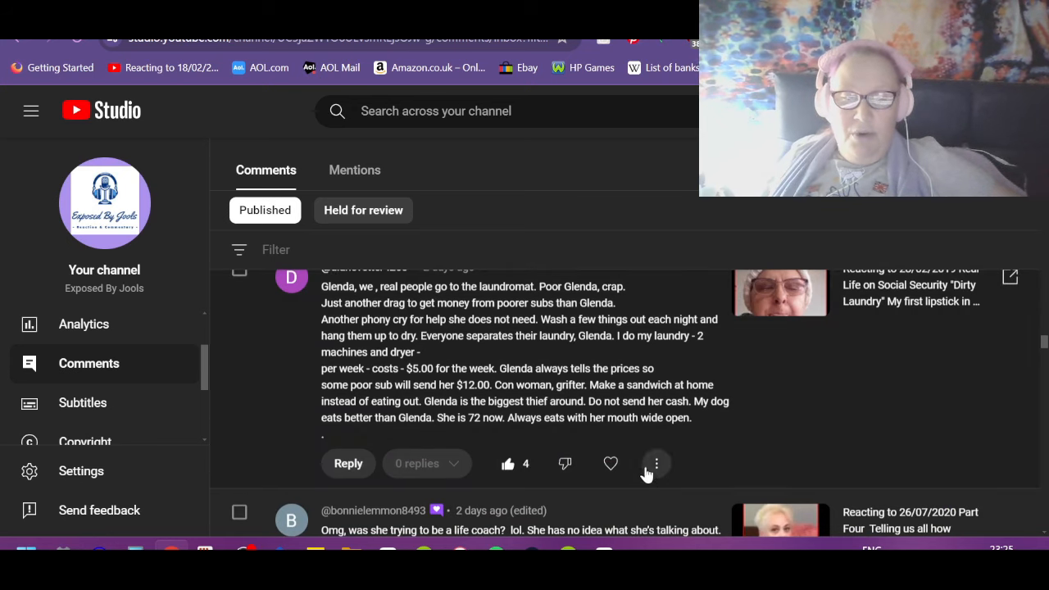
pyautogui.click(609, 462)
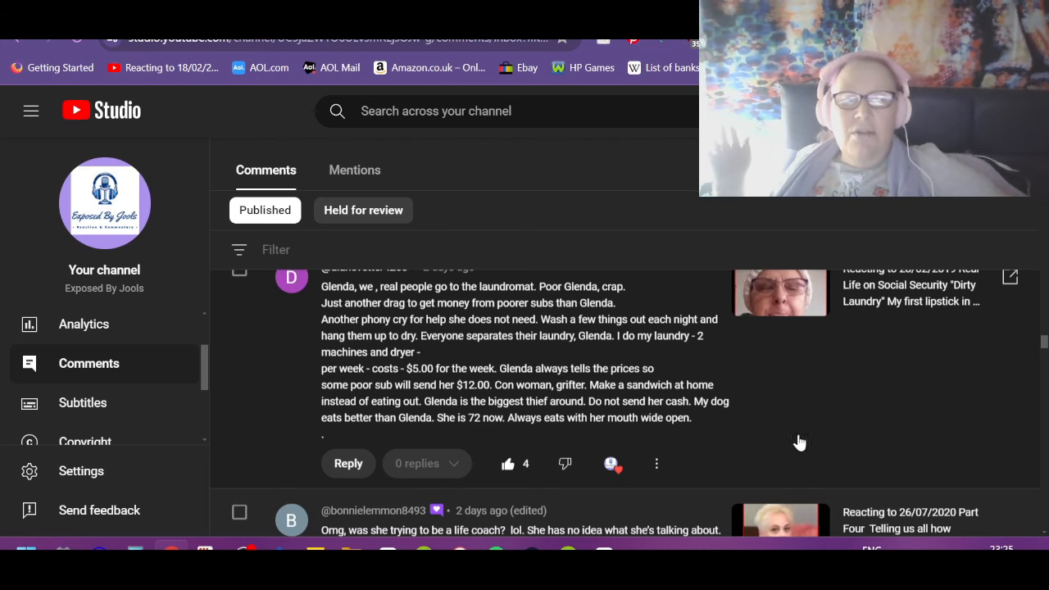
pyautogui.moveTo(754, 356)
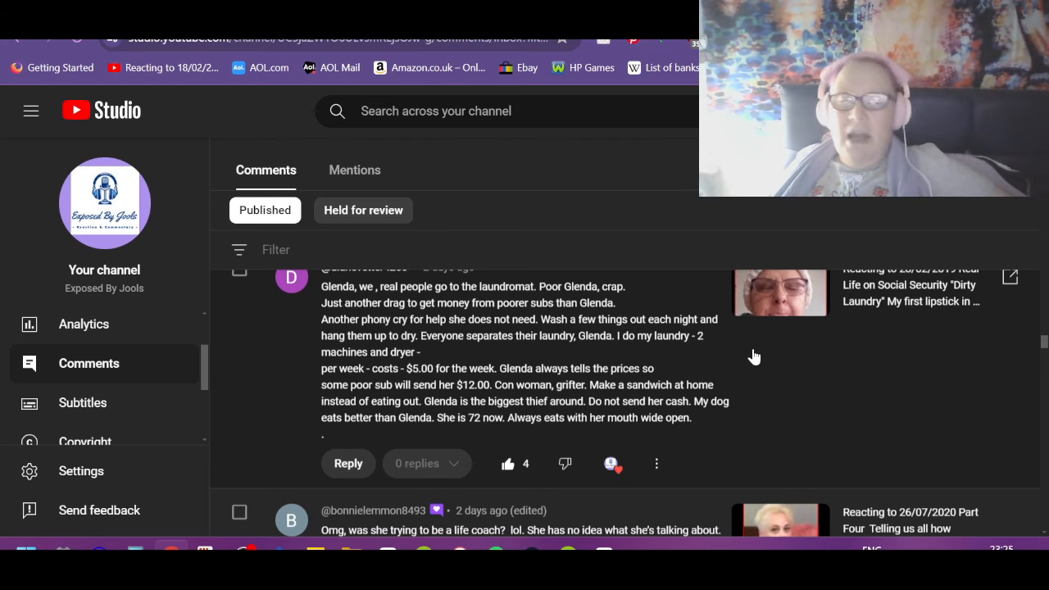
pyautogui.moveTo(351, 402)
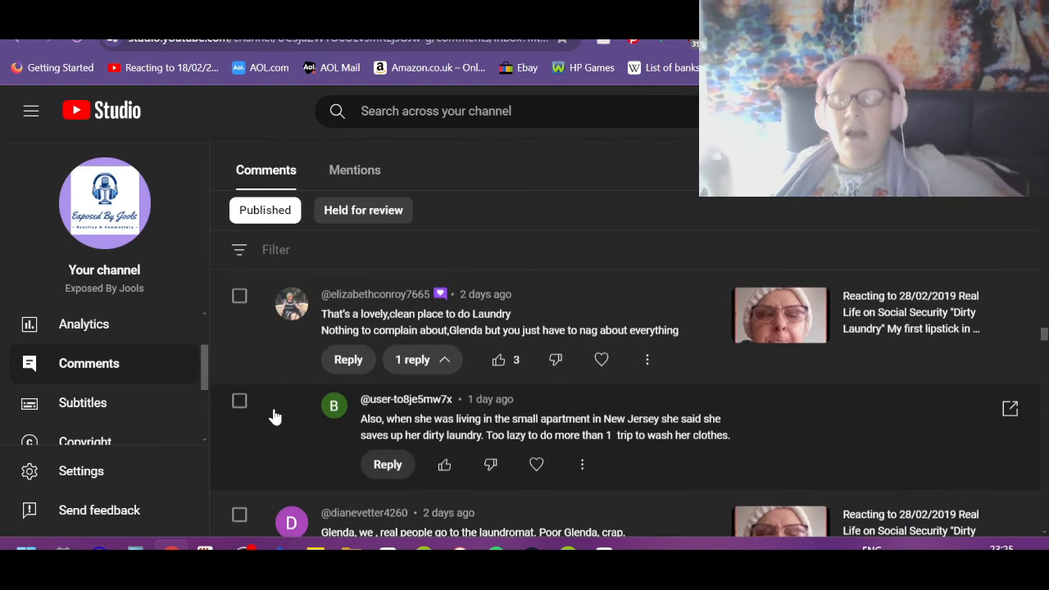
pyautogui.moveTo(279, 443)
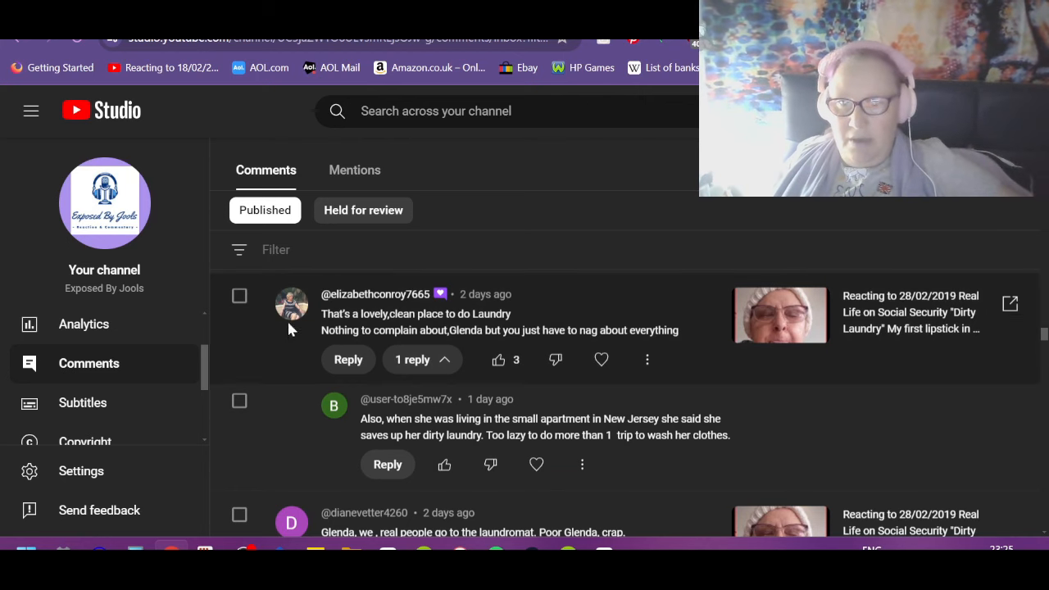
pyautogui.moveTo(669, 309)
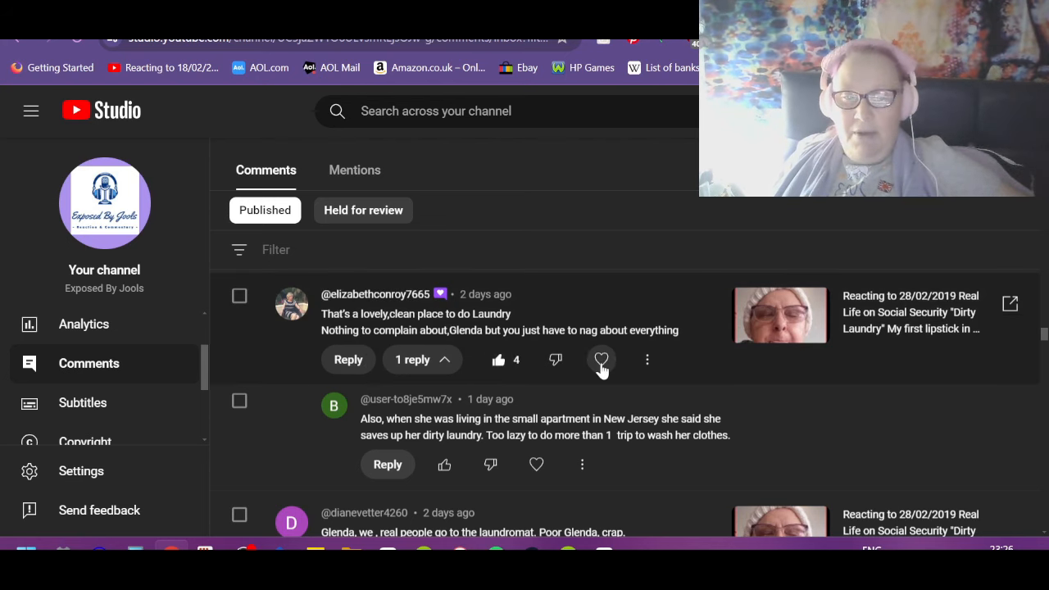
# Give the 'That's a lovely, clean place to do Laundry' comment a like and heart.
pyautogui.click(602, 361)
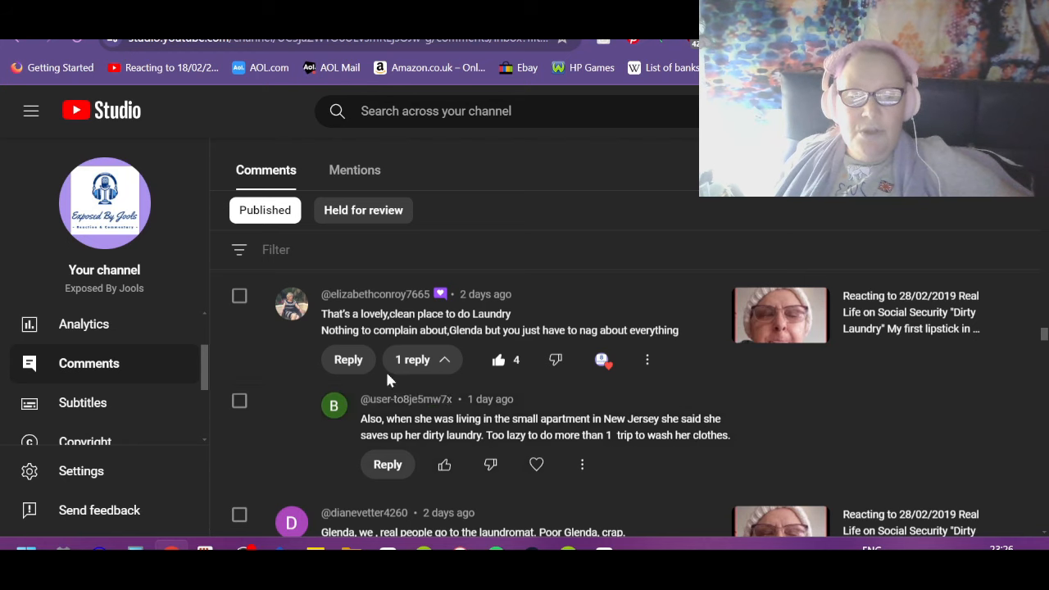
pyautogui.moveTo(560, 450)
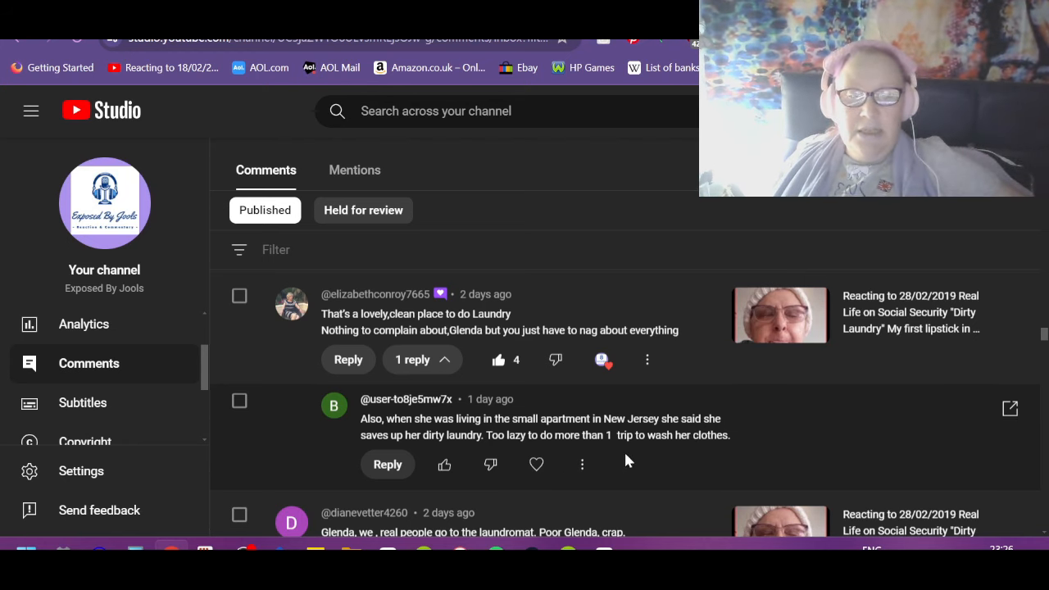
pyautogui.click(445, 466)
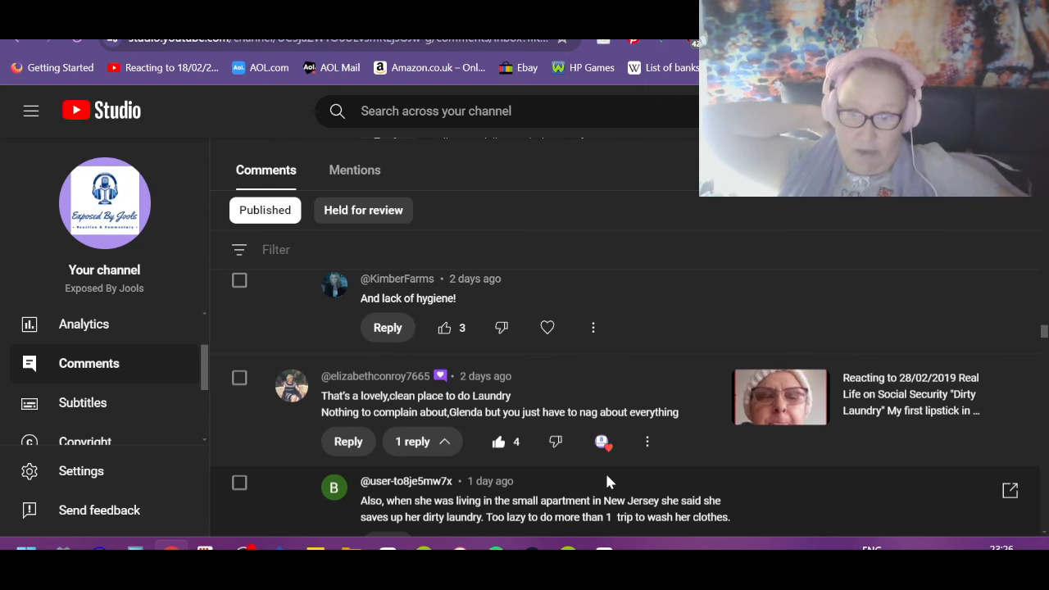
pyautogui.scroll(3)
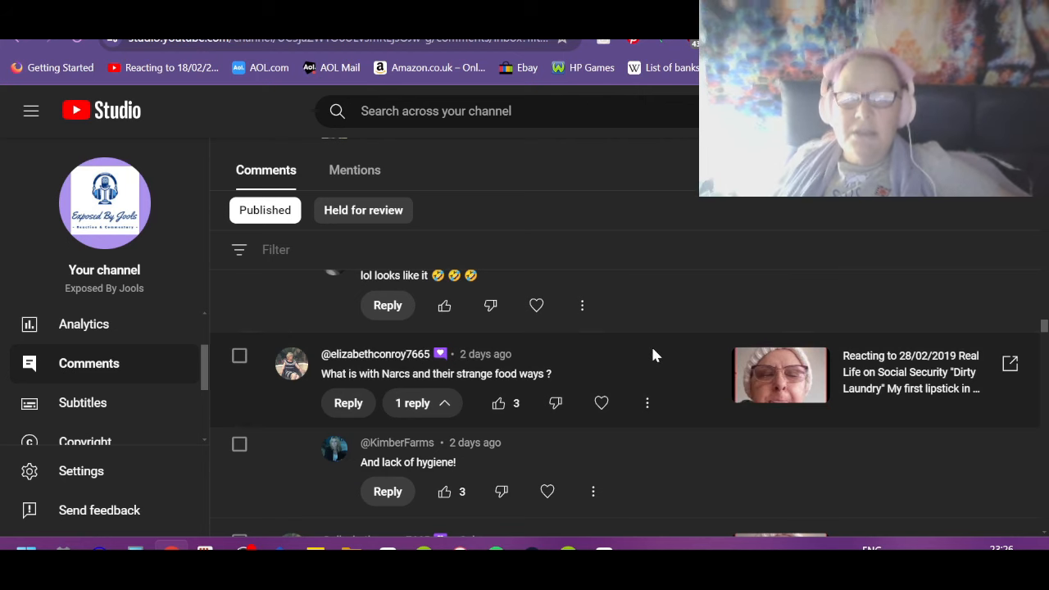
# Like the narcs food-ways comment, heart the laughing-emoji reply and like the Age Assignments reply.
pyautogui.click(498, 403)
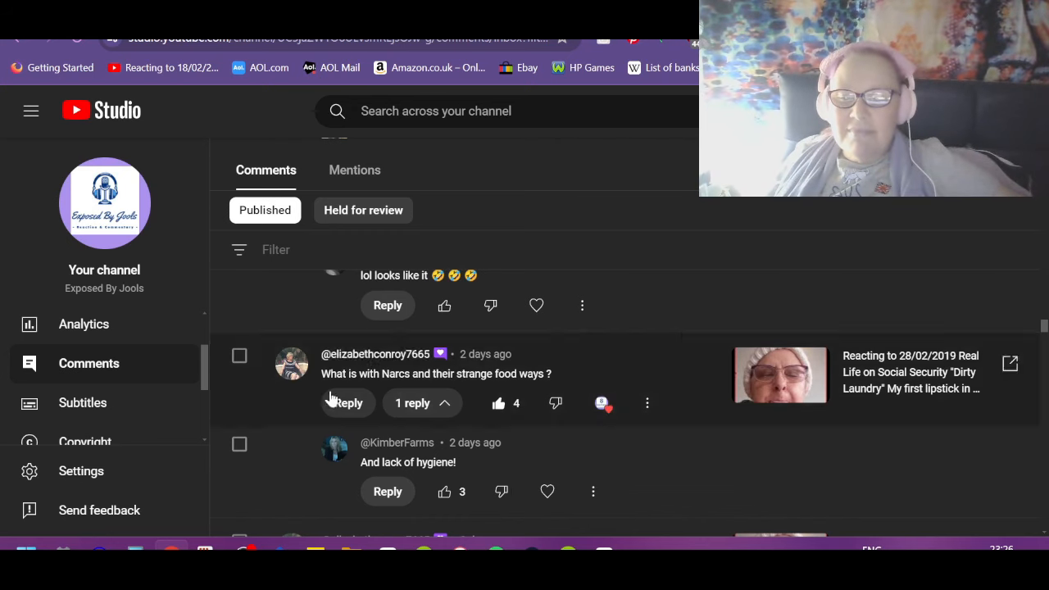
pyautogui.moveTo(475, 517)
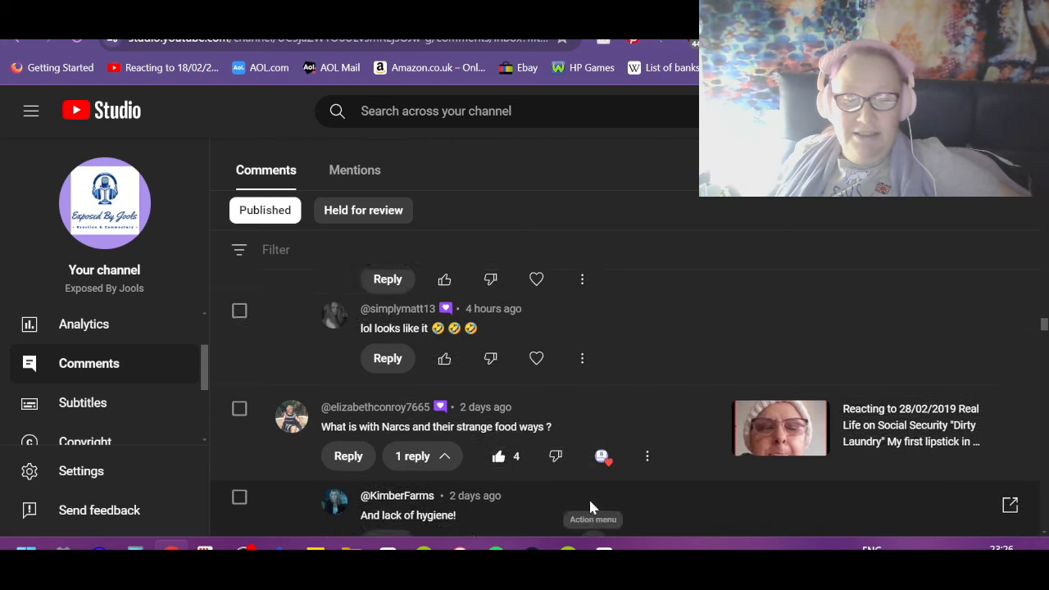
pyautogui.scroll(-3)
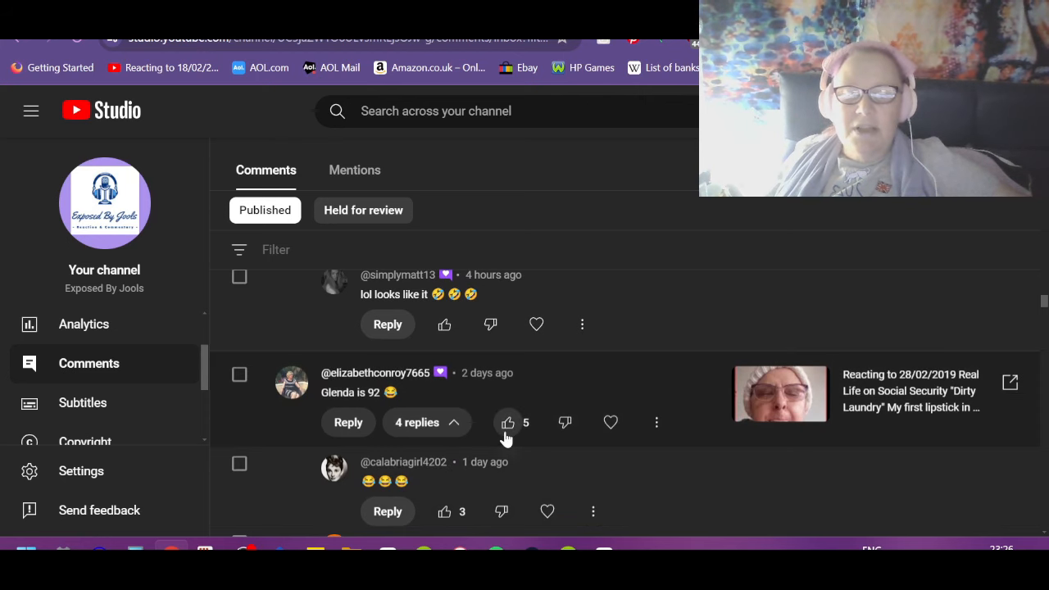
pyautogui.scroll(-3)
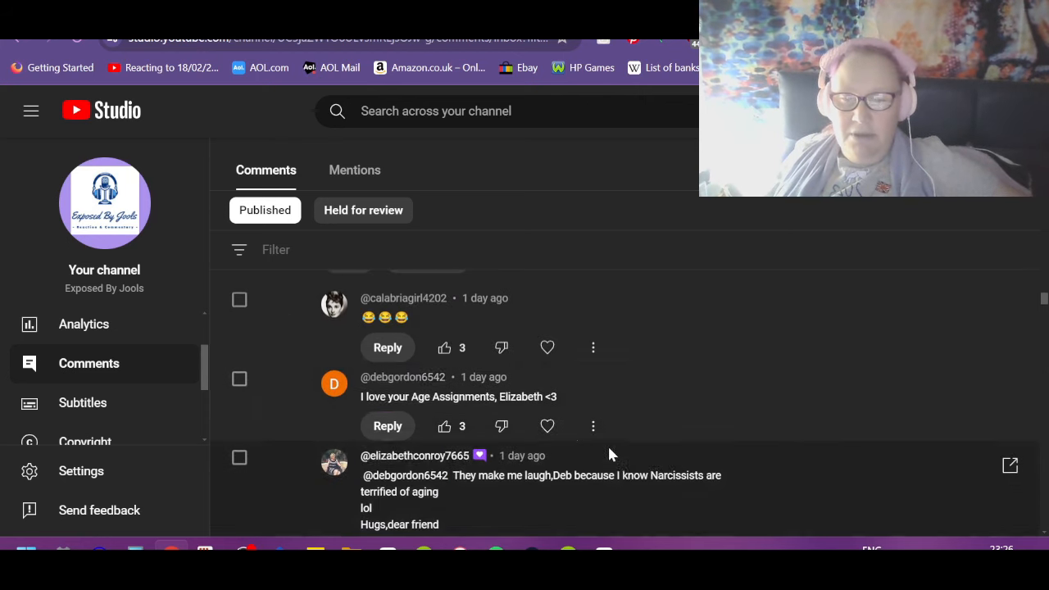
pyautogui.click(548, 347)
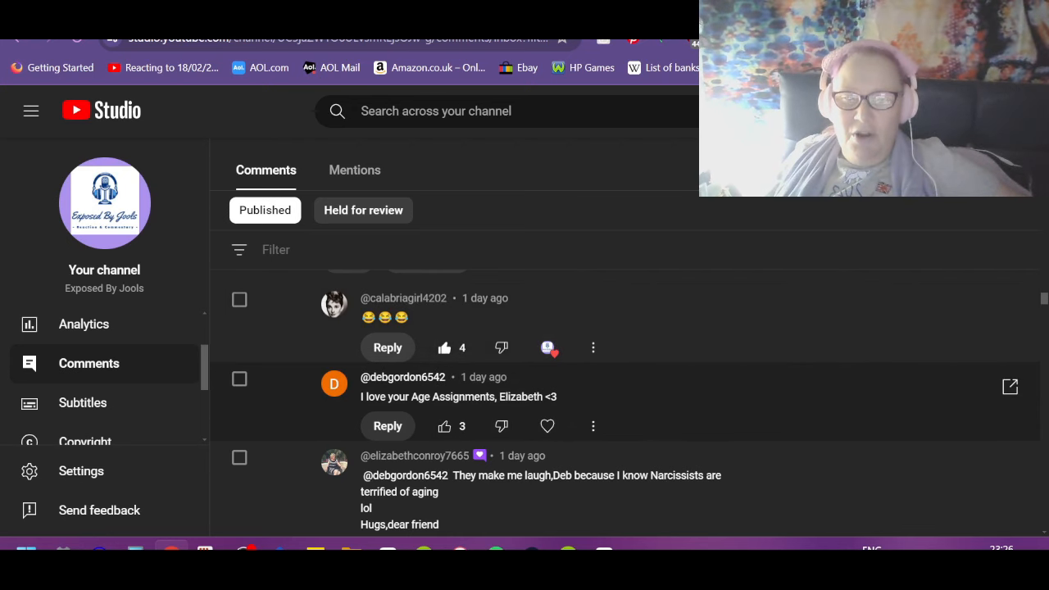
pyautogui.click(548, 426)
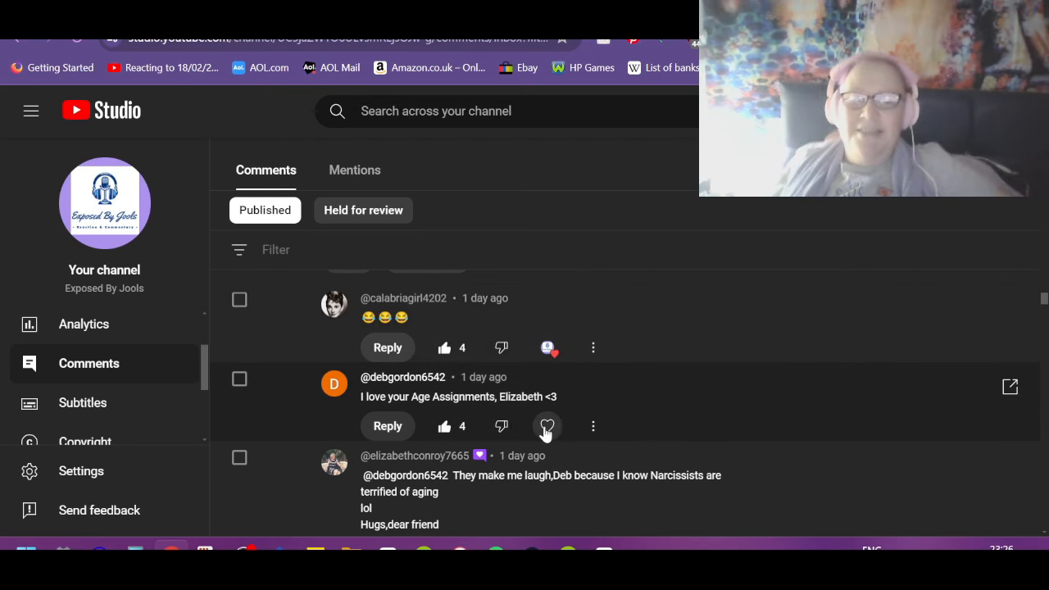
# Work down the 'Glenda is 92' thread past the 'They make me laugh' and 'lol looks like it' replies.
pyautogui.scroll(-3)
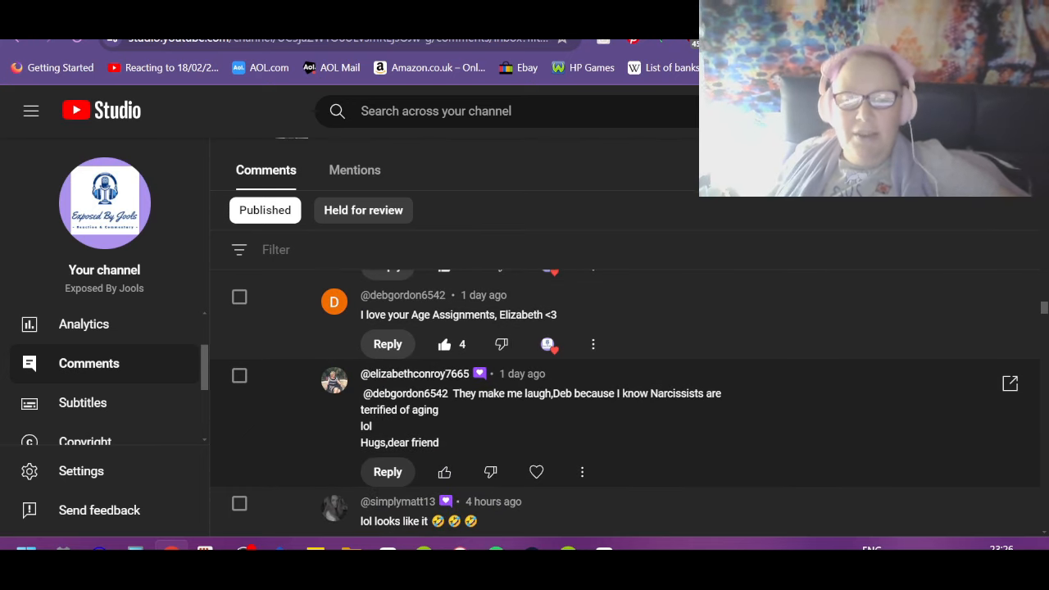
pyautogui.moveTo(813, 433)
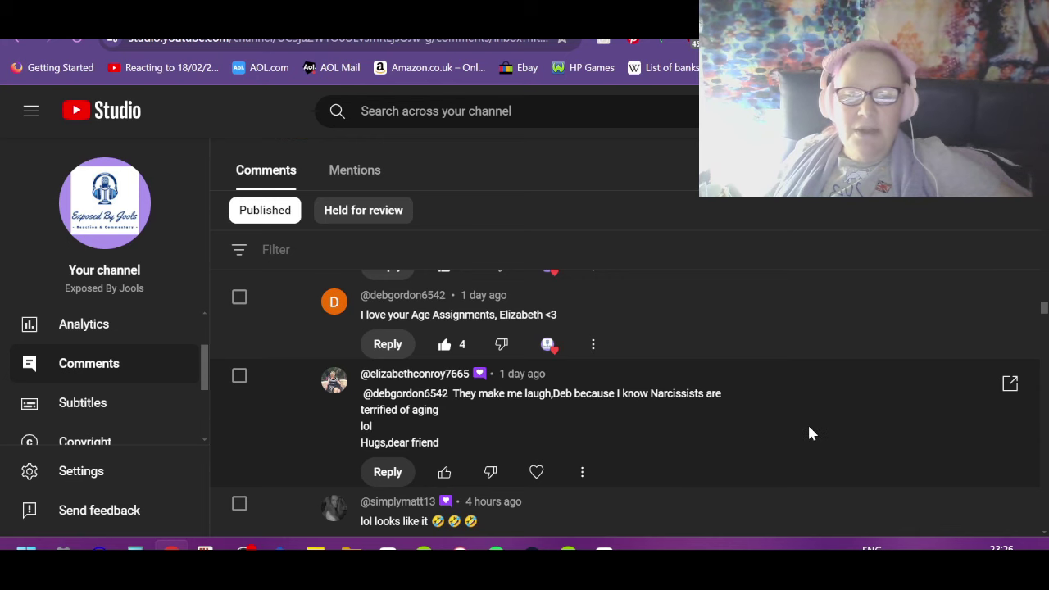
pyautogui.moveTo(613, 526)
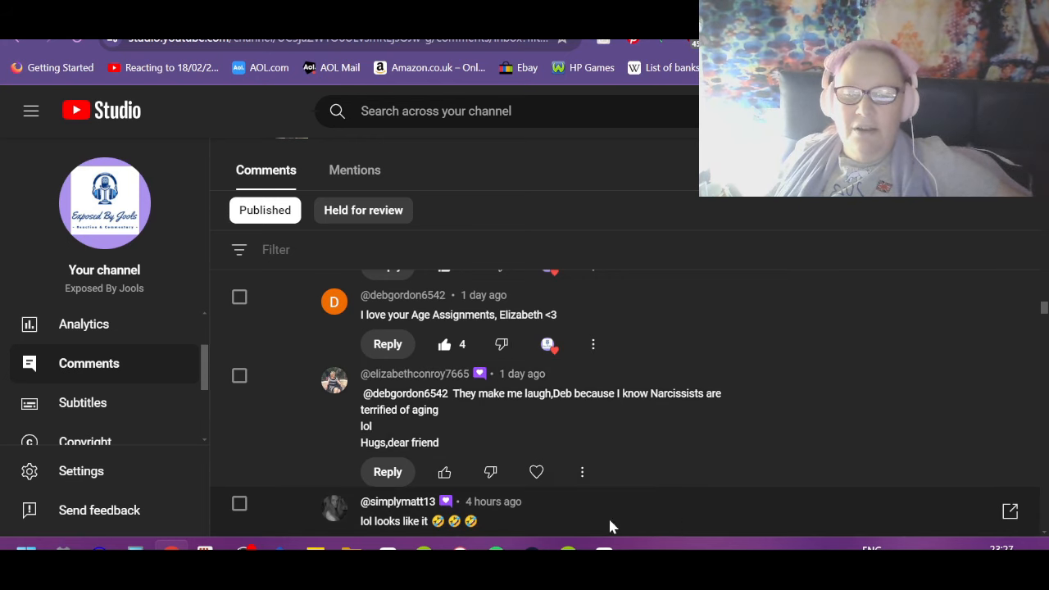
pyautogui.scroll(-3)
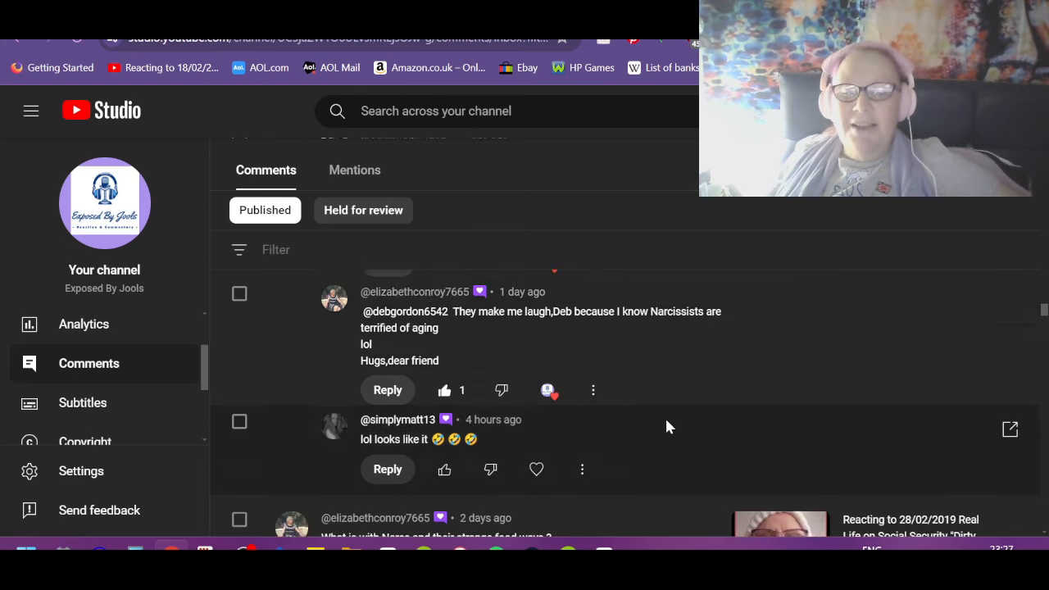
pyautogui.moveTo(687, 423)
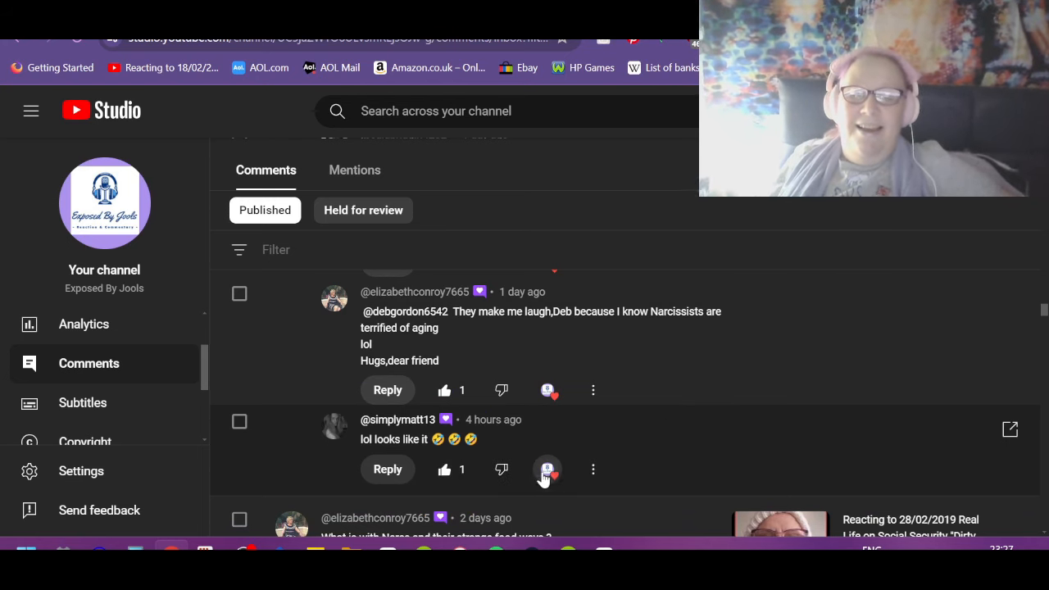
pyautogui.scroll(-3)
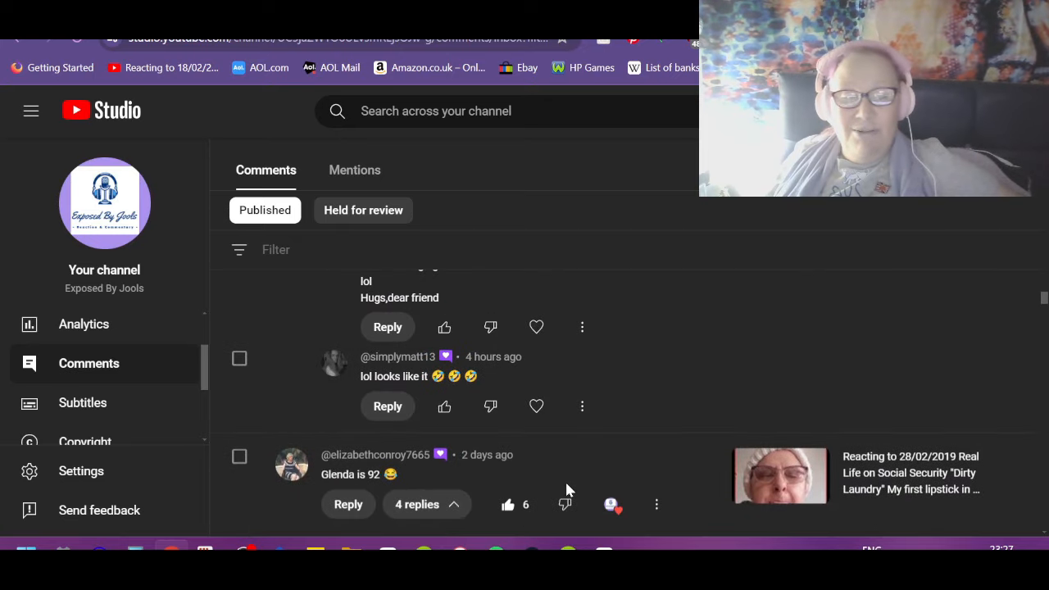
pyautogui.scroll(-3)
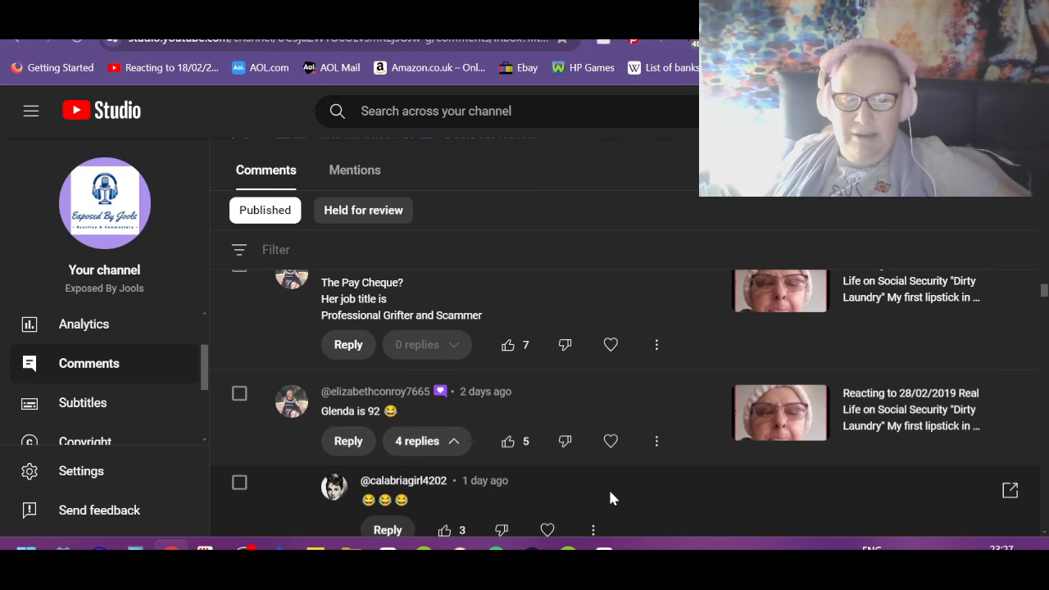
pyautogui.moveTo(872, 453)
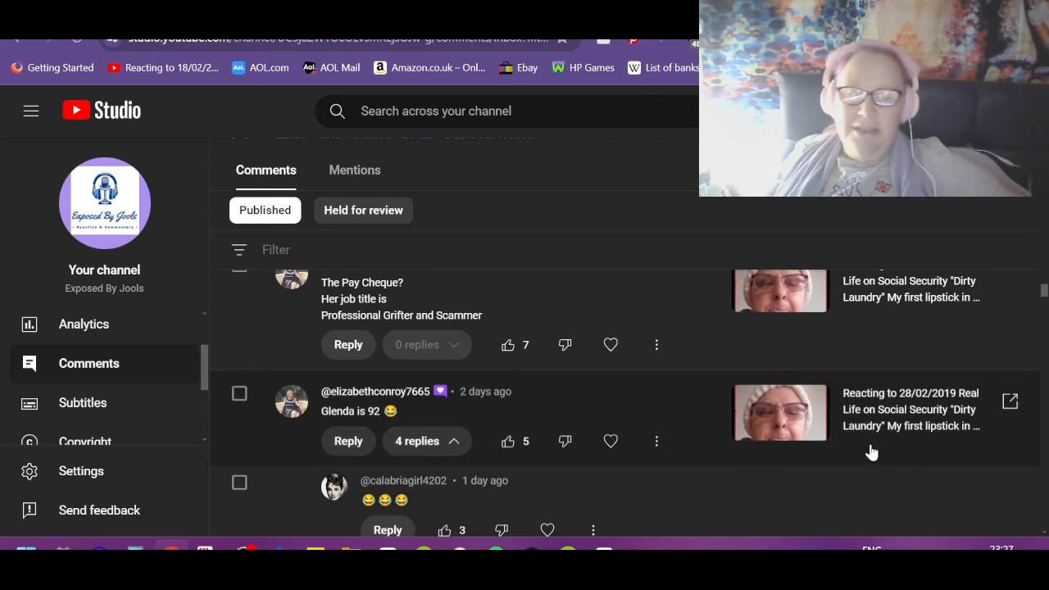
pyautogui.moveTo(288, 473)
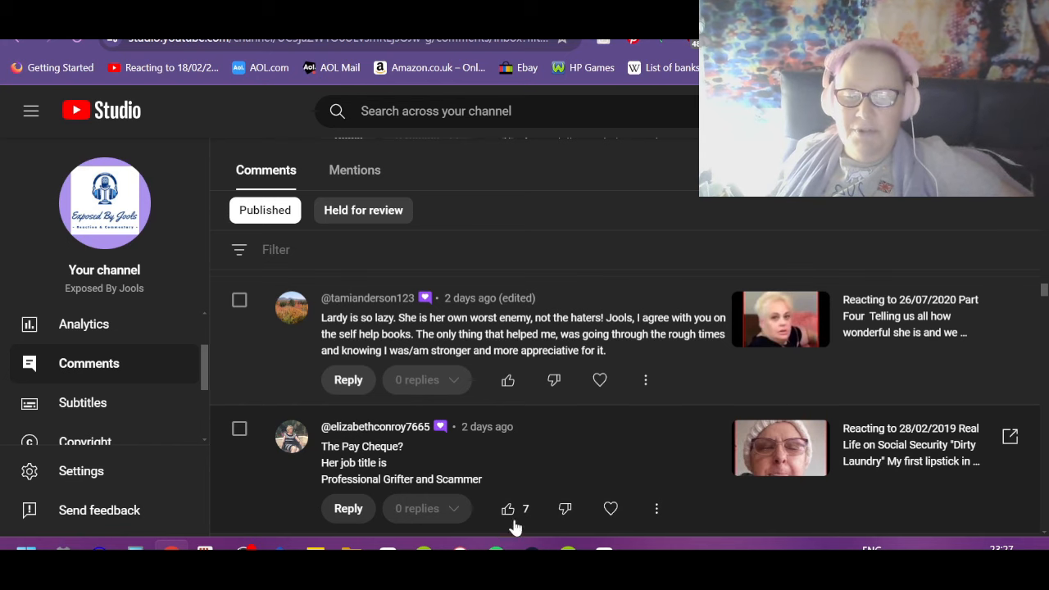
# Like the 'Her job title is Professional Grifter and Scammer' Pay Cheque comment.
pyautogui.click(508, 509)
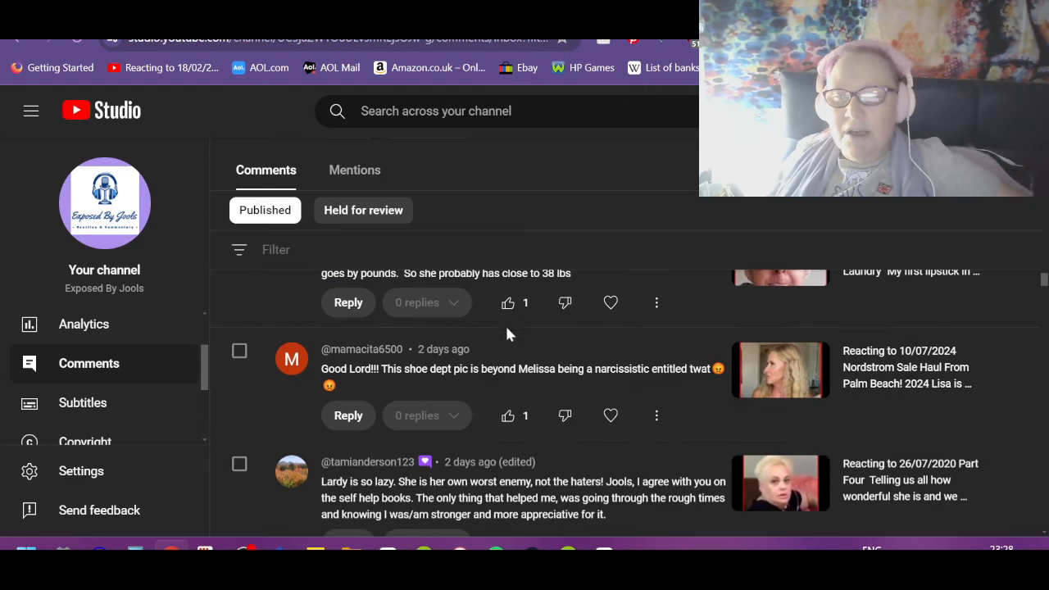
pyautogui.moveTo(378, 395)
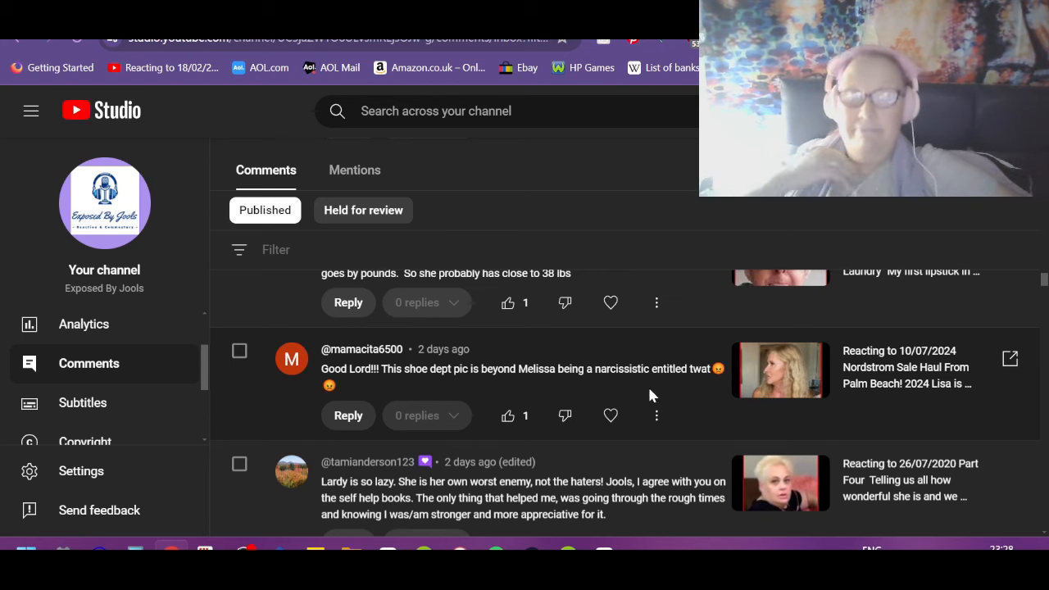
pyautogui.click(505, 416)
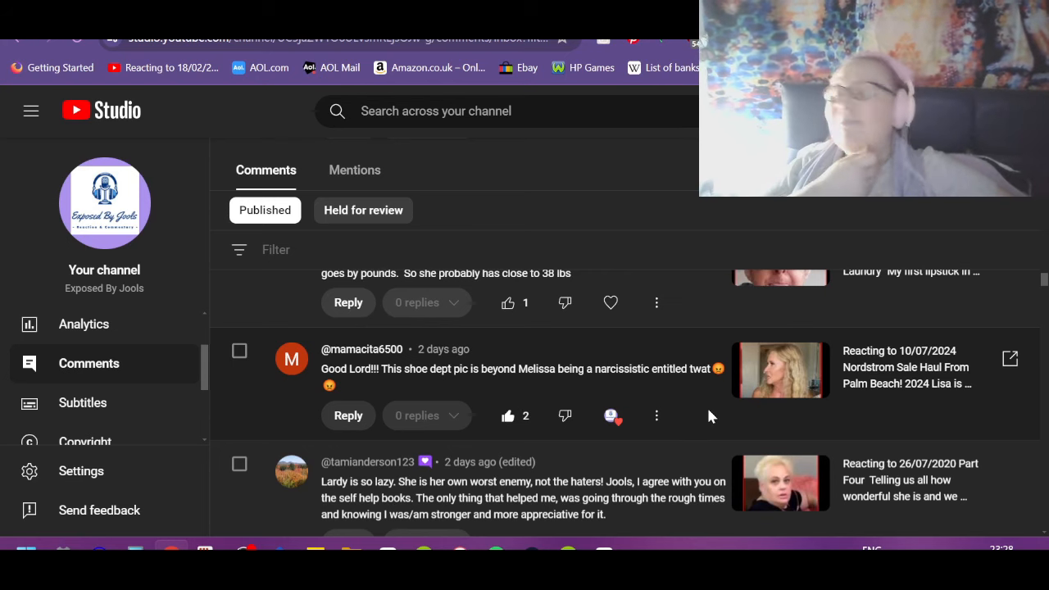
pyautogui.moveTo(708, 426)
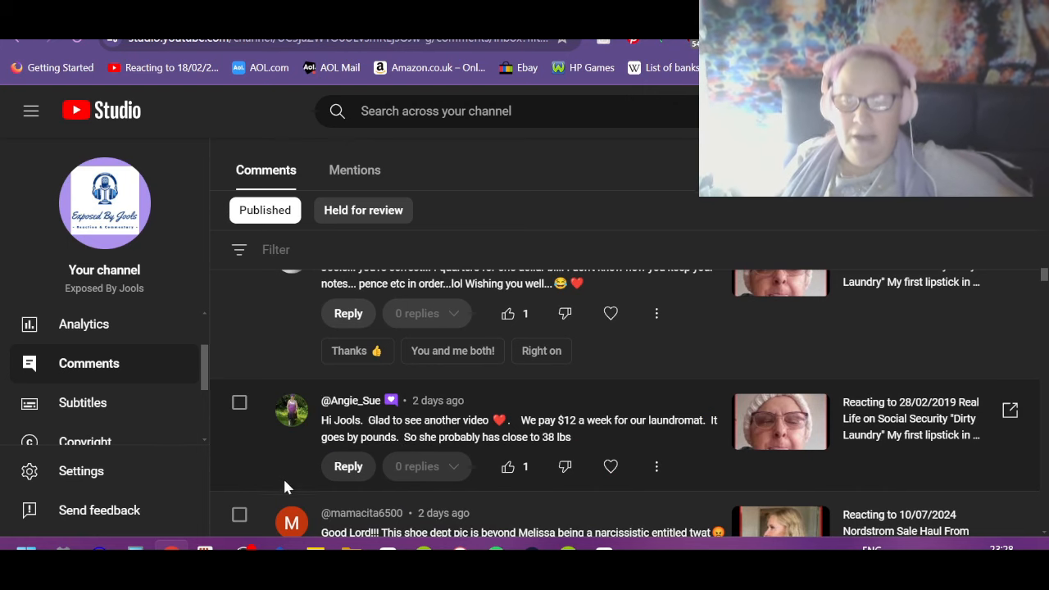
pyautogui.moveTo(646, 459)
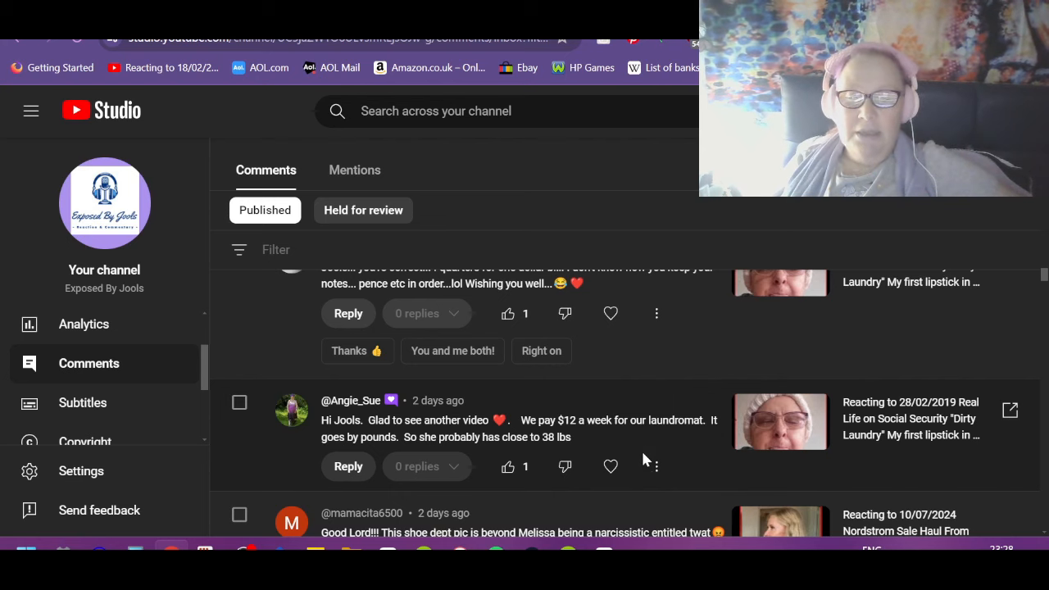
# Heart the $12 laundromat comment and the four-quarters-for-a-dollar-bill comment.
pyautogui.click(508, 466)
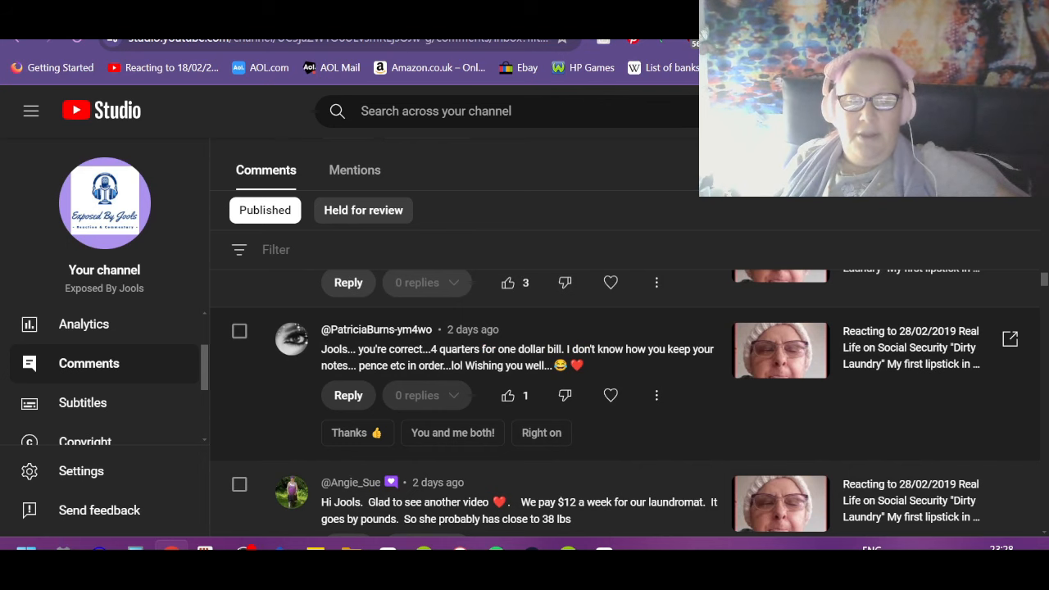
pyautogui.moveTo(338, 395)
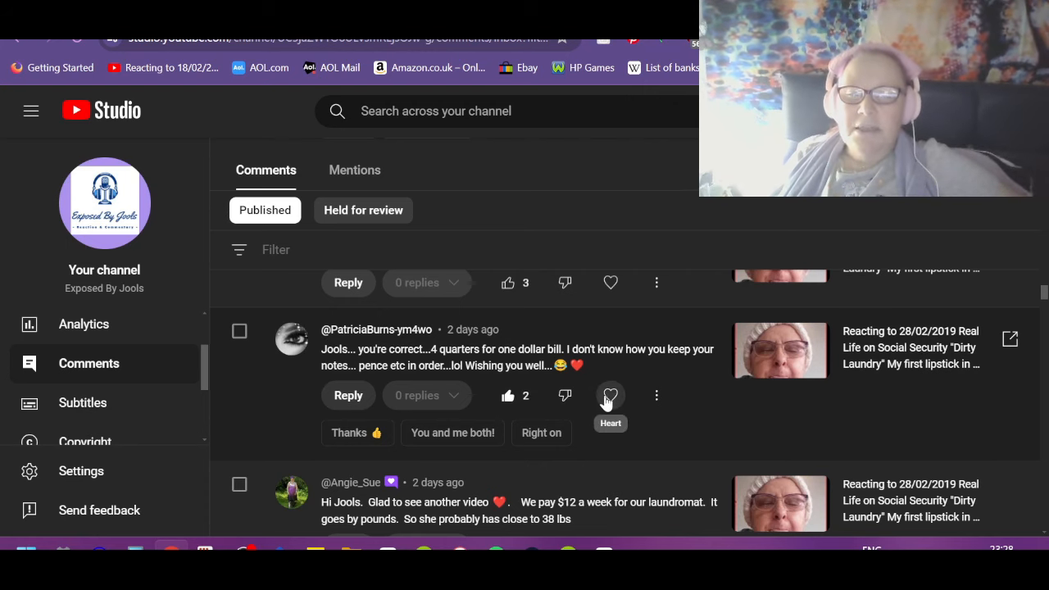
pyautogui.click(610, 395)
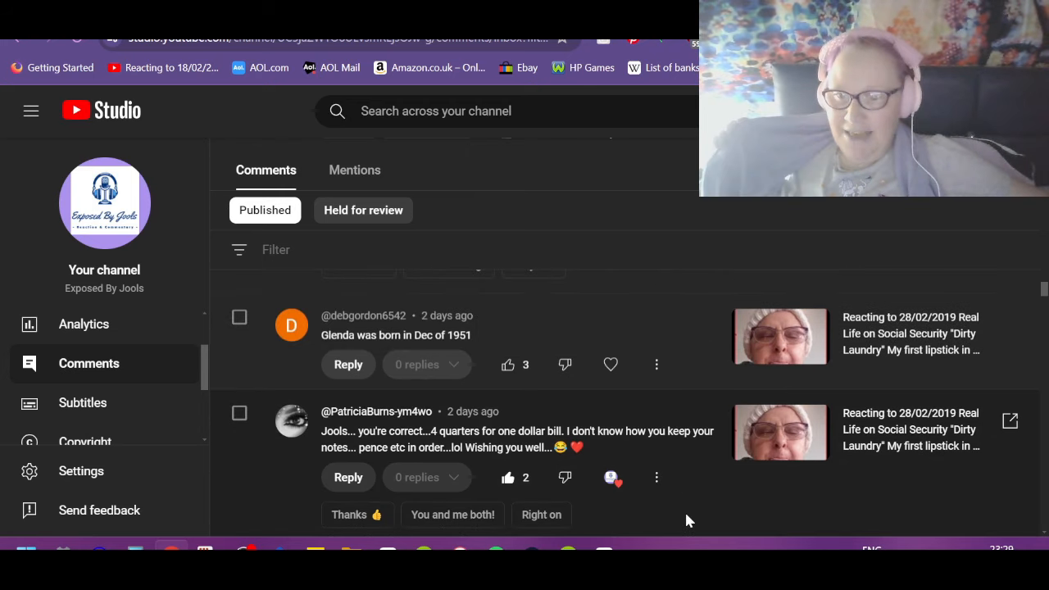
# Heart the 'born in Dec of 1951' comment and the 'Hi beautiful Jools and company' greeting comment.
pyautogui.scroll(3)
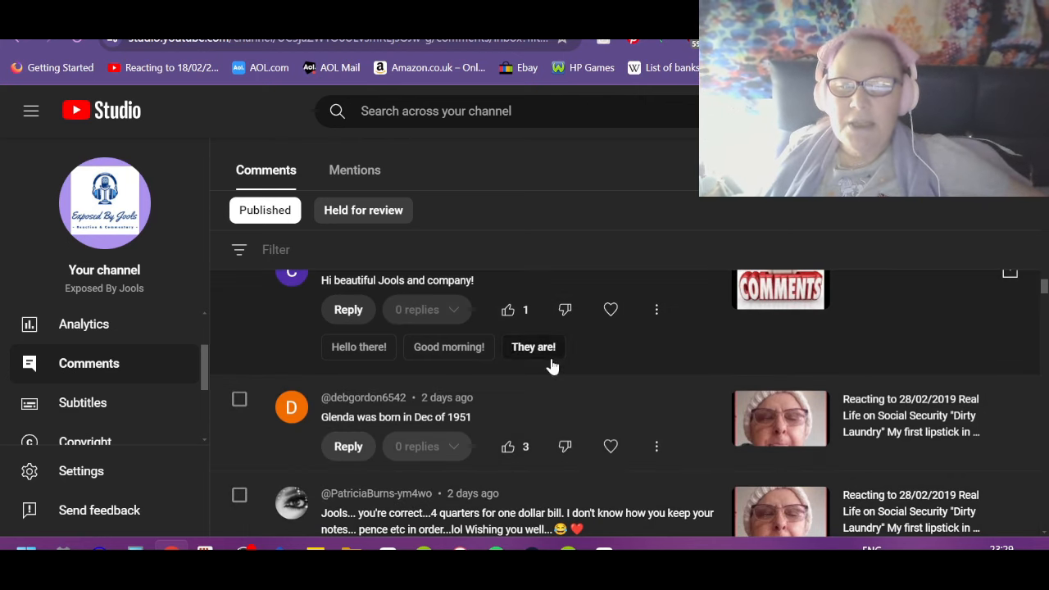
pyautogui.moveTo(507, 446)
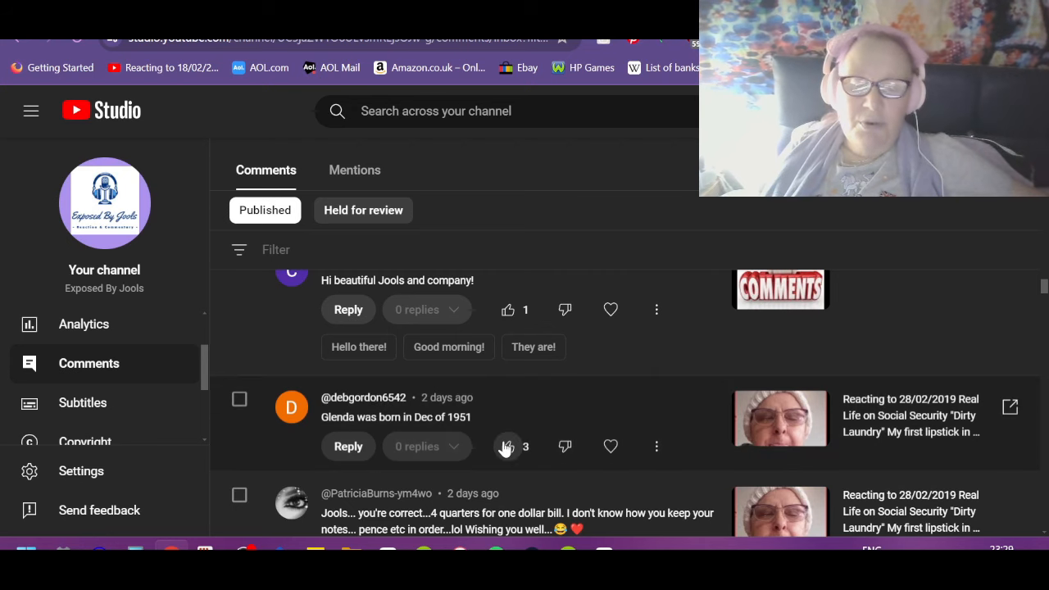
pyautogui.click(508, 446)
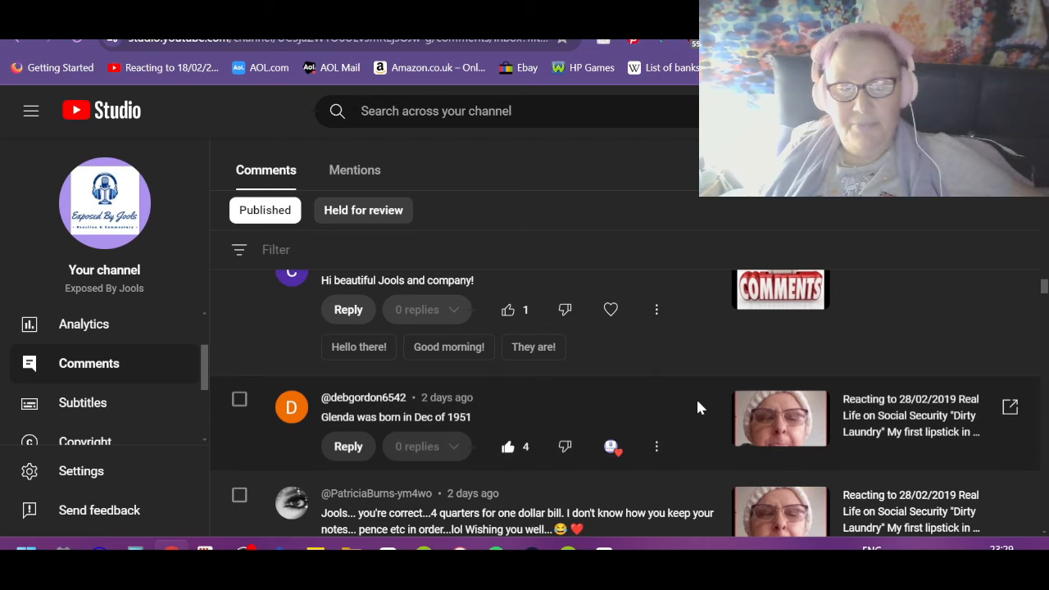
pyautogui.scroll(3)
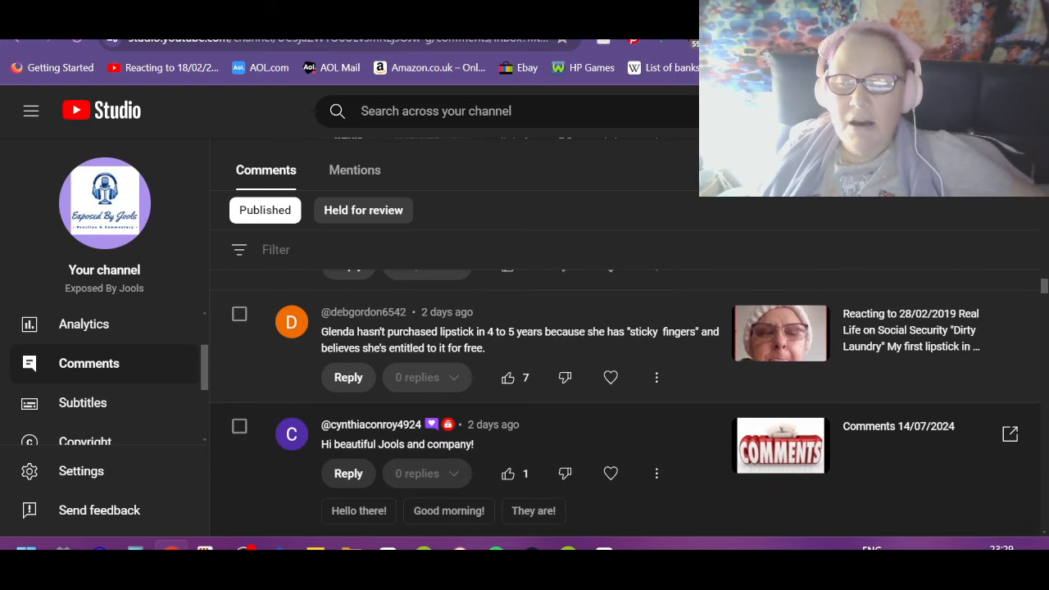
pyautogui.click(609, 472)
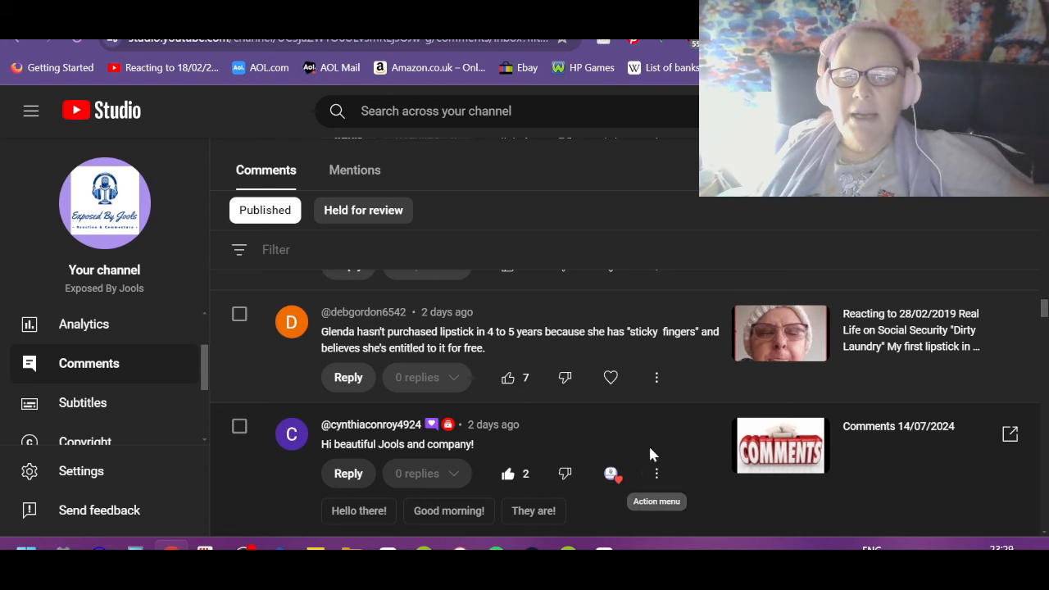
pyautogui.moveTo(497, 348)
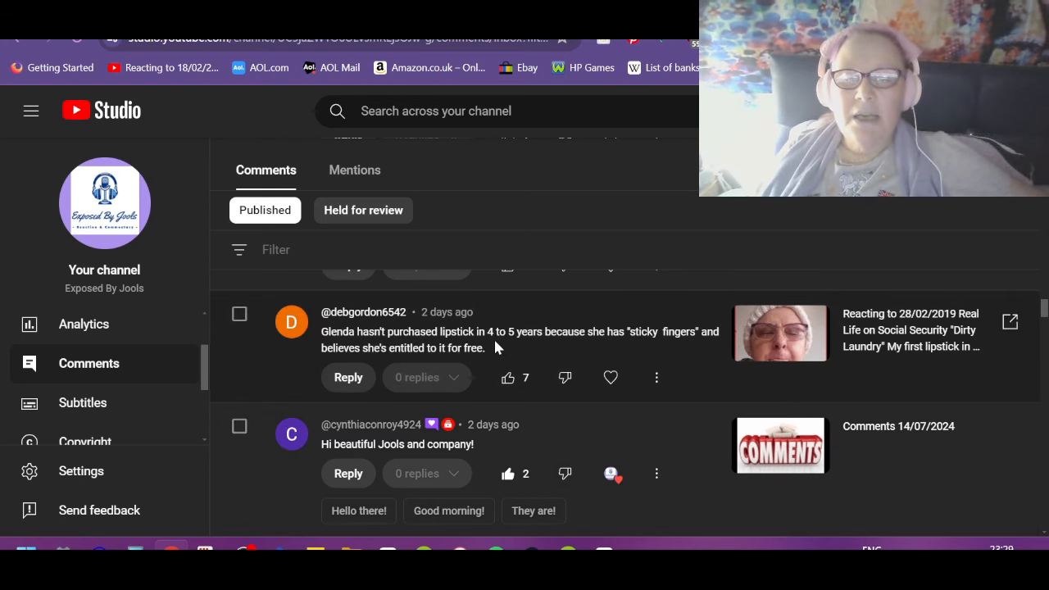
pyautogui.moveTo(656, 326)
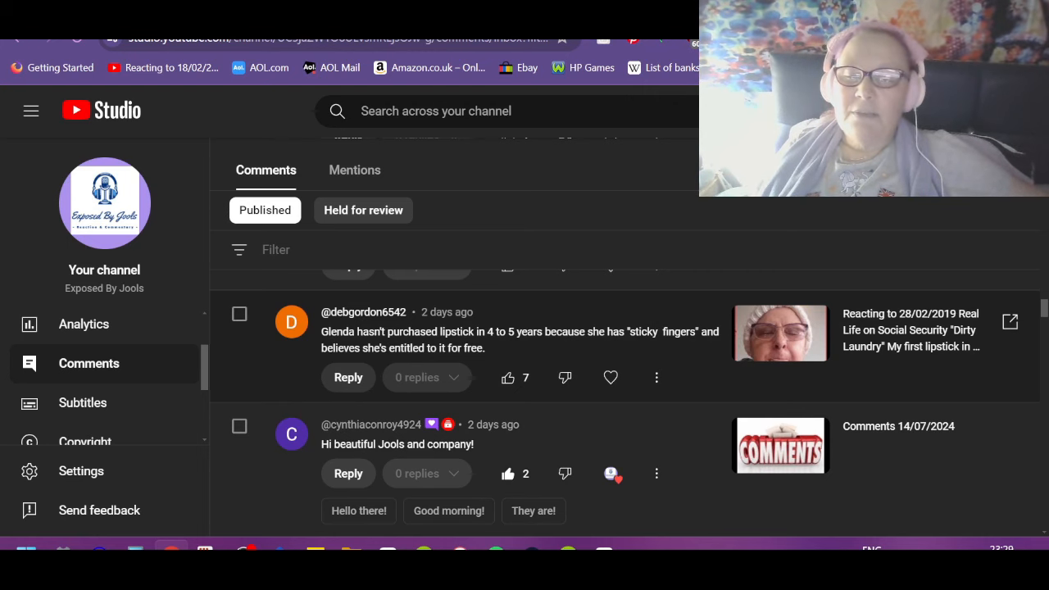
pyautogui.click(610, 378)
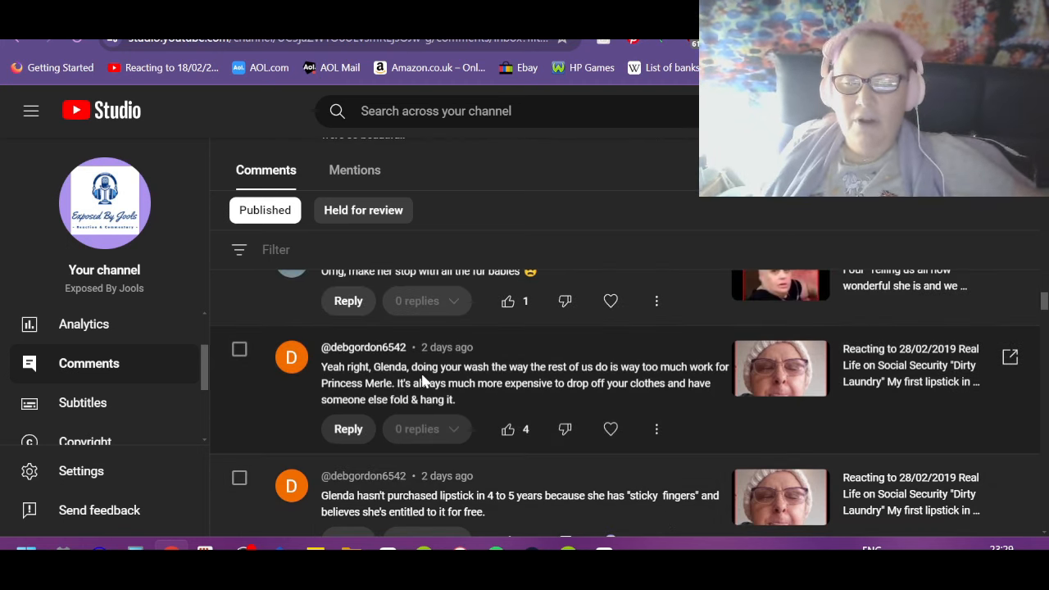
pyautogui.moveTo(718, 405)
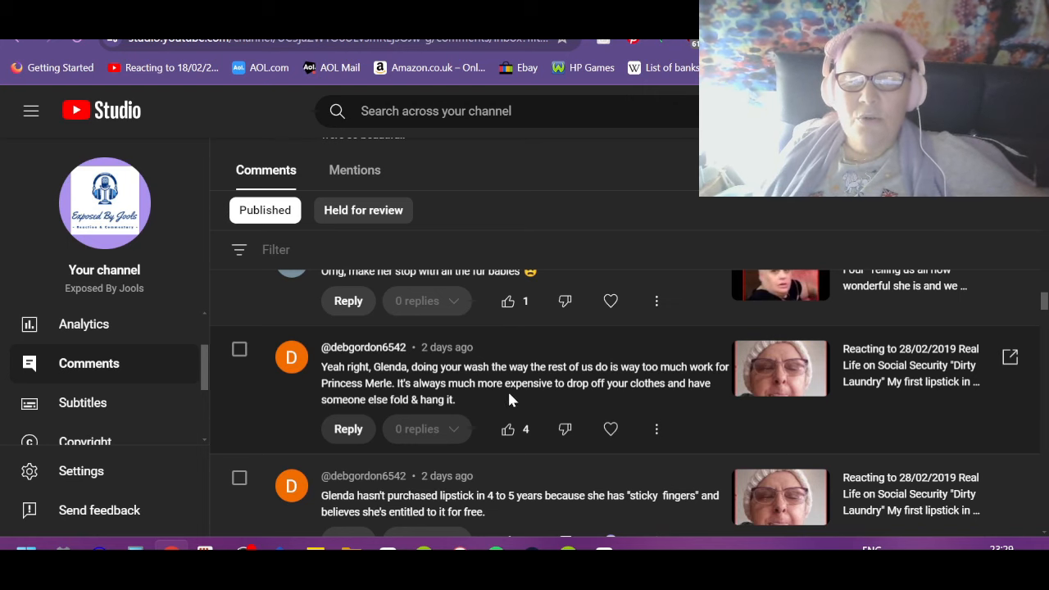
pyautogui.moveTo(733, 422)
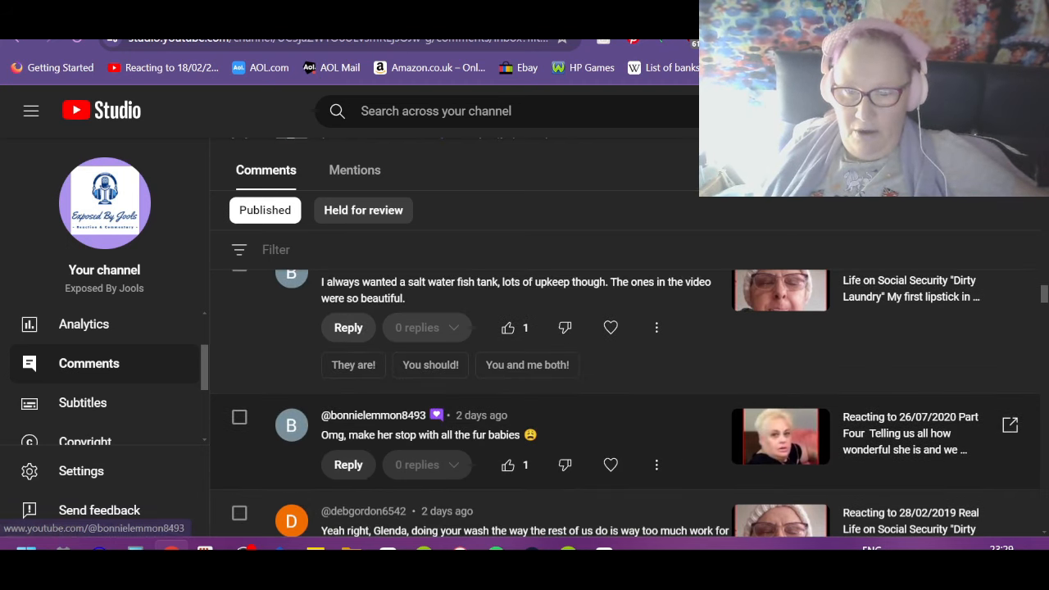
pyautogui.moveTo(508, 465)
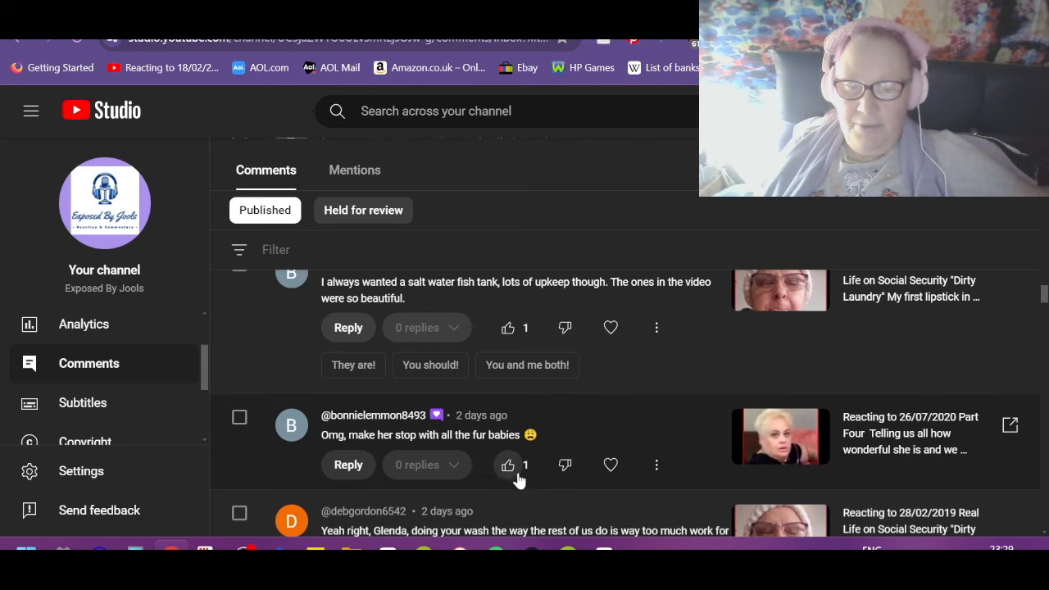
# Give the salt water fish tank comment a like and heart.
pyautogui.click(508, 465)
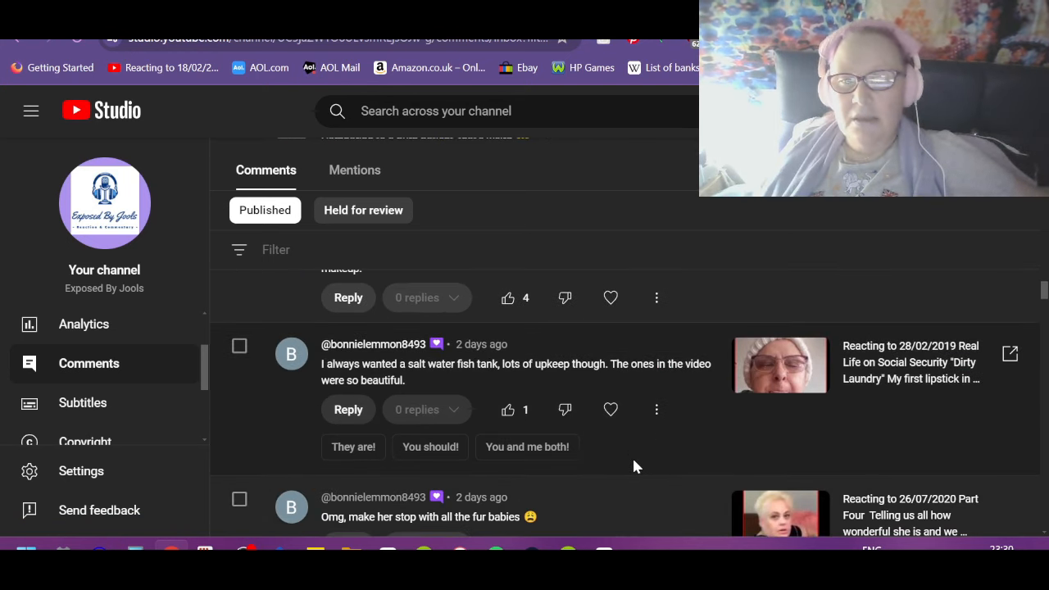
pyautogui.moveTo(426, 378)
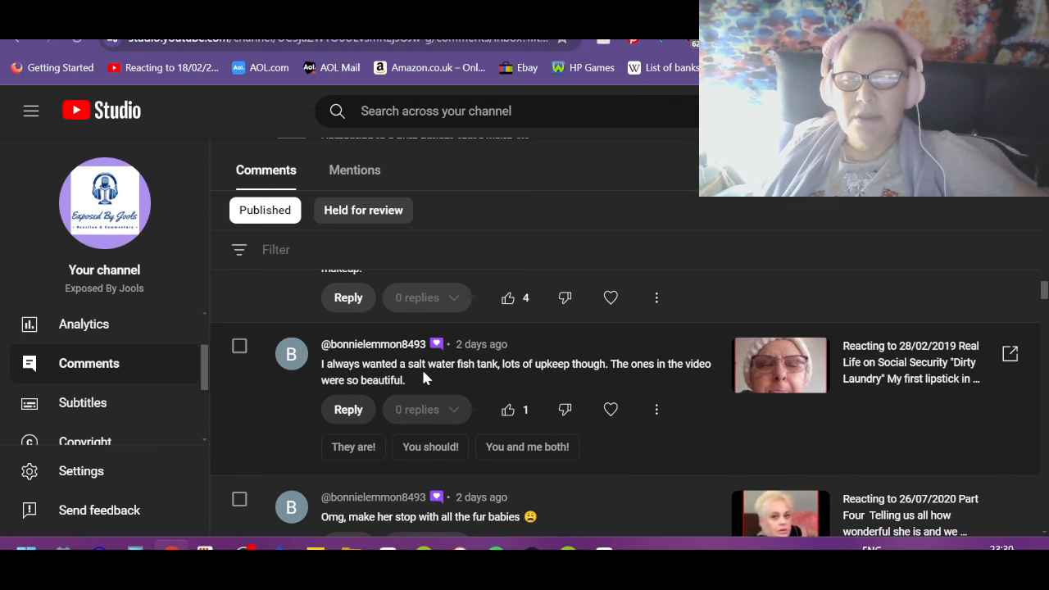
pyautogui.moveTo(655, 383)
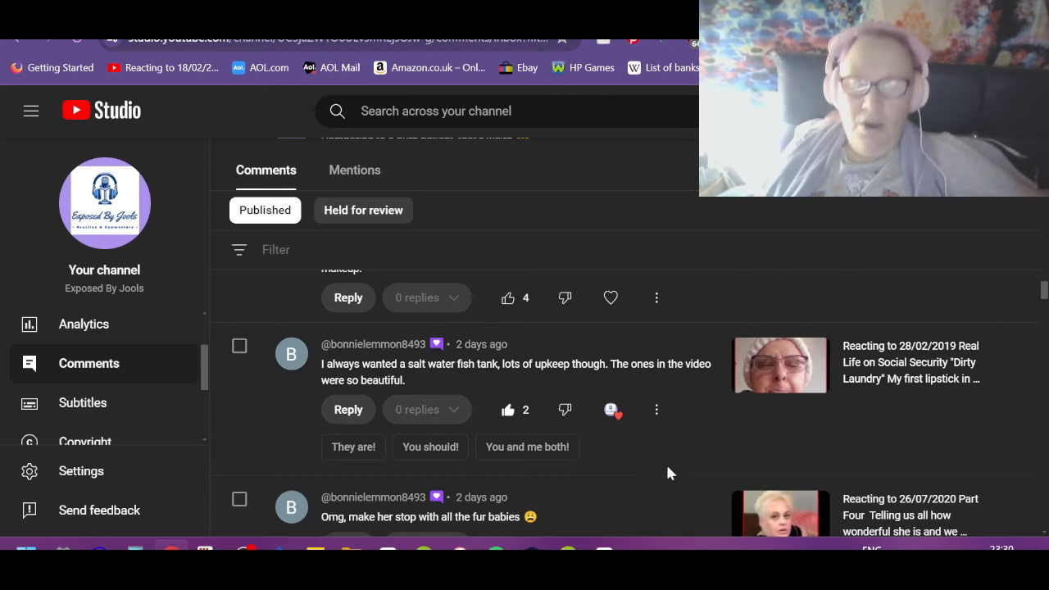
pyautogui.moveTo(675, 453)
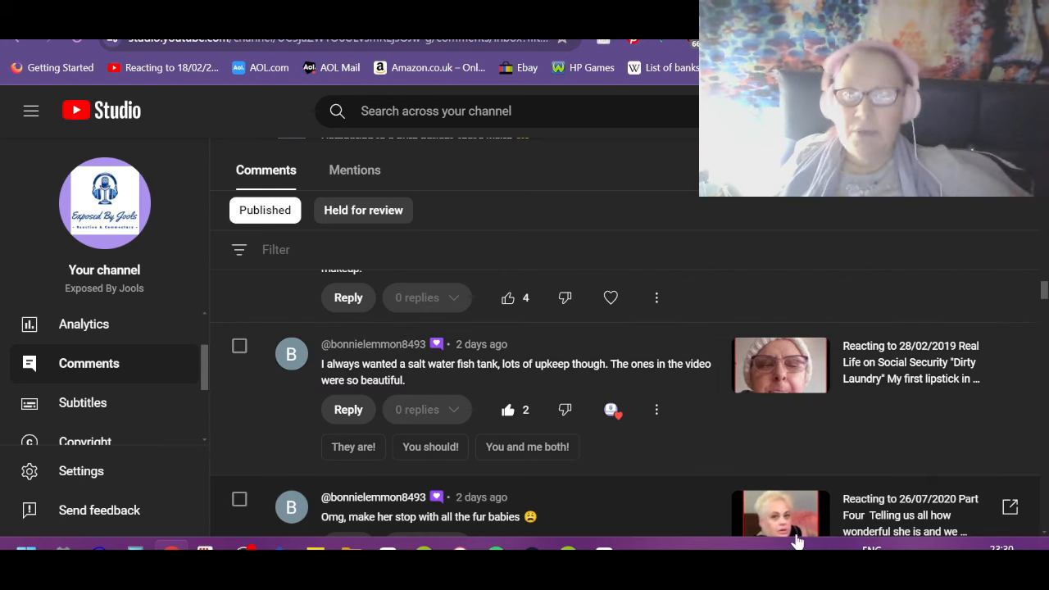
pyautogui.moveTo(657, 446)
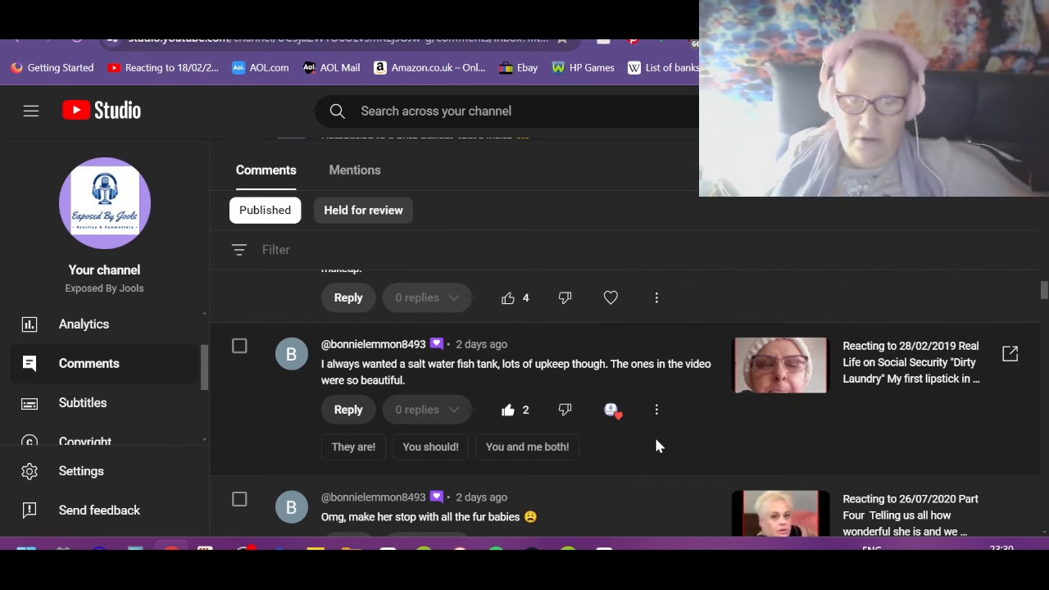
pyautogui.scroll(-3)
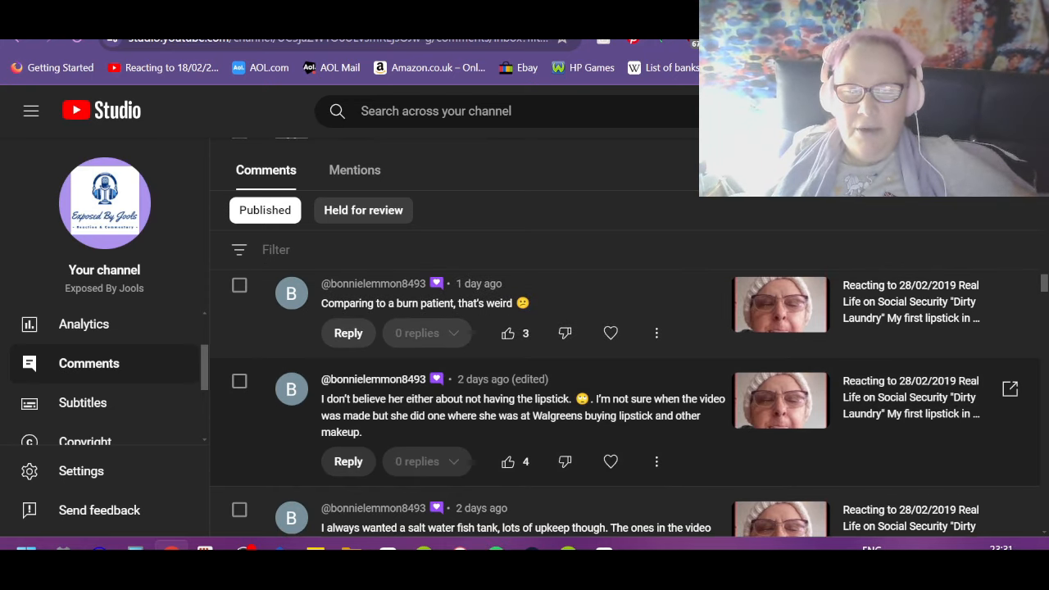
pyautogui.moveTo(723, 418)
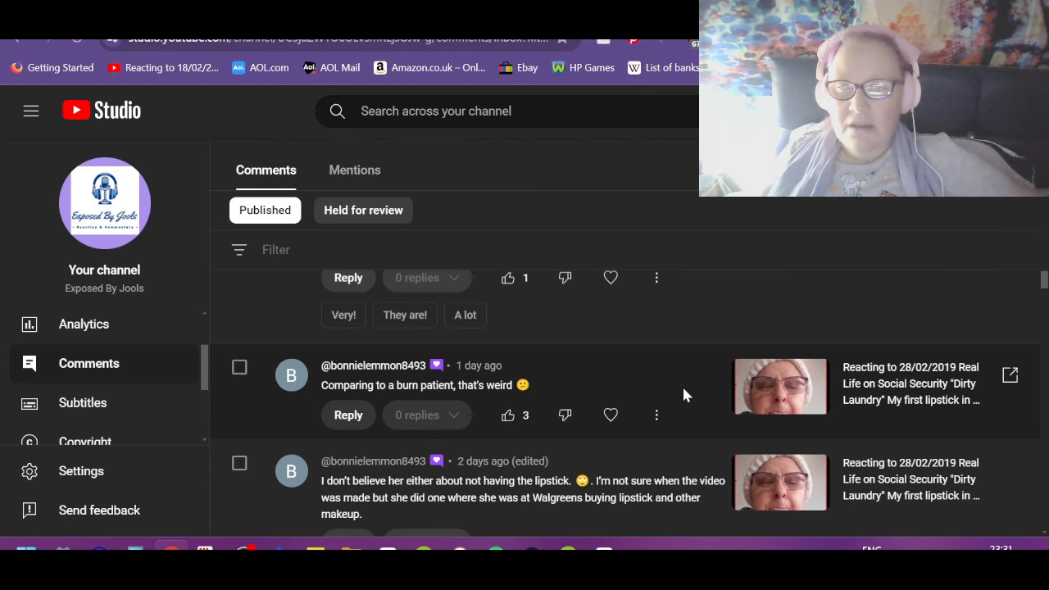
pyautogui.moveTo(655, 364)
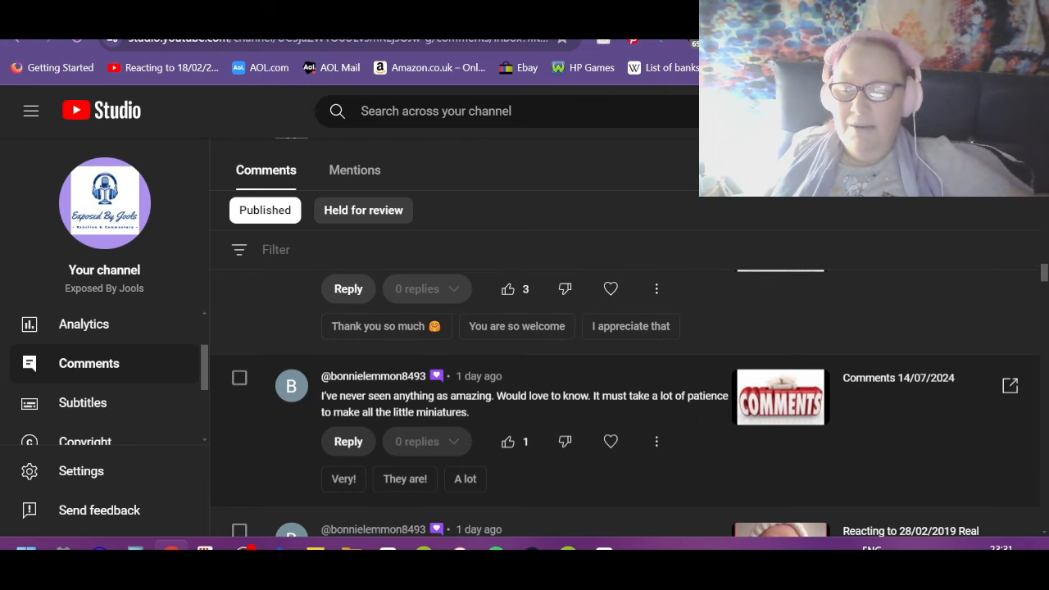
pyautogui.moveTo(505, 410)
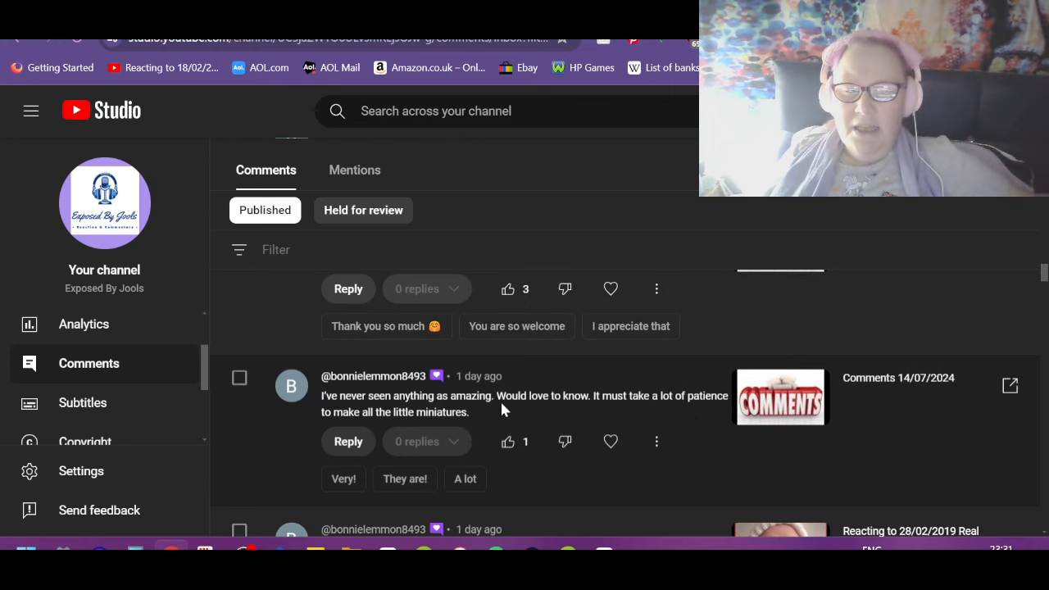
pyautogui.moveTo(625, 410)
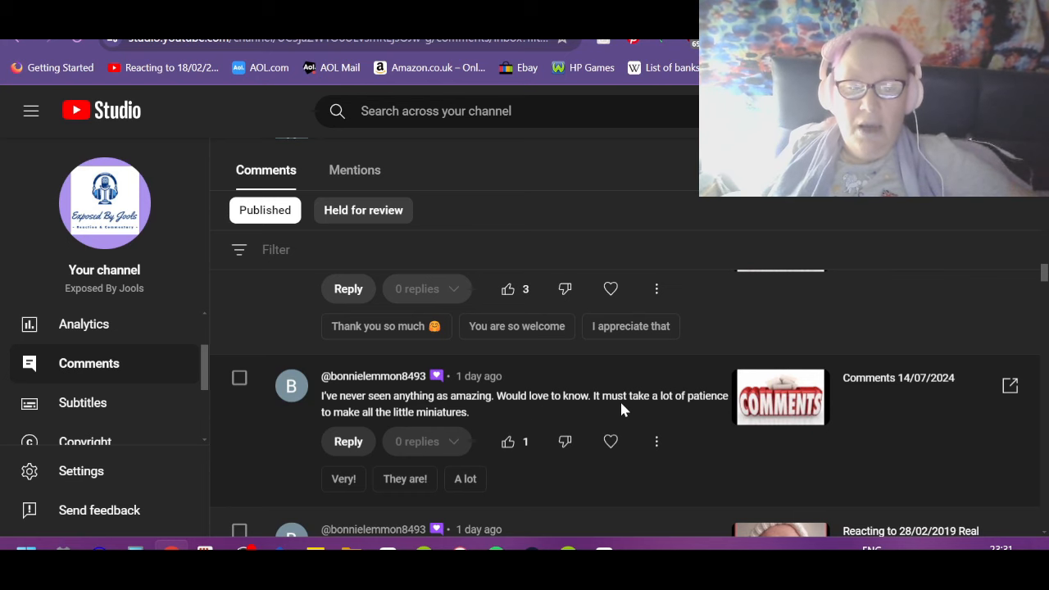
pyautogui.moveTo(374, 367)
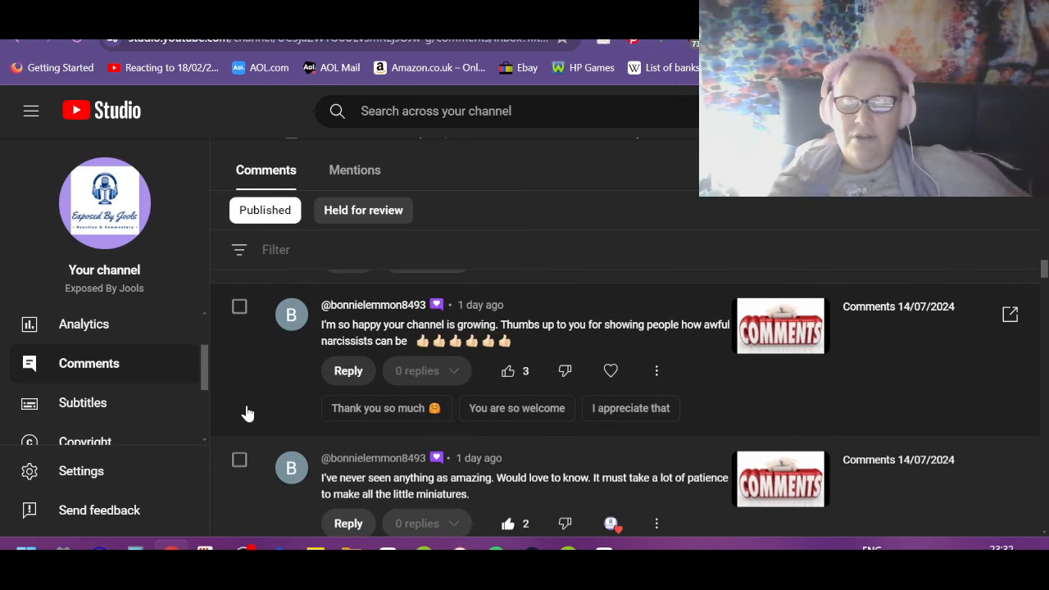
pyautogui.moveTo(449, 339)
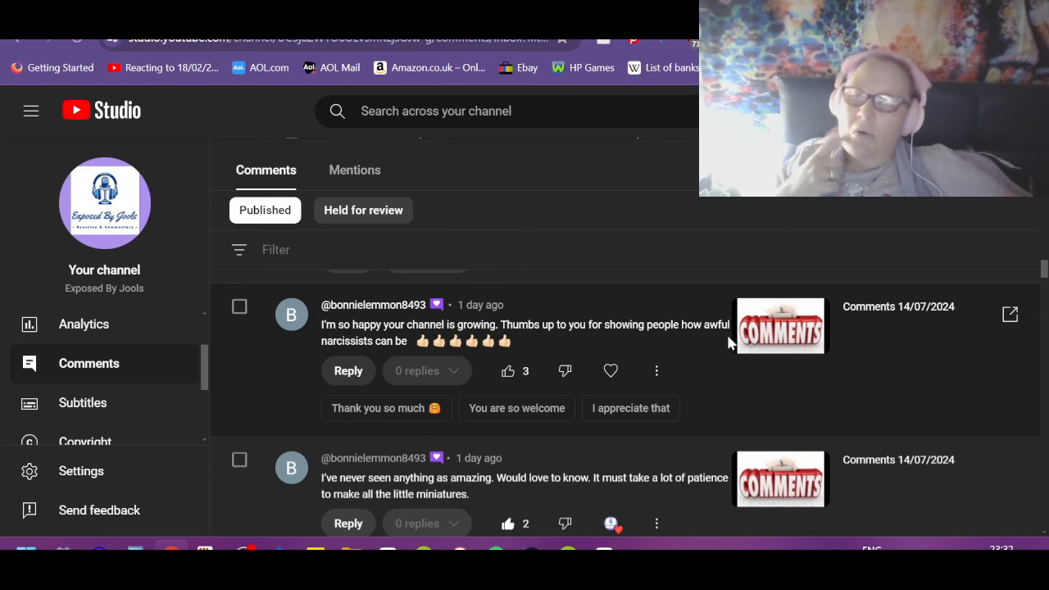
# Heart the 'so happy your channel is growing' comment.
pyautogui.click(610, 371)
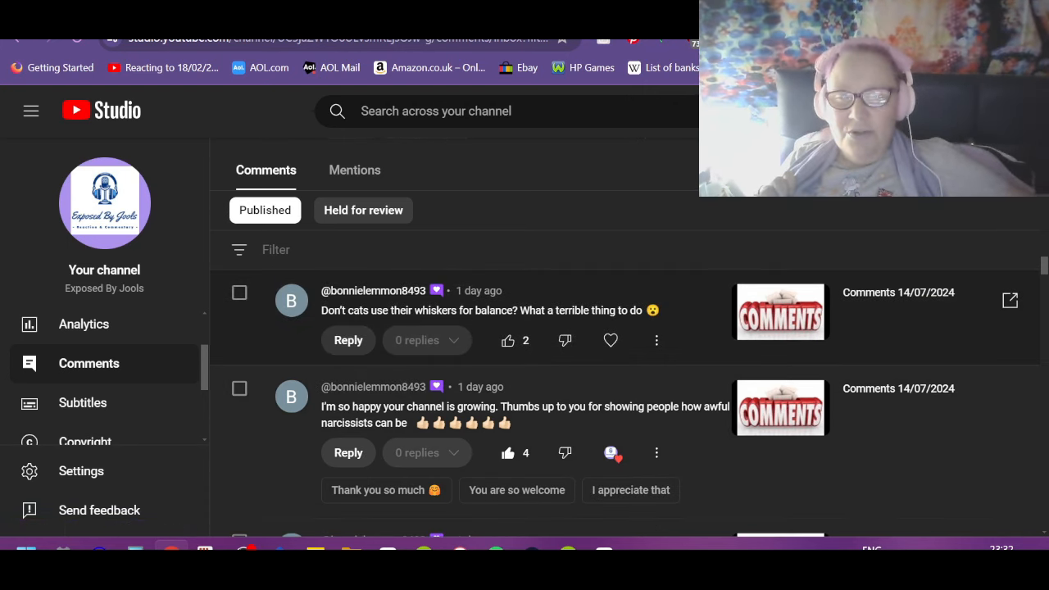
pyautogui.moveTo(508, 343)
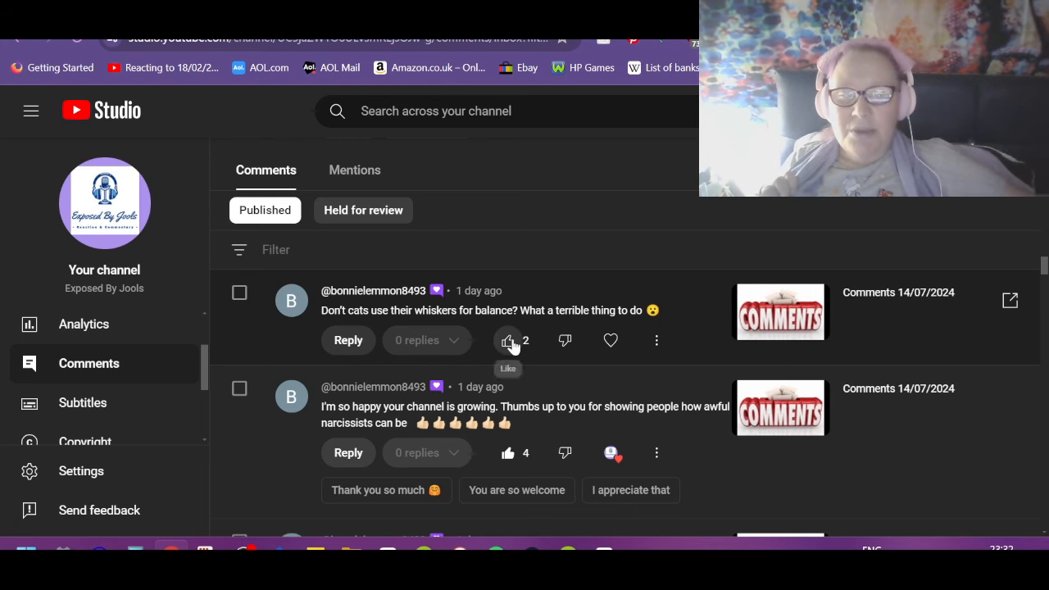
# Heart the cat-whiskers comment and like the Rimmel clear lipliner comment.
pyautogui.click(508, 339)
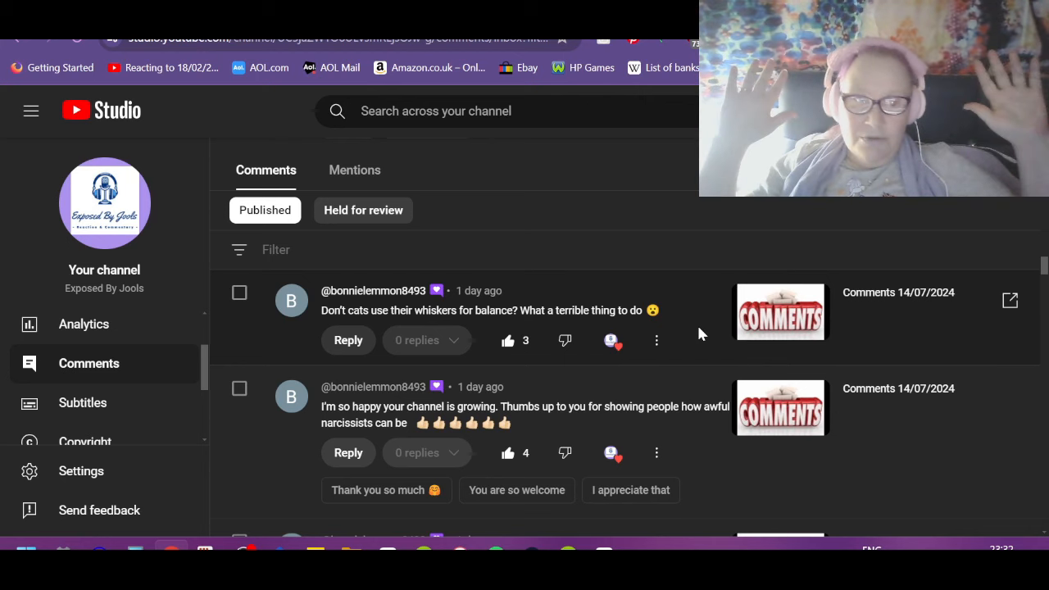
pyautogui.moveTo(669, 364)
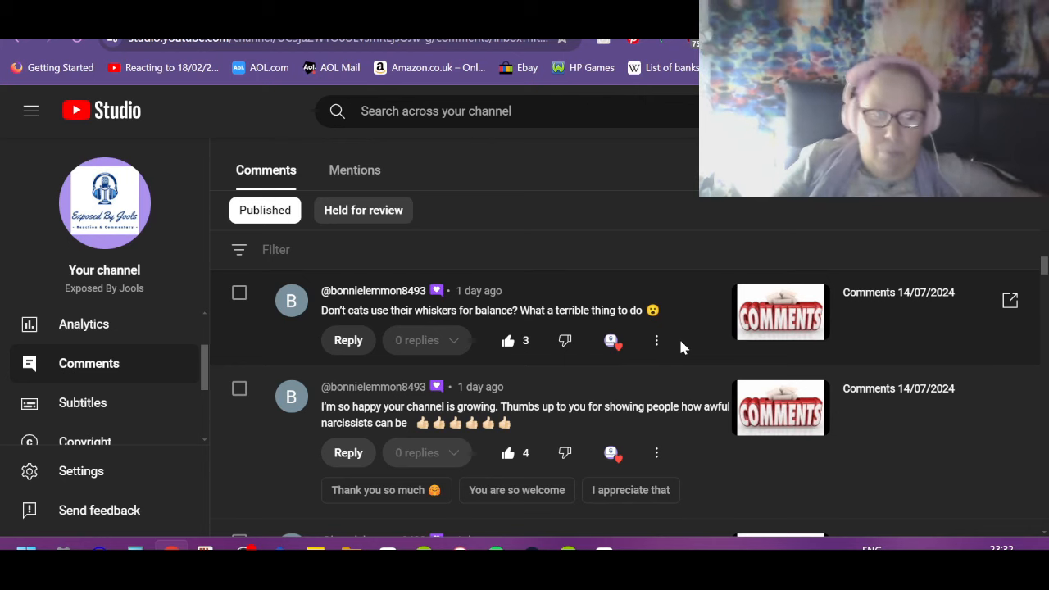
pyautogui.moveTo(715, 400)
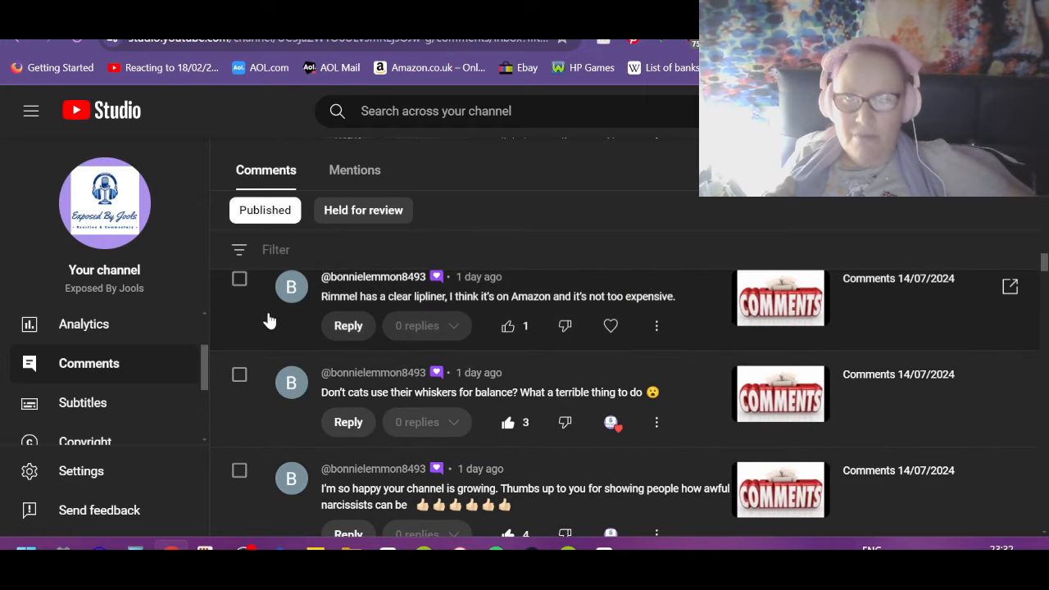
pyautogui.moveTo(485, 296)
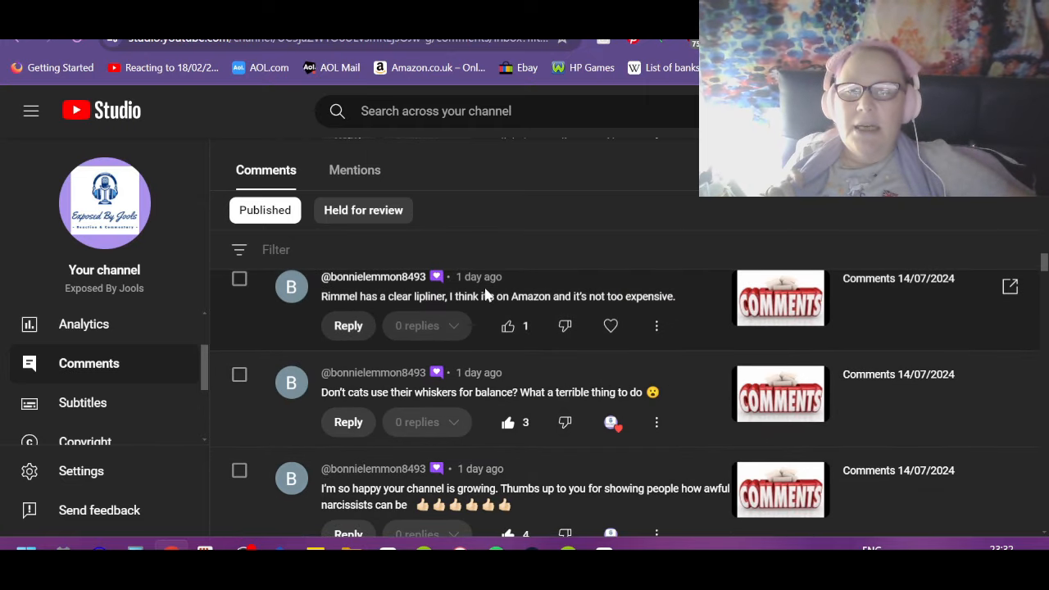
pyautogui.moveTo(726, 339)
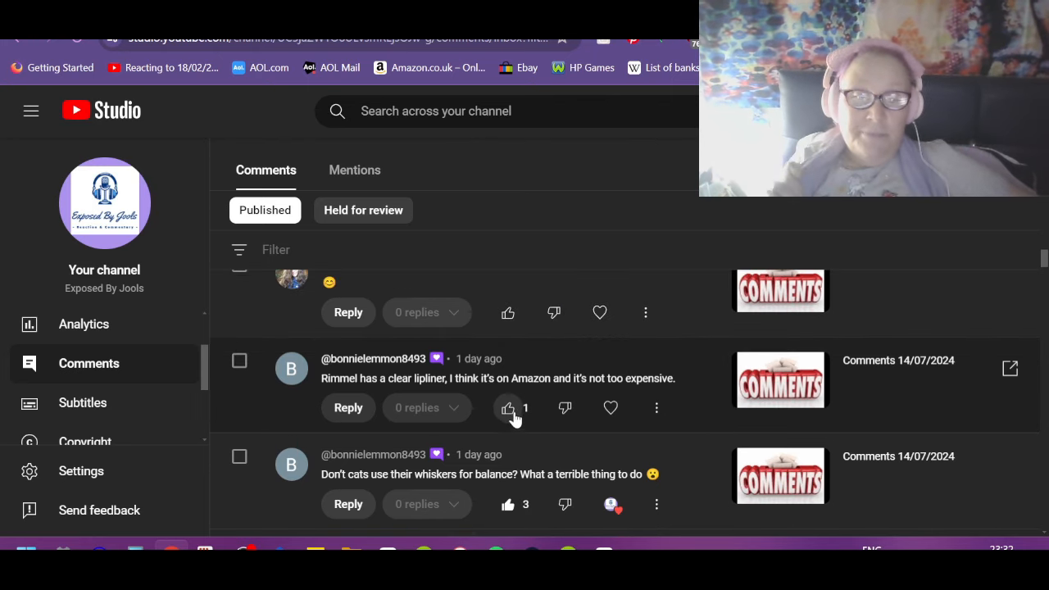
pyautogui.click(508, 406)
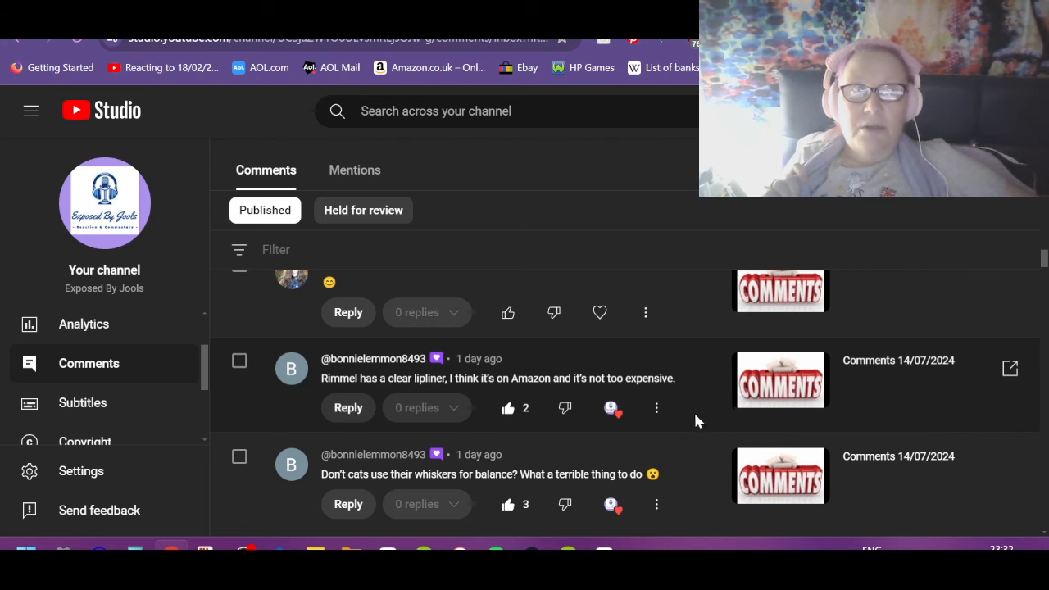
pyautogui.moveTo(710, 400)
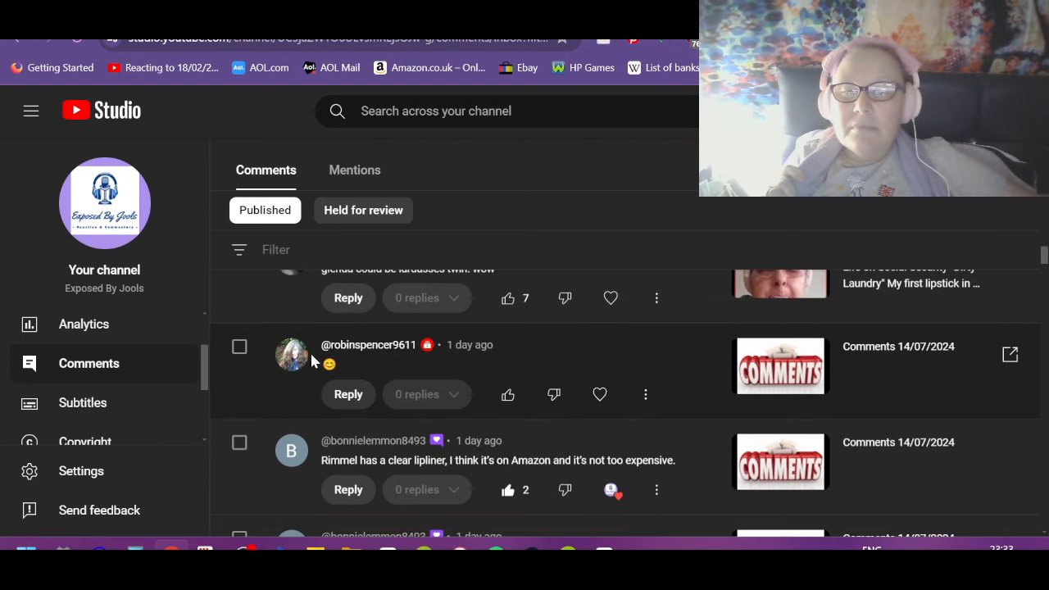
# Like the smiley-emoji comment and the 'glenda could be lardasses twin' comment.
pyautogui.click(508, 394)
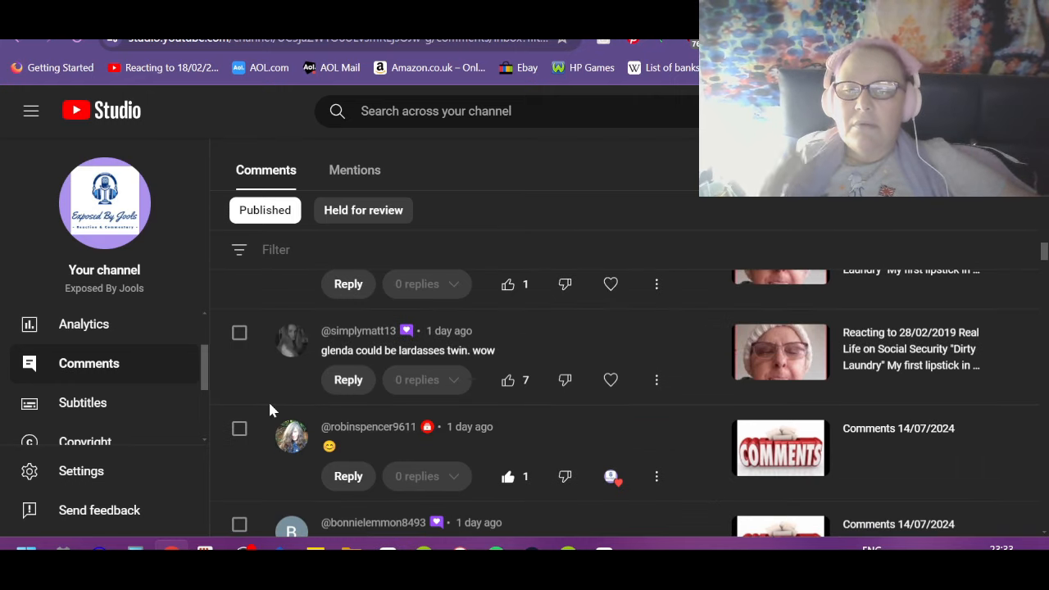
pyautogui.moveTo(646, 328)
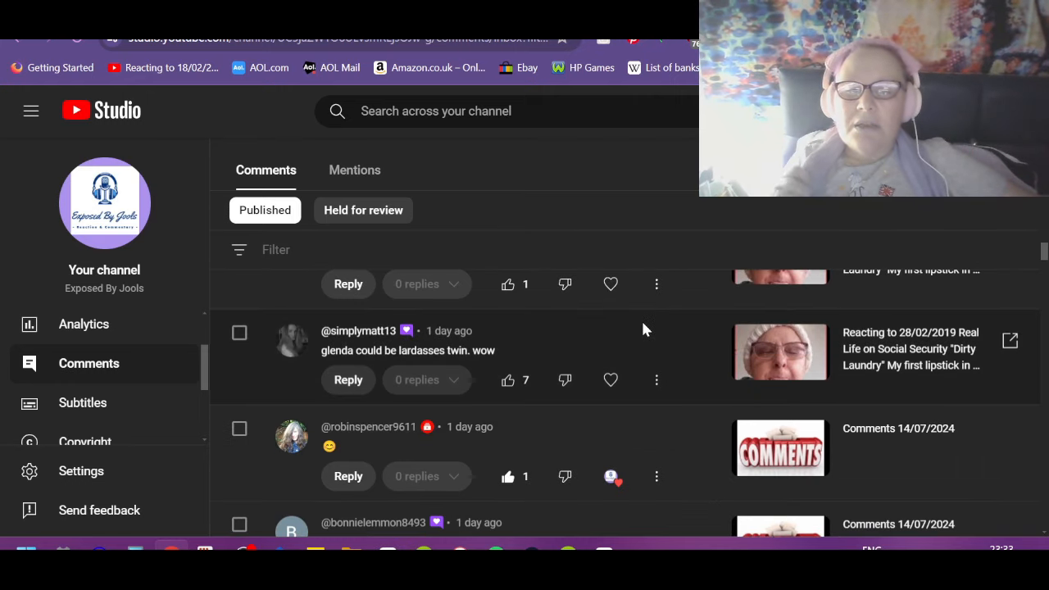
pyautogui.click(505, 380)
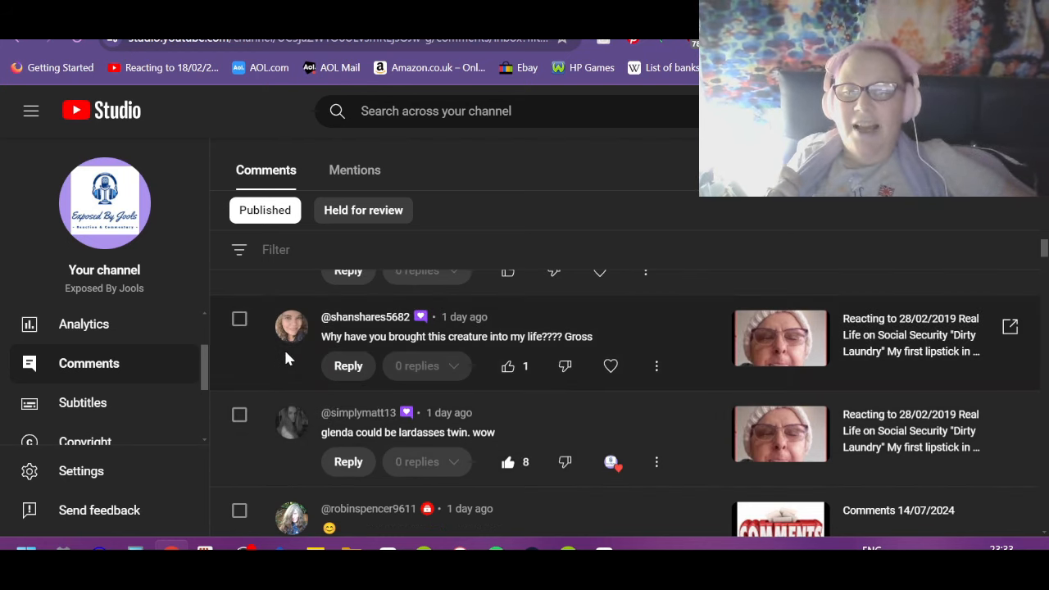
pyautogui.moveTo(580, 351)
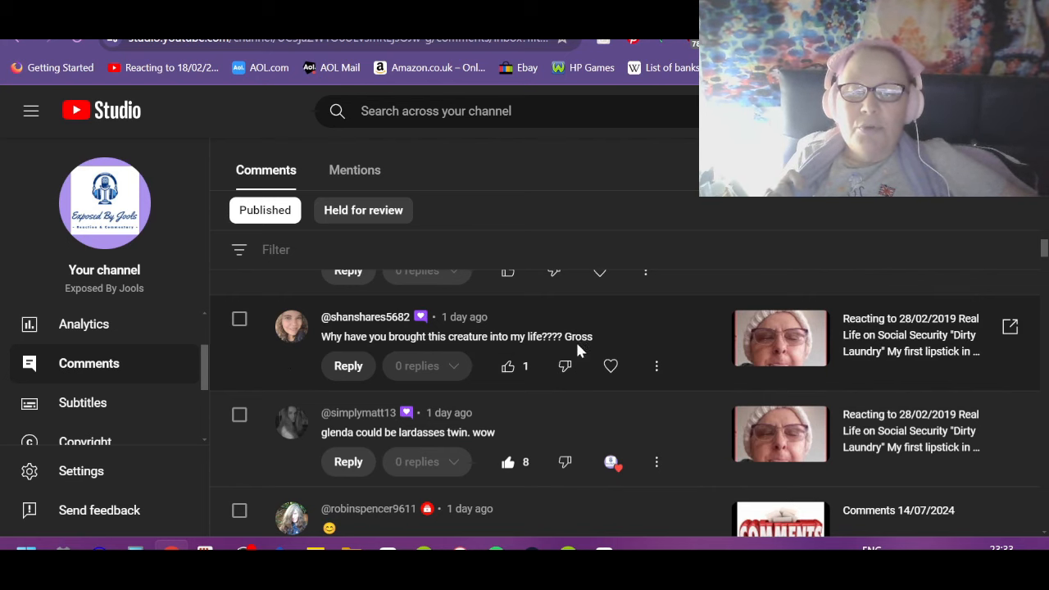
pyautogui.moveTo(620, 435)
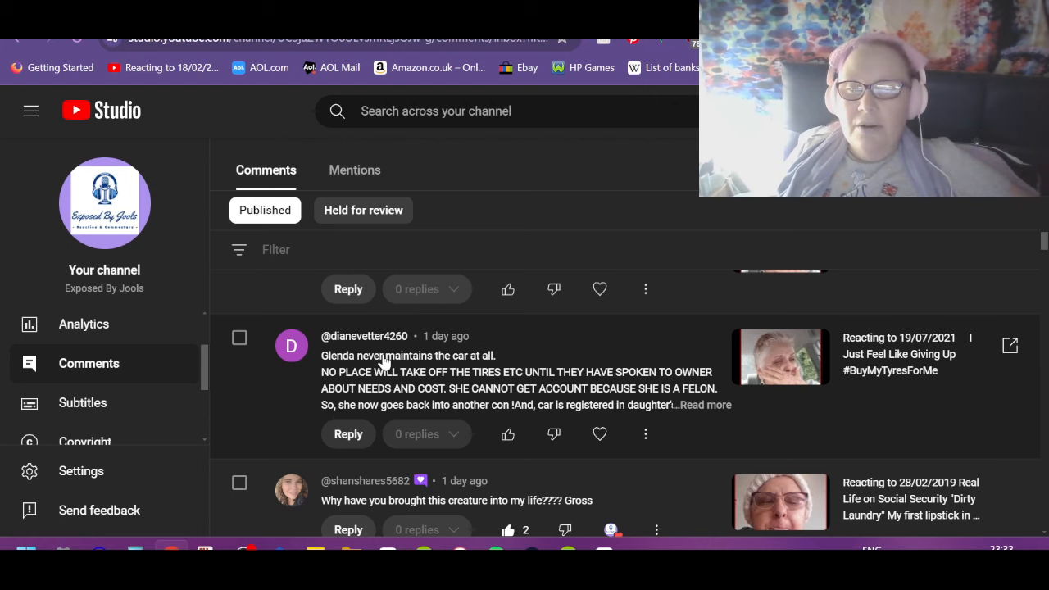
pyautogui.moveTo(343, 387)
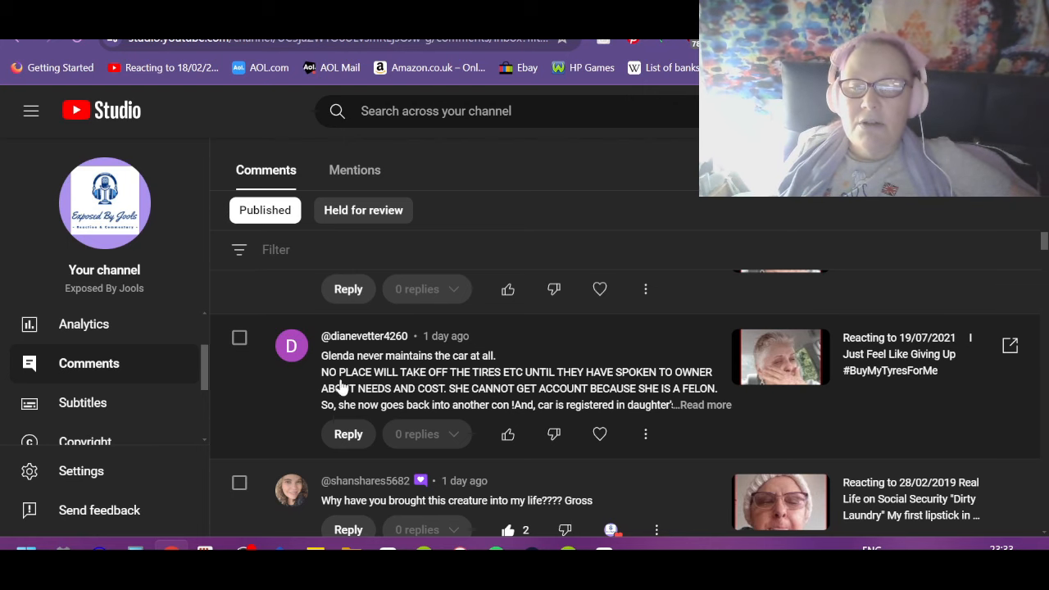
pyautogui.moveTo(543, 384)
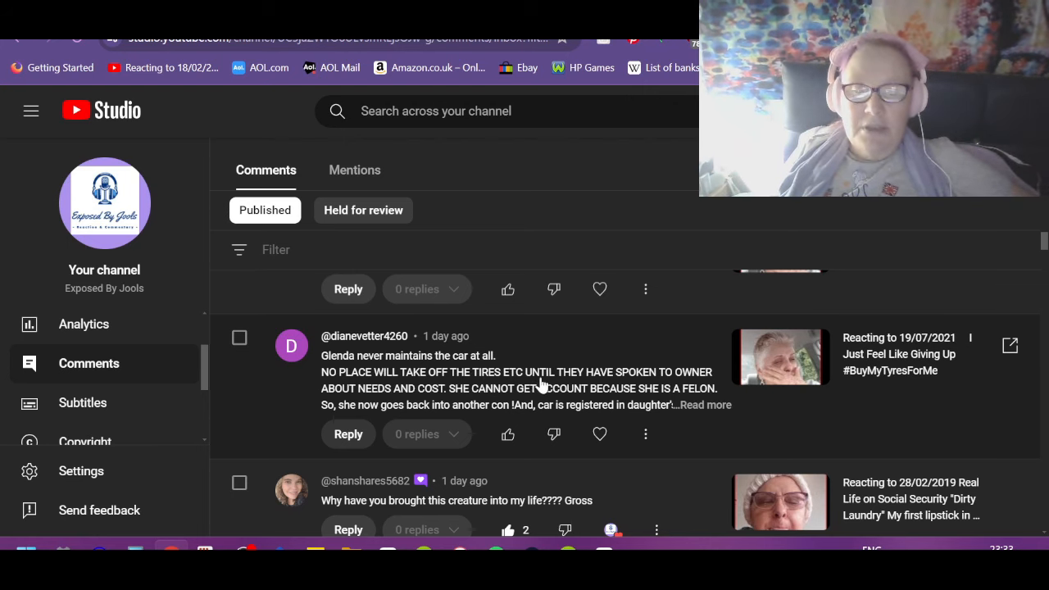
pyautogui.moveTo(731, 390)
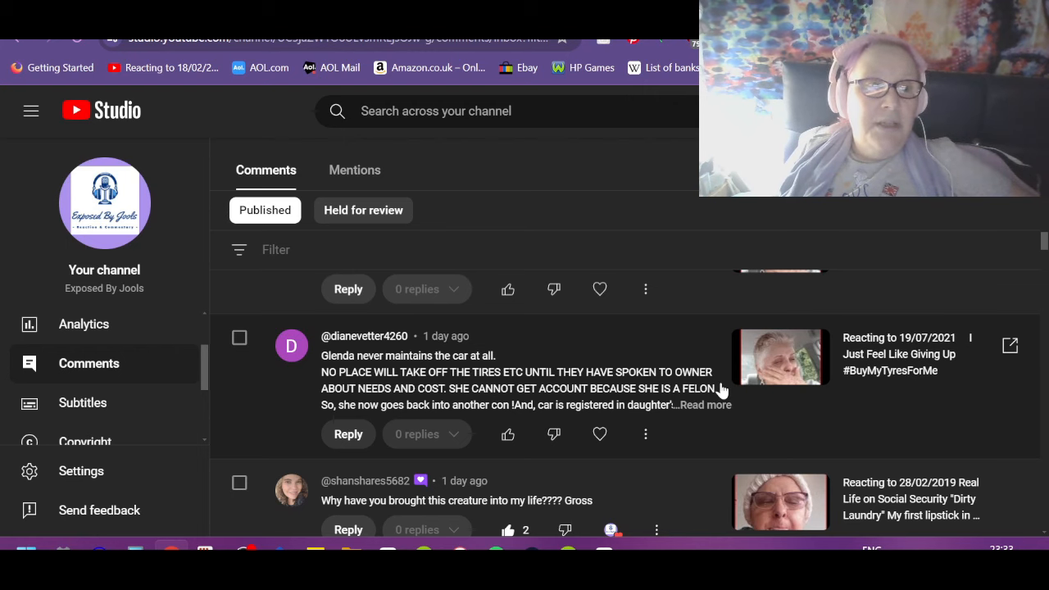
pyautogui.moveTo(311, 405)
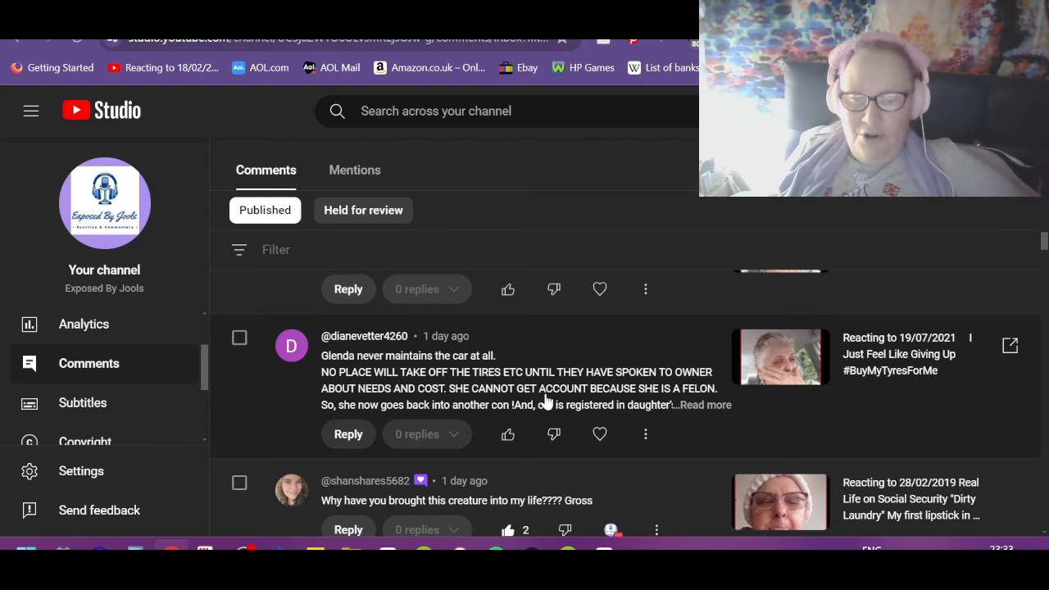
pyautogui.moveTo(328, 439)
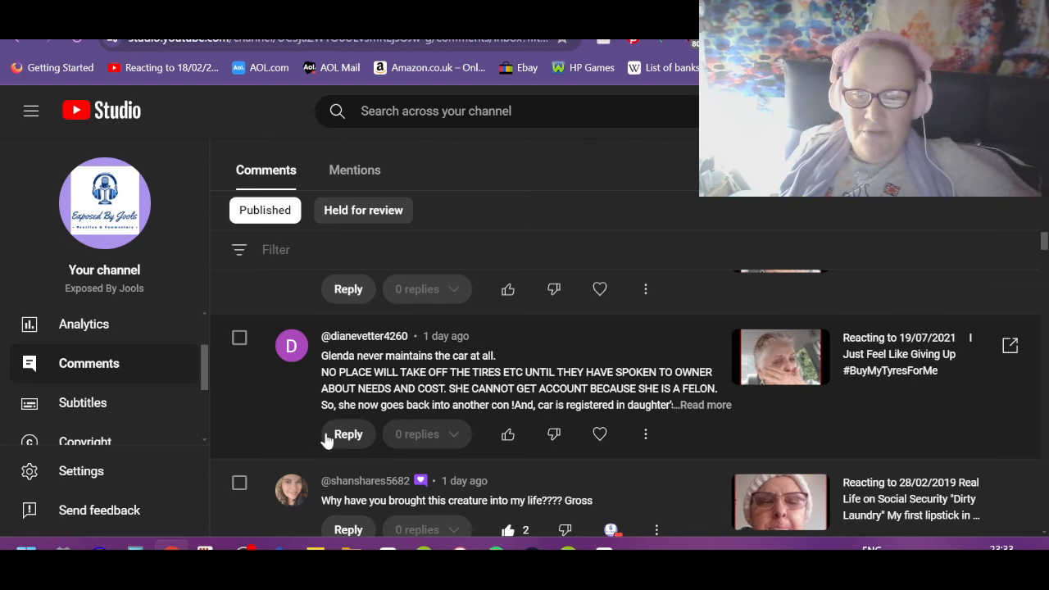
pyautogui.moveTo(596, 434)
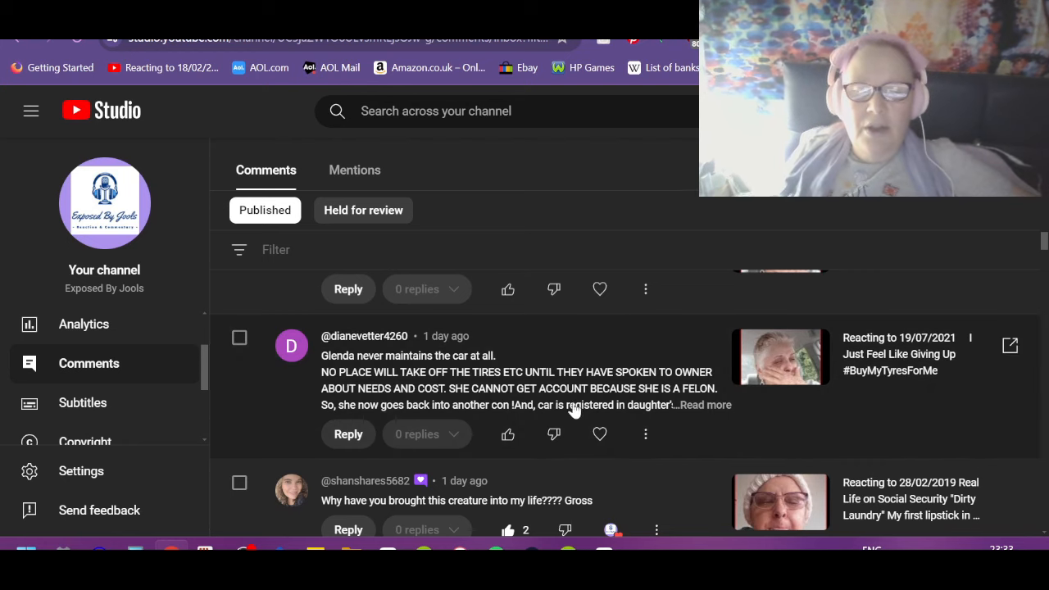
# Expand the 'Glenda never maintains the car' comment to its full text via Read more.
pyautogui.click(705, 405)
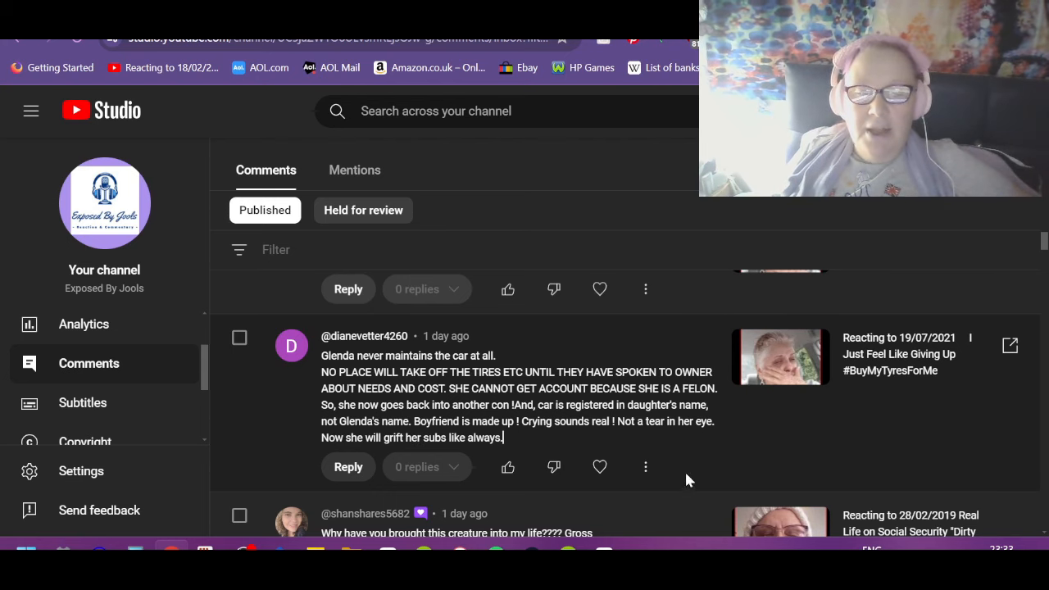
pyautogui.moveTo(328, 451)
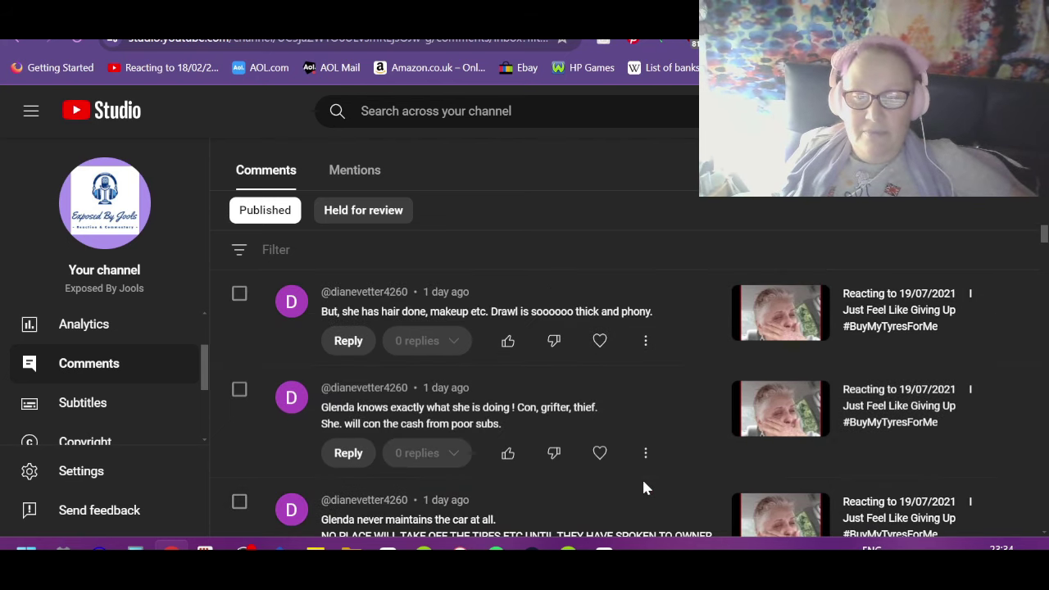
pyautogui.moveTo(656, 489)
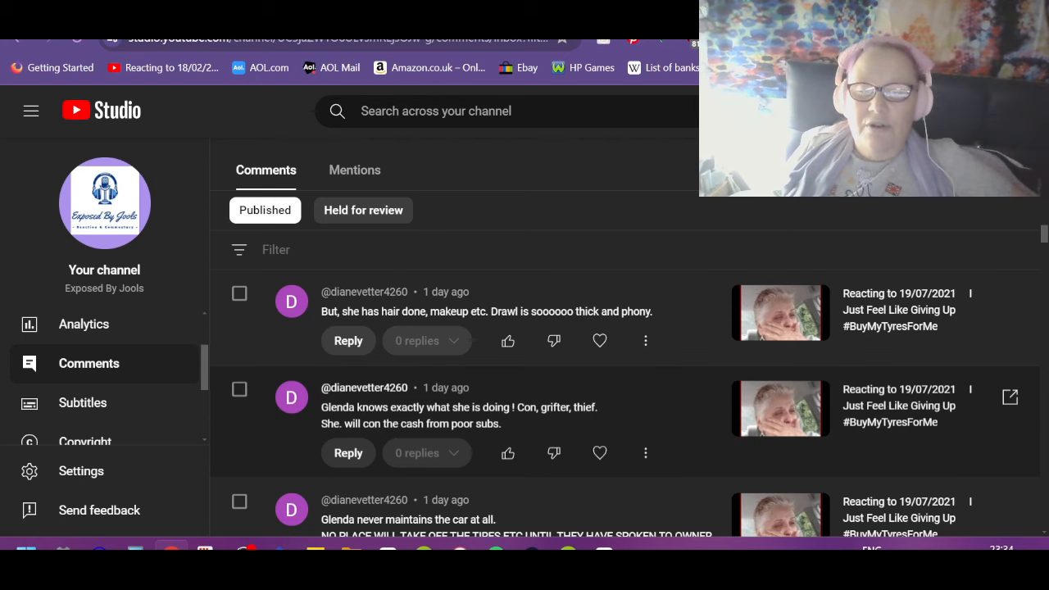
pyautogui.moveTo(509, 453)
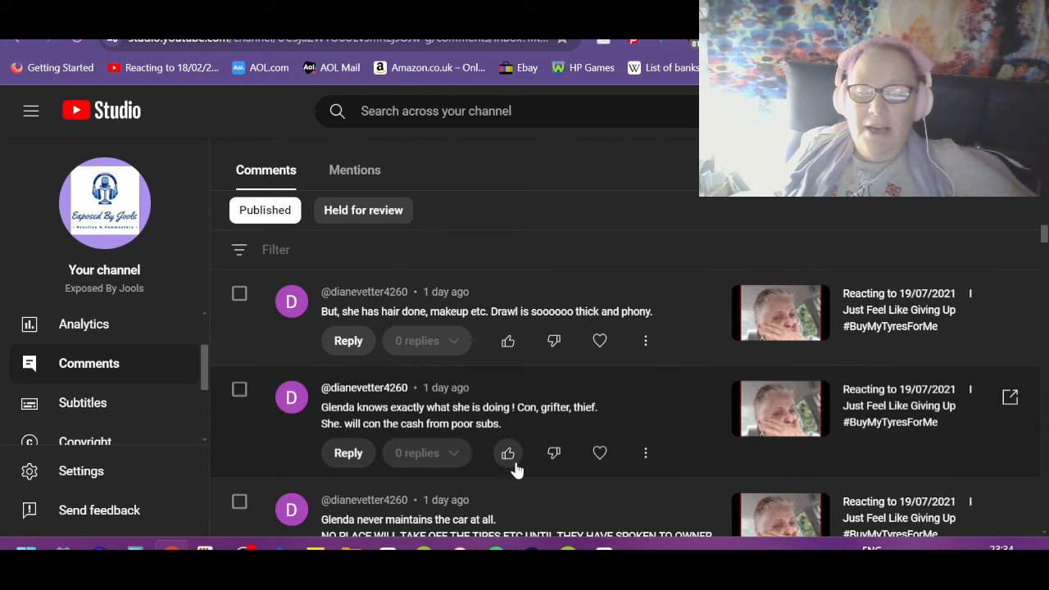
# Like the 'Glenda knows exactly what she is doing' and 'Youtube pays for the views' comments.
pyautogui.click(508, 452)
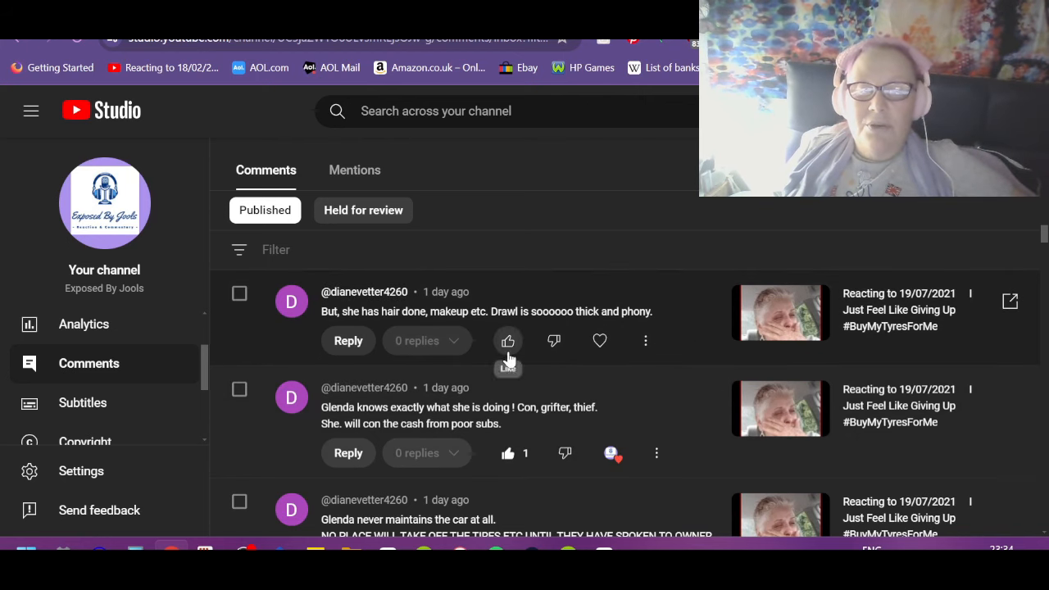
pyautogui.scroll(-3)
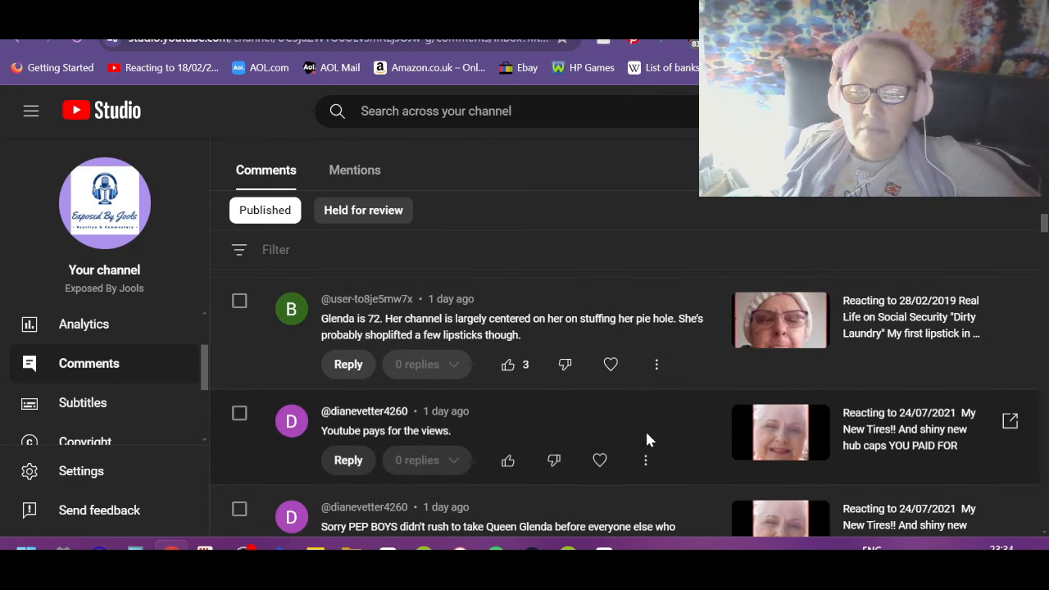
pyautogui.moveTo(531, 467)
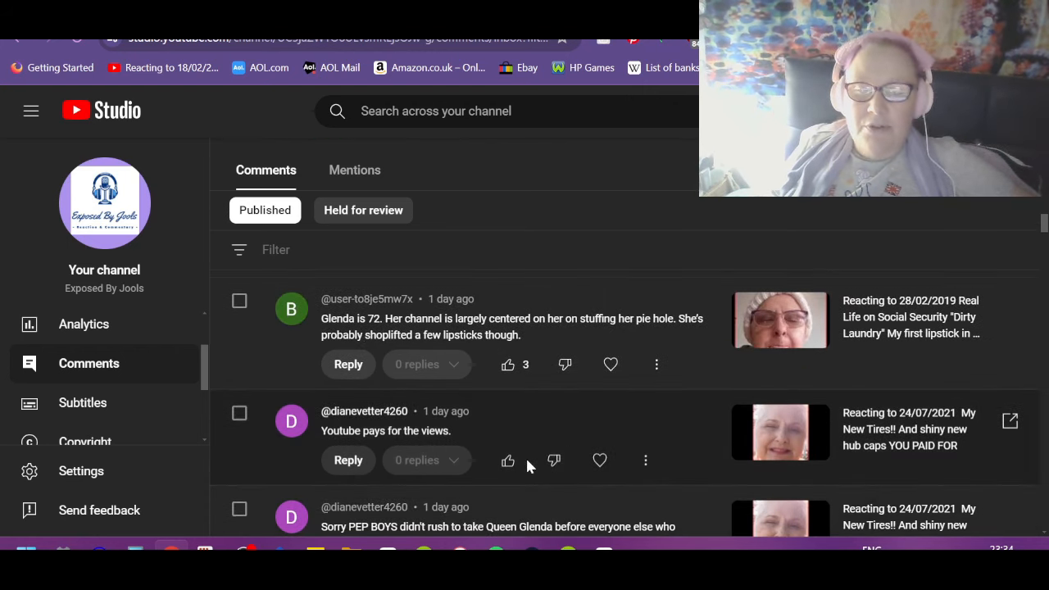
pyautogui.click(508, 459)
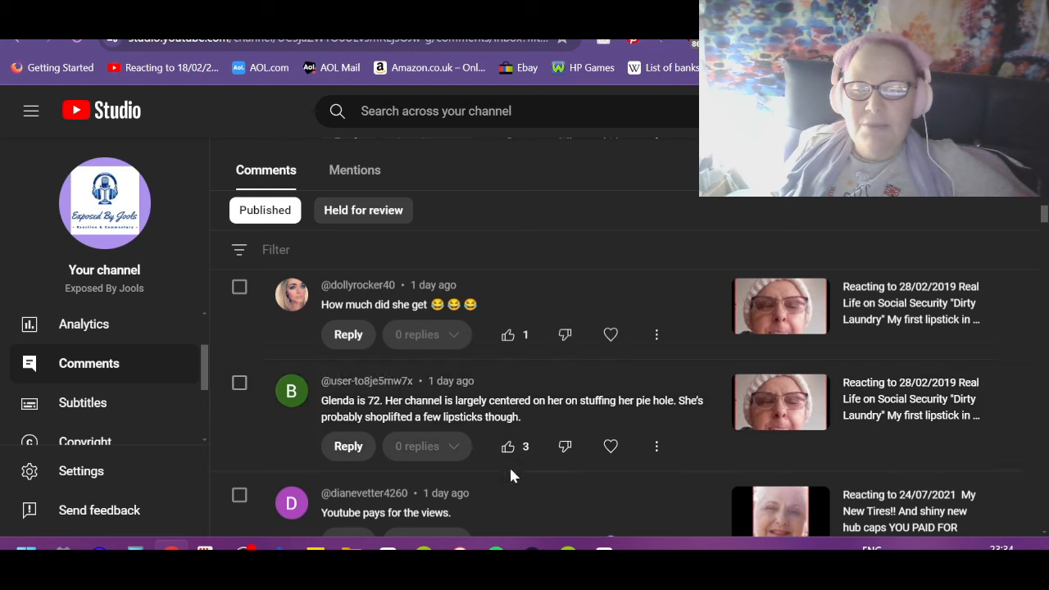
# Like the 'How much did she get' comment in the published list.
pyautogui.scroll(-3)
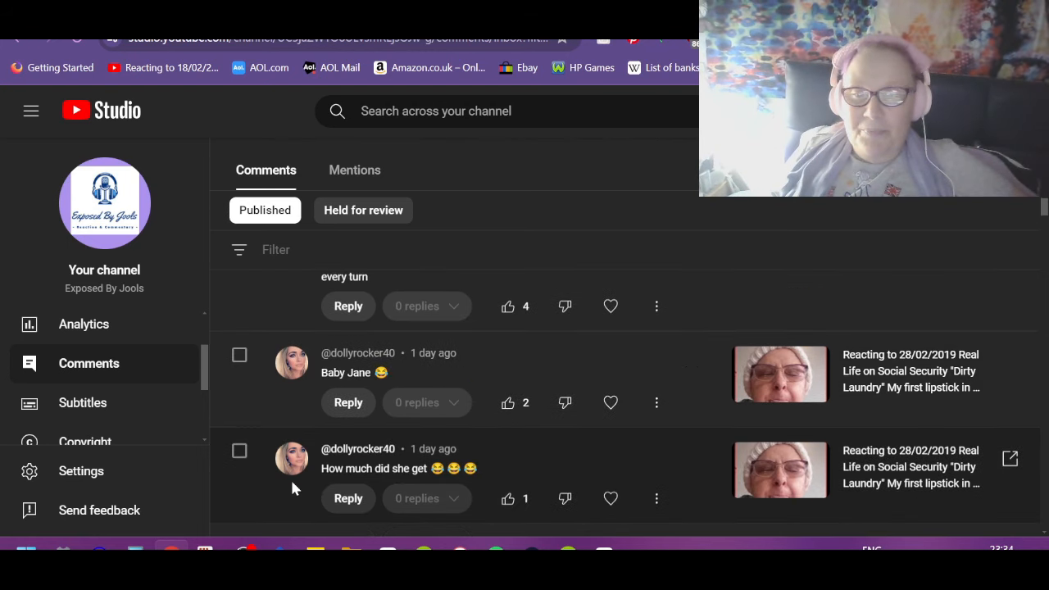
pyautogui.moveTo(304, 490)
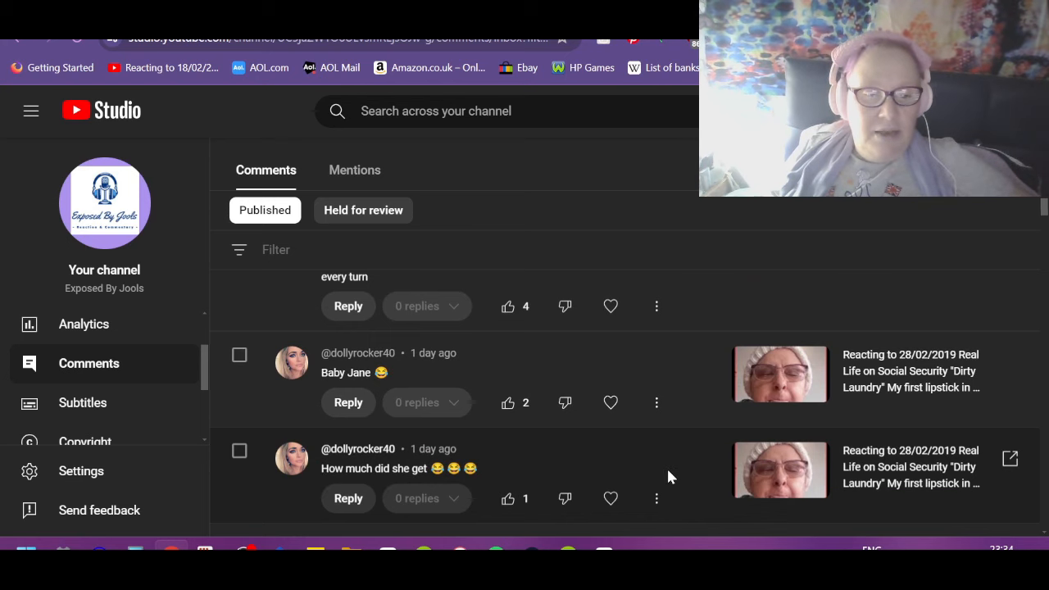
pyautogui.moveTo(507, 498)
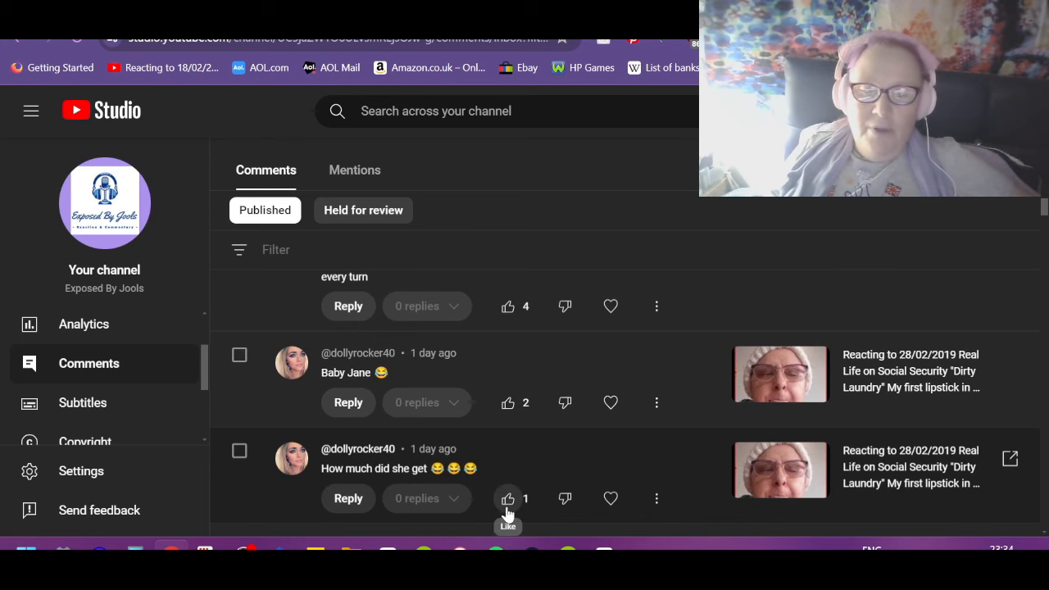
pyautogui.click(508, 498)
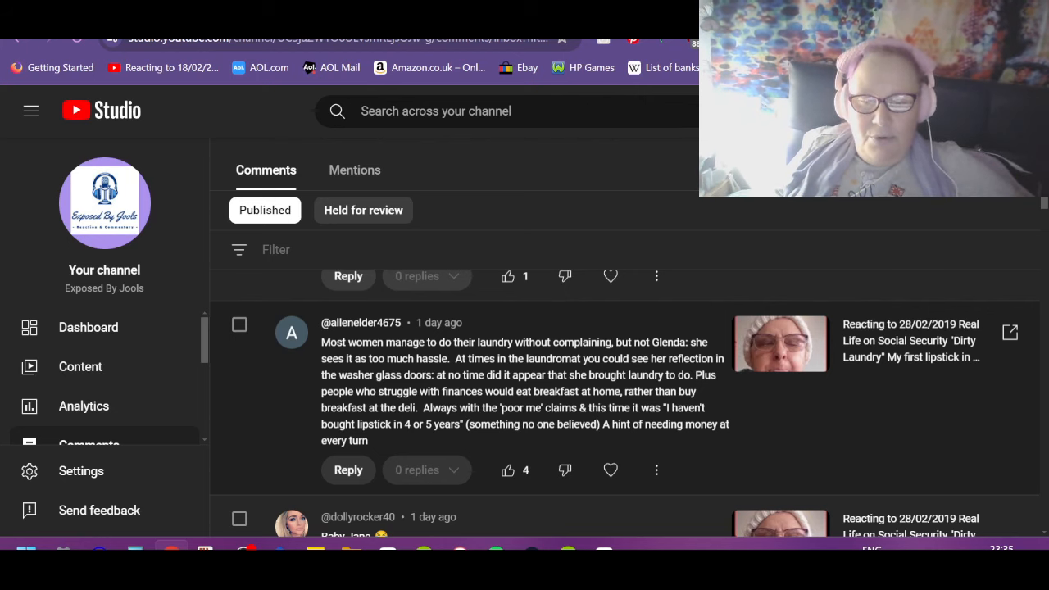
pyautogui.moveTo(793, 431)
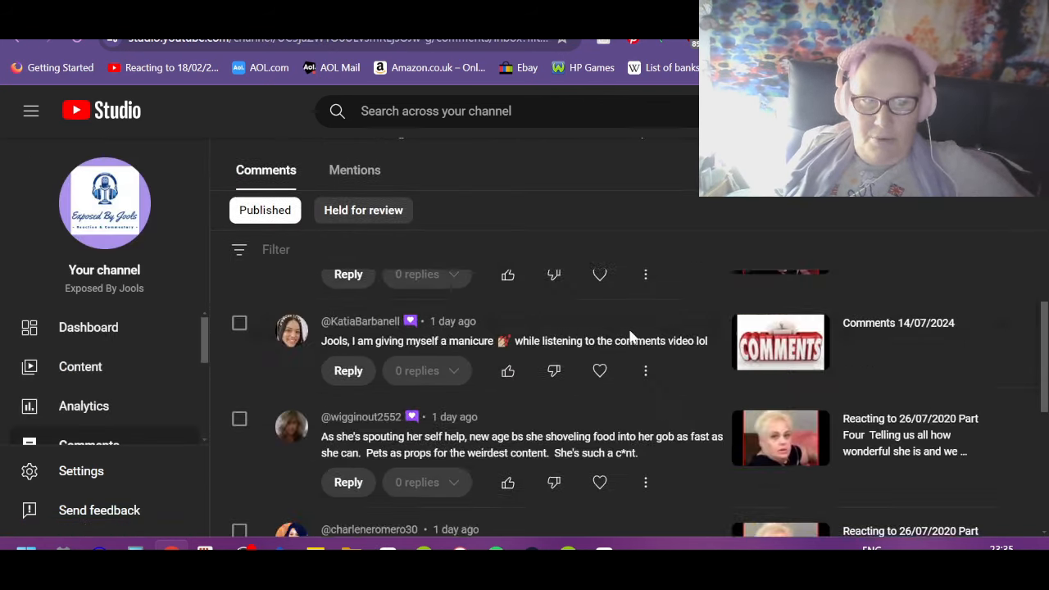
pyautogui.scroll(-3)
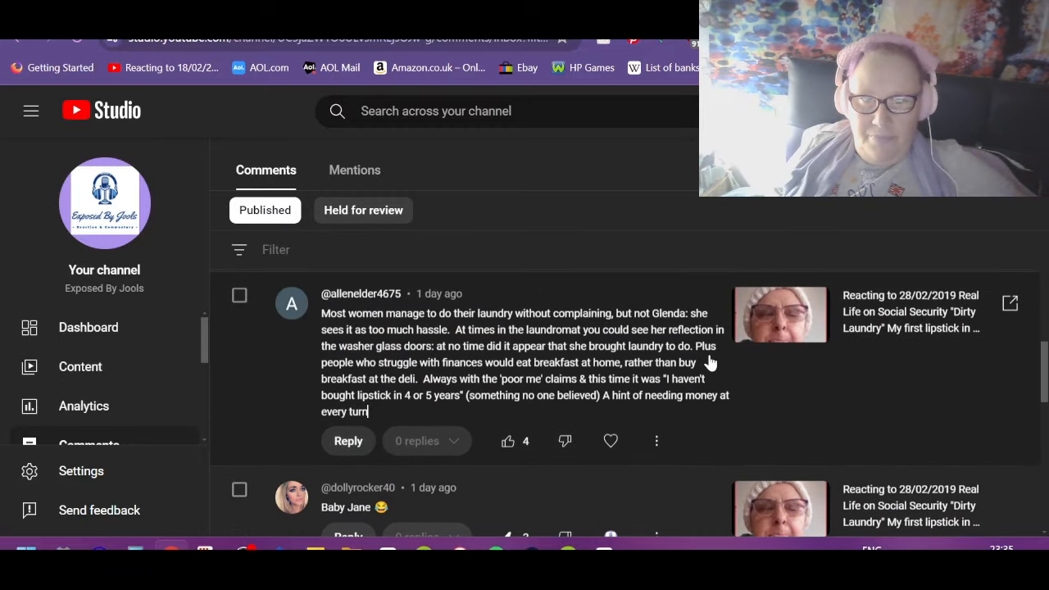
pyautogui.moveTo(445, 390)
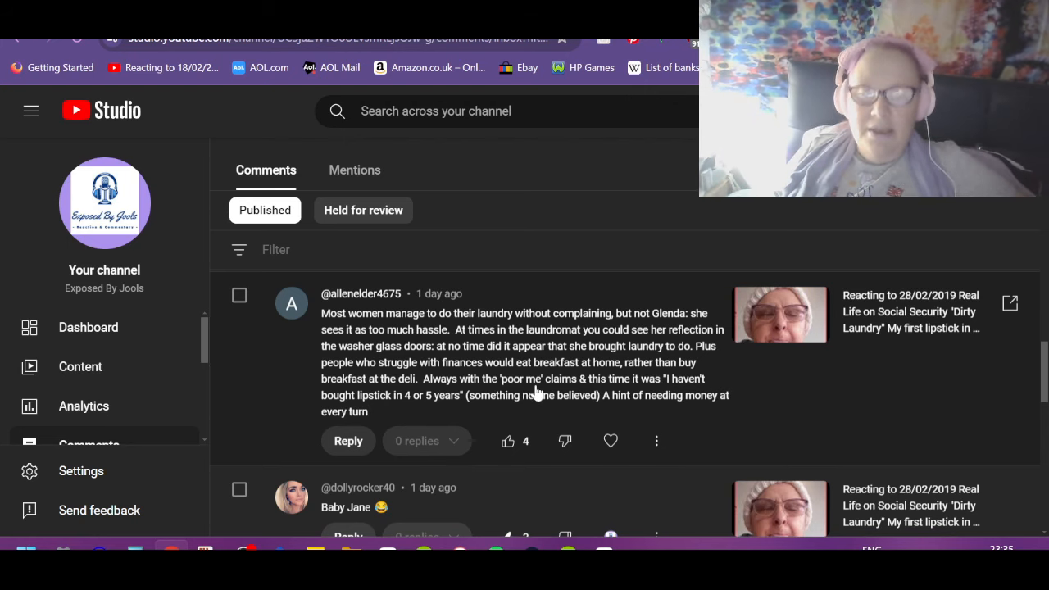
pyautogui.moveTo(770, 413)
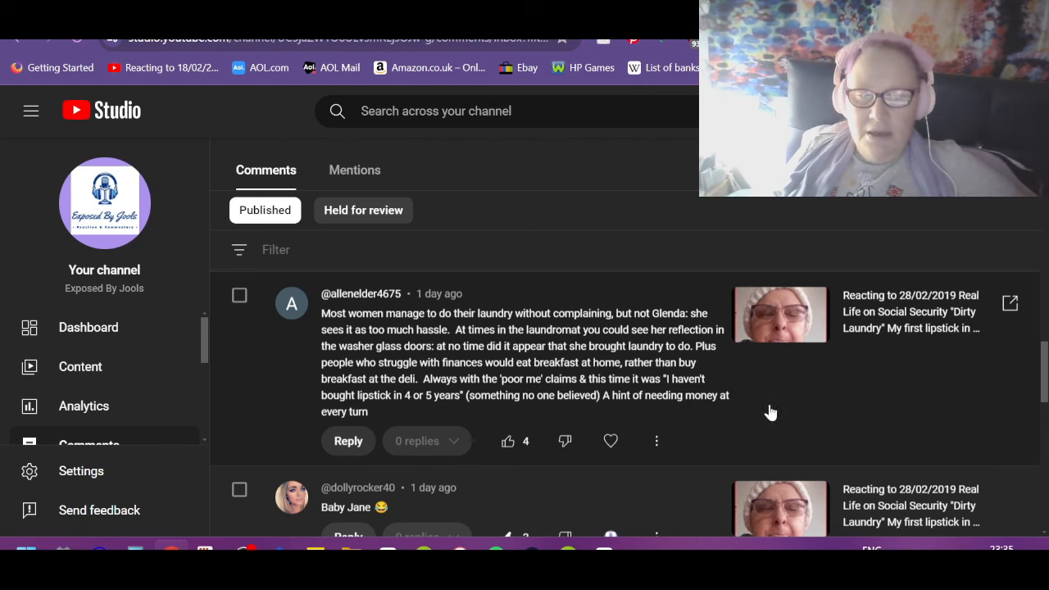
pyautogui.moveTo(459, 406)
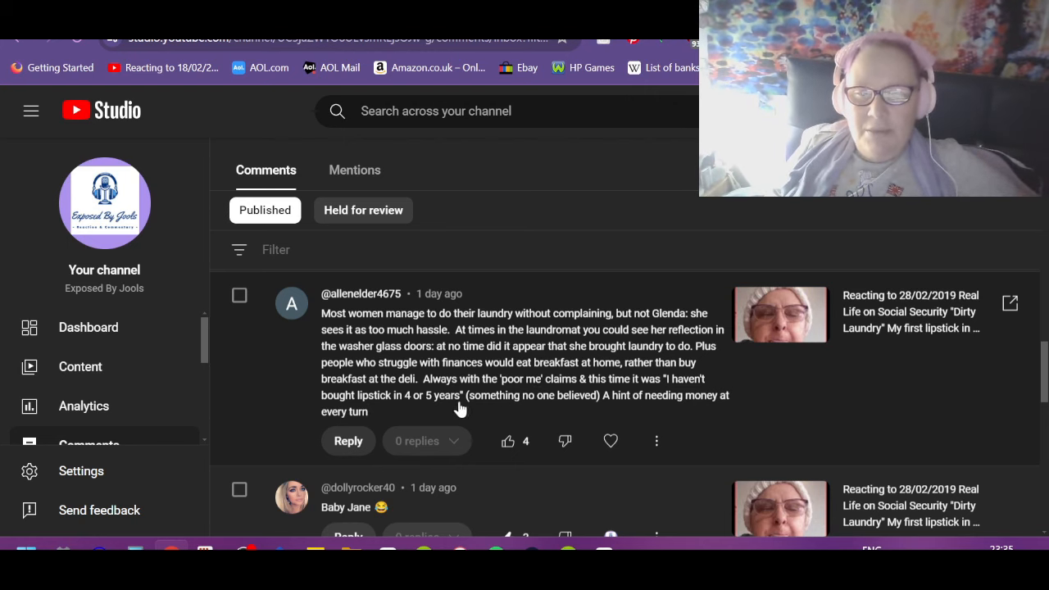
pyautogui.moveTo(674, 417)
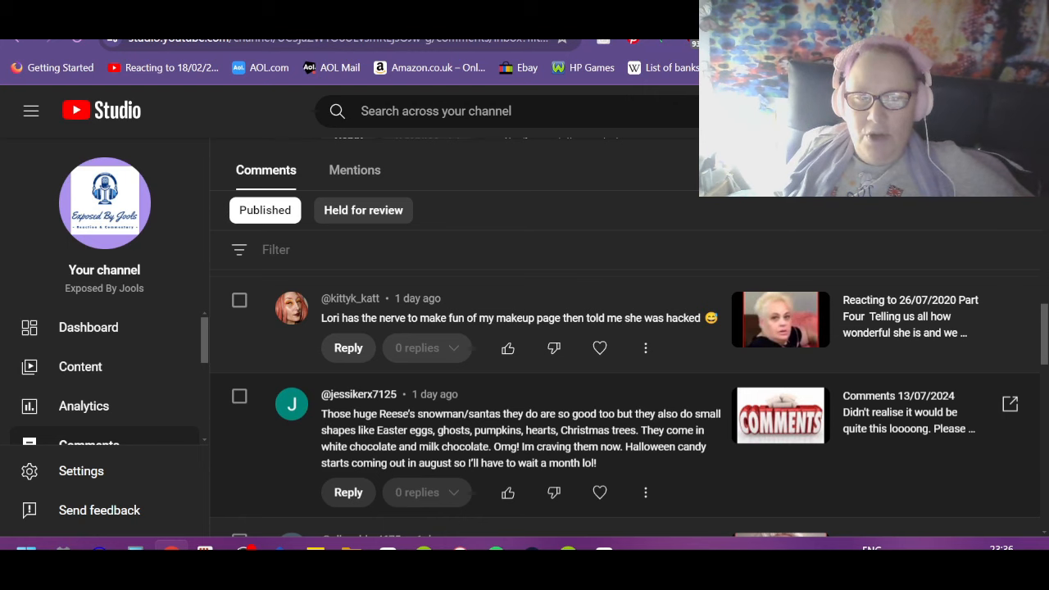
pyautogui.moveTo(664, 426)
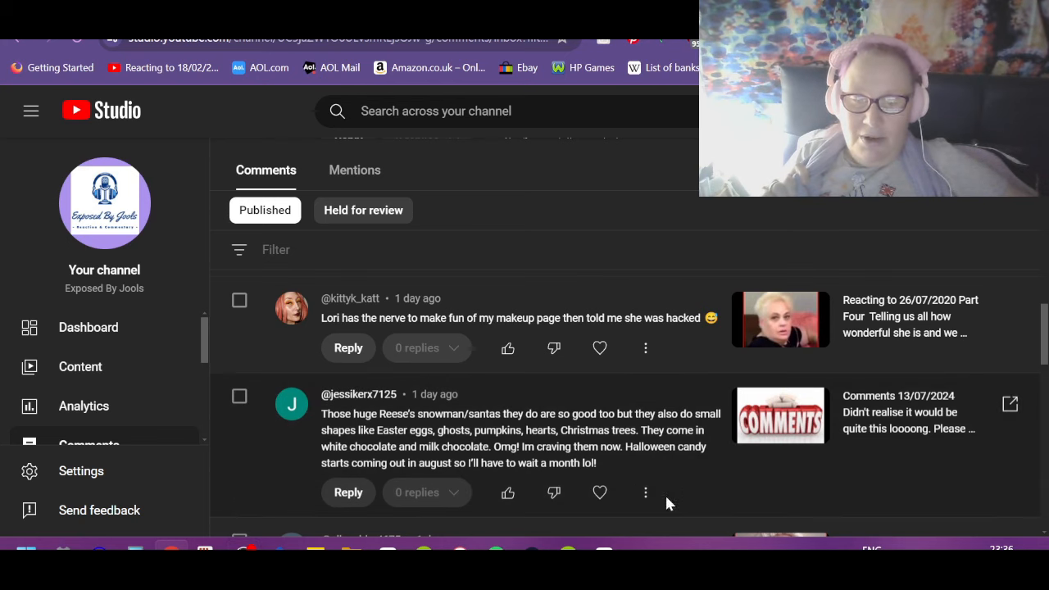
# Like and heart the Reese's snowman and santas candy comment.
pyautogui.click(508, 492)
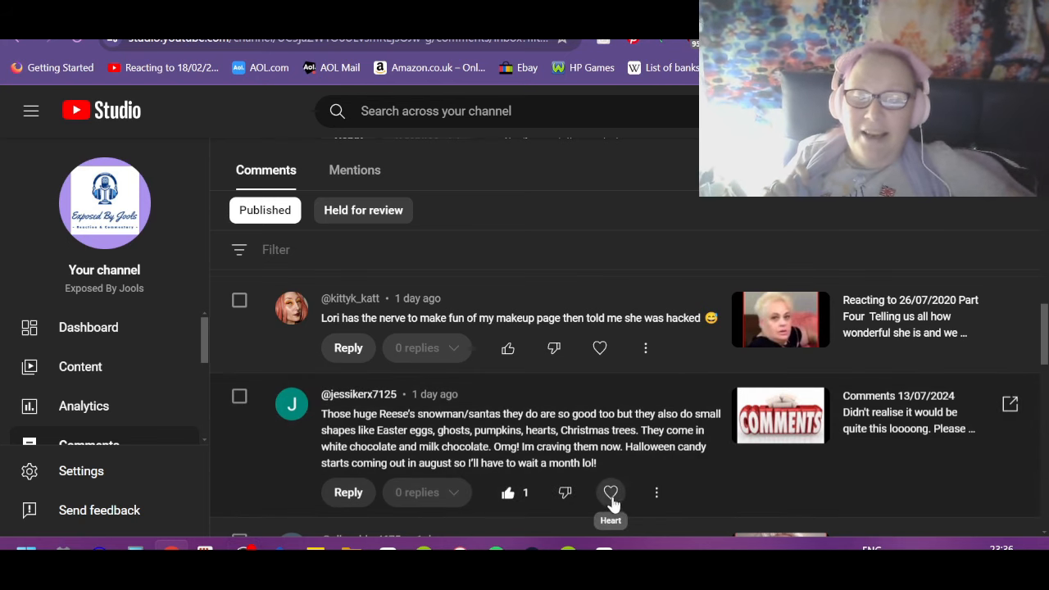
pyautogui.click(610, 492)
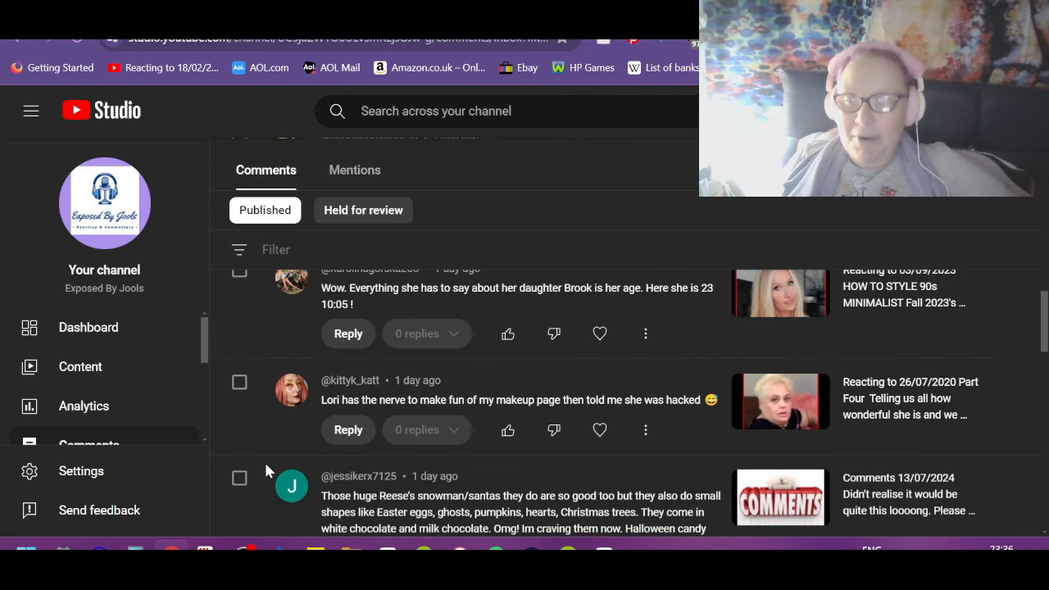
# Like and heart the comment about the makeup page.
pyautogui.scroll(-3)
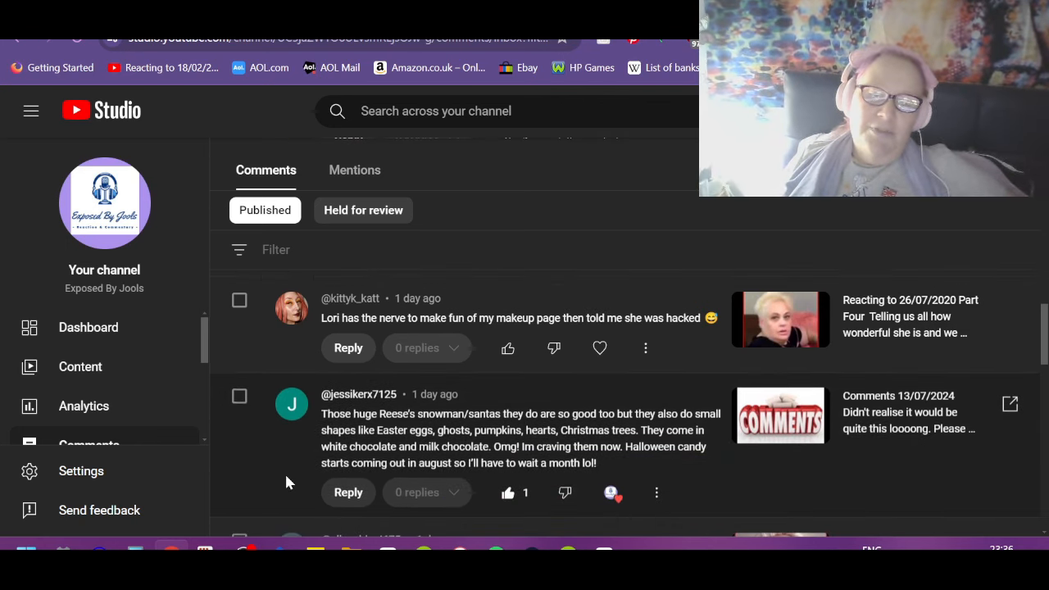
pyautogui.scroll(3)
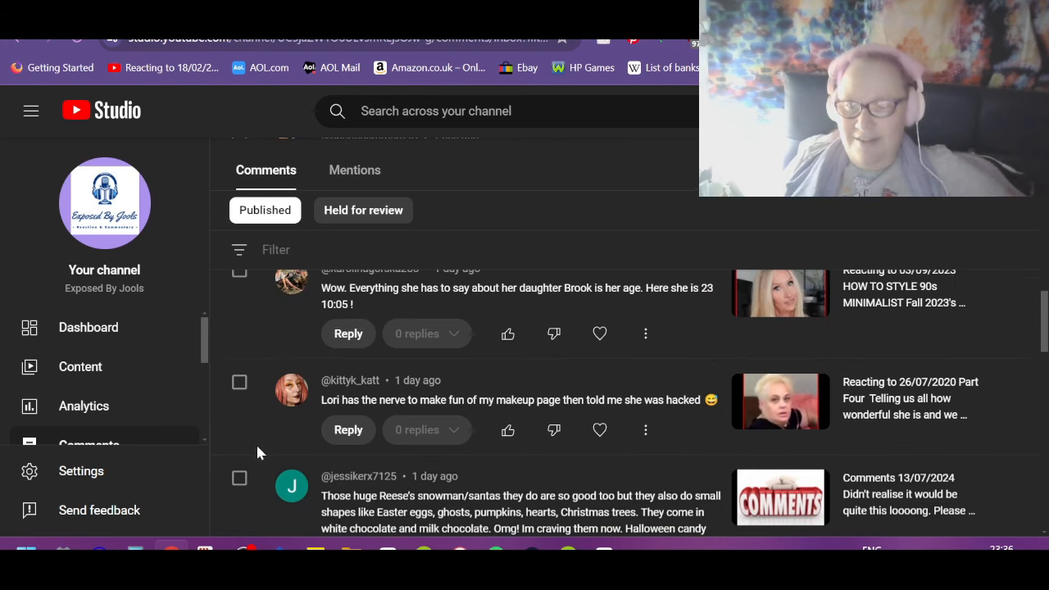
pyautogui.moveTo(334, 399)
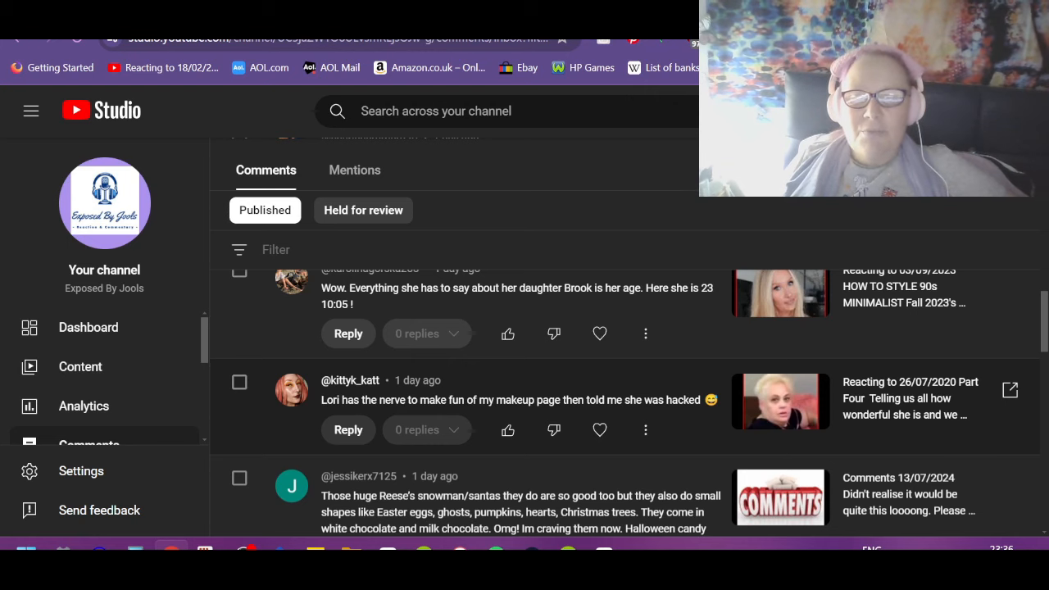
pyautogui.moveTo(697, 438)
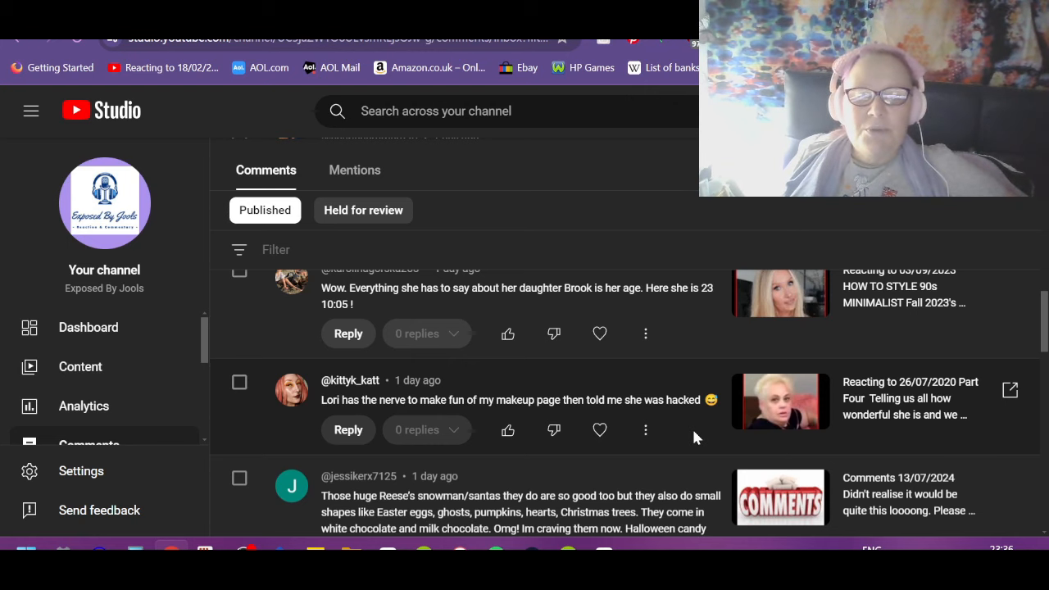
pyautogui.moveTo(733, 421)
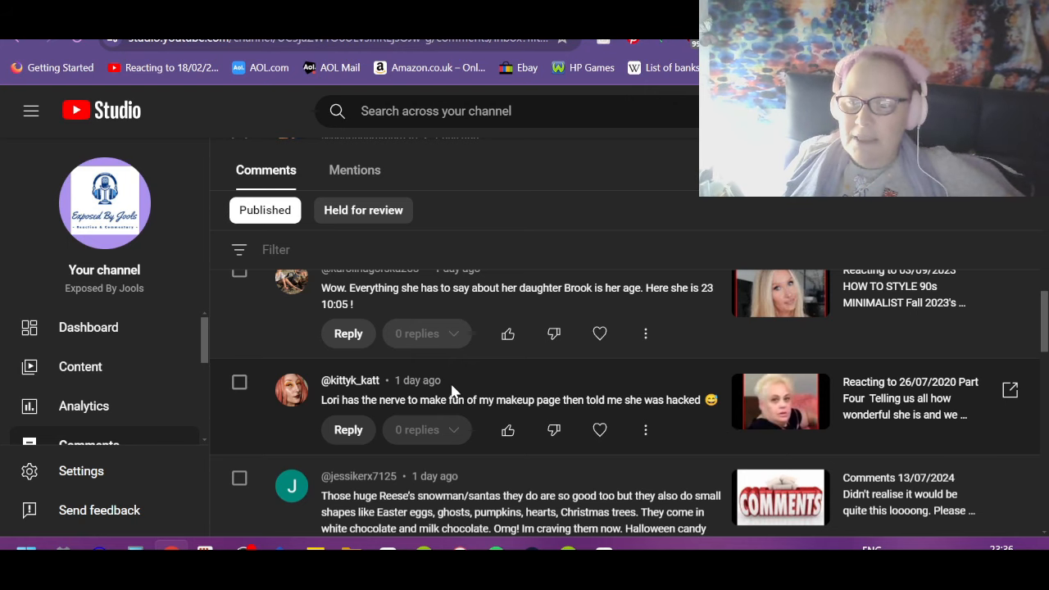
pyautogui.moveTo(505, 390)
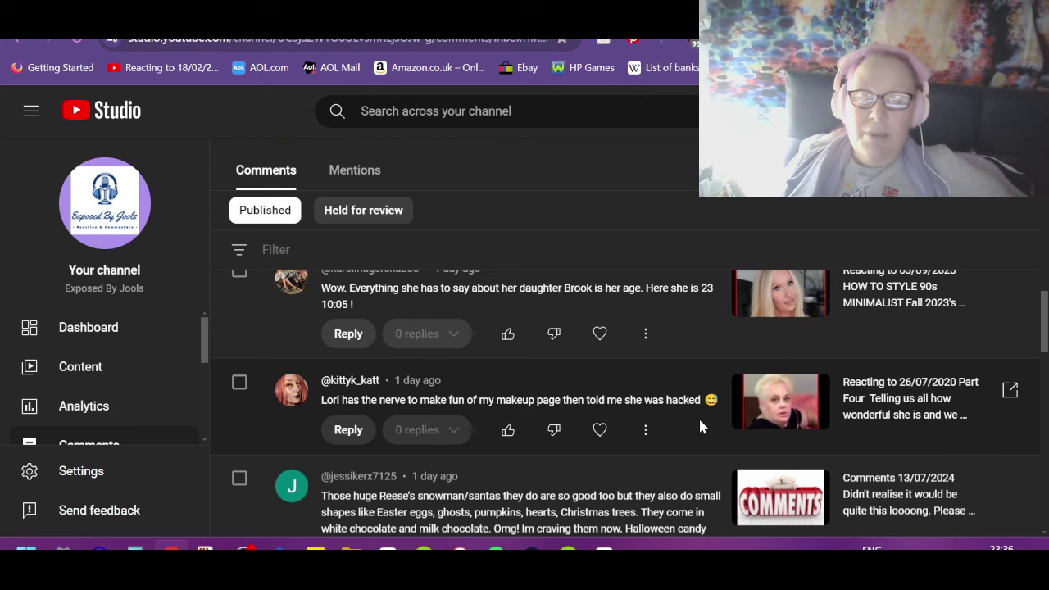
pyautogui.click(508, 430)
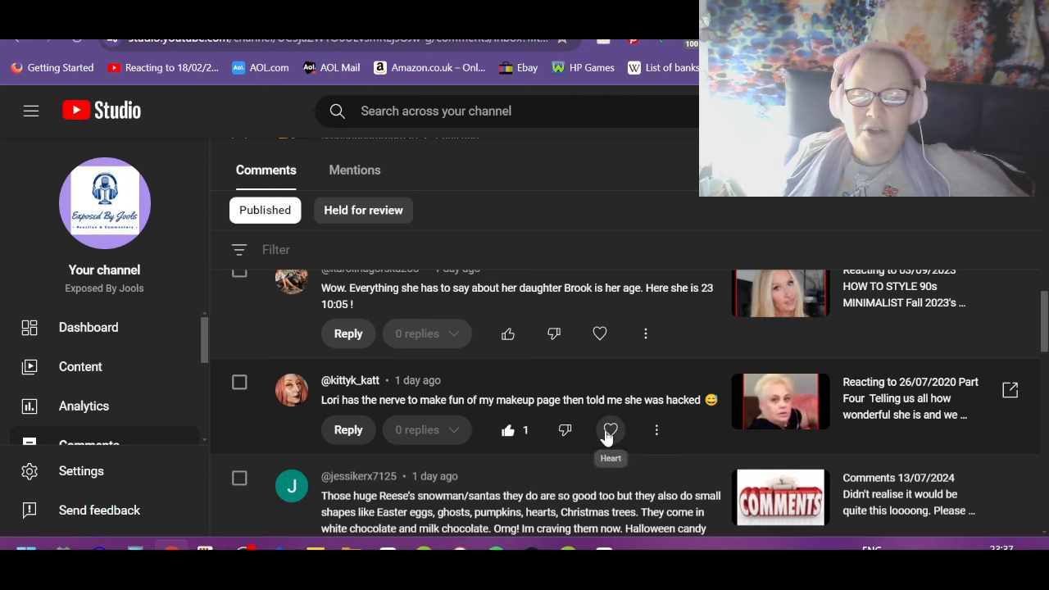
pyautogui.click(610, 429)
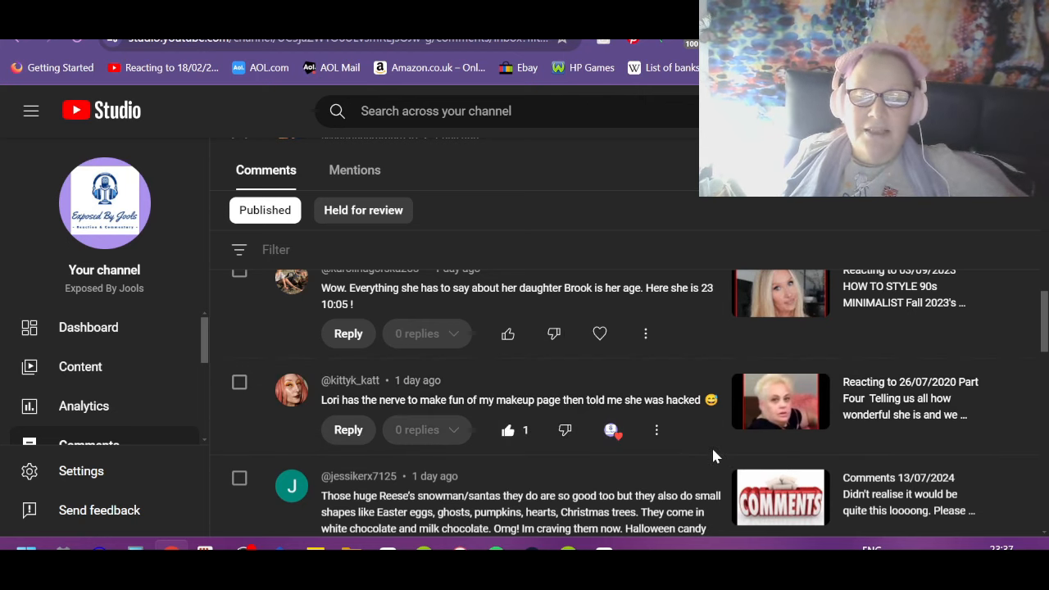
pyautogui.moveTo(705, 442)
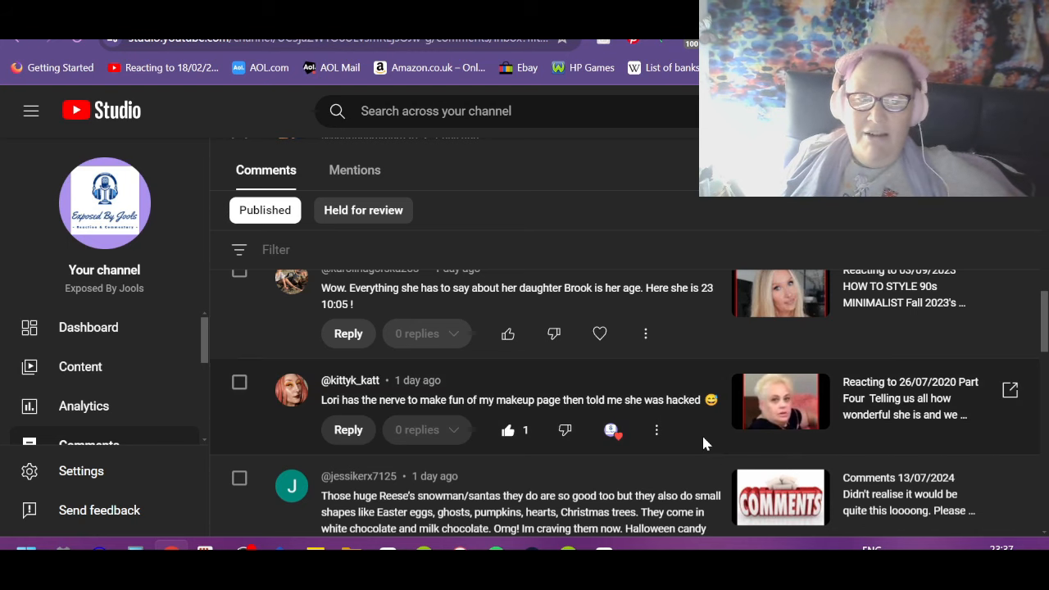
pyautogui.moveTo(254, 467)
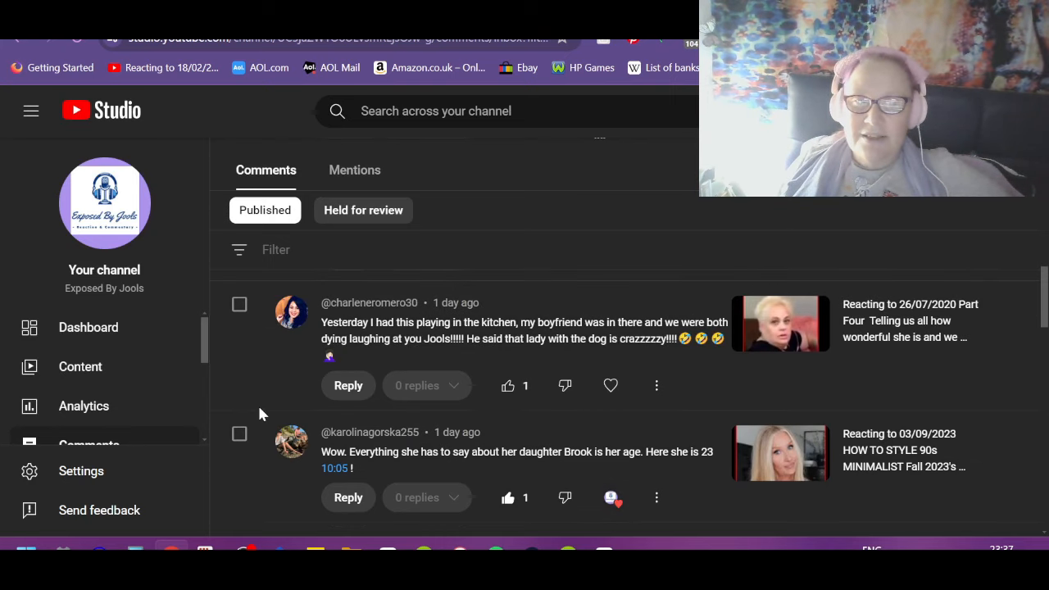
pyautogui.moveTo(344, 312)
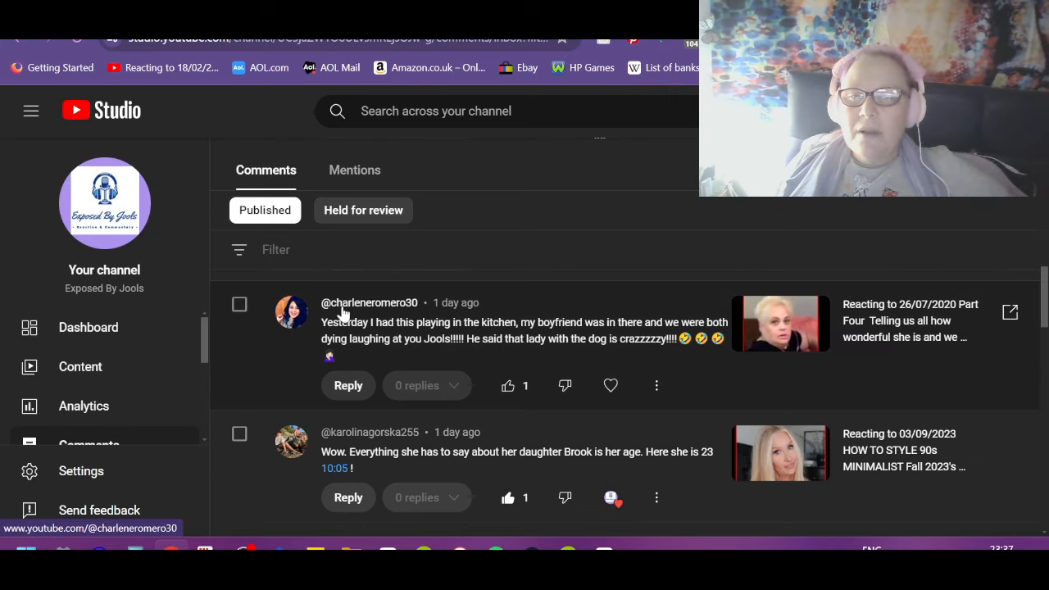
pyautogui.moveTo(312, 364)
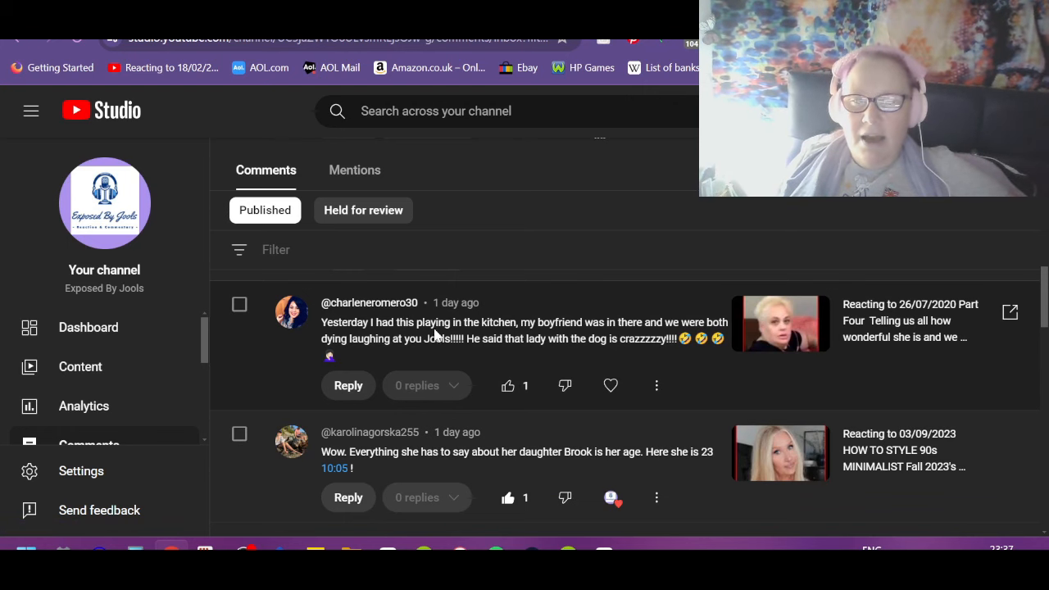
pyautogui.moveTo(657, 338)
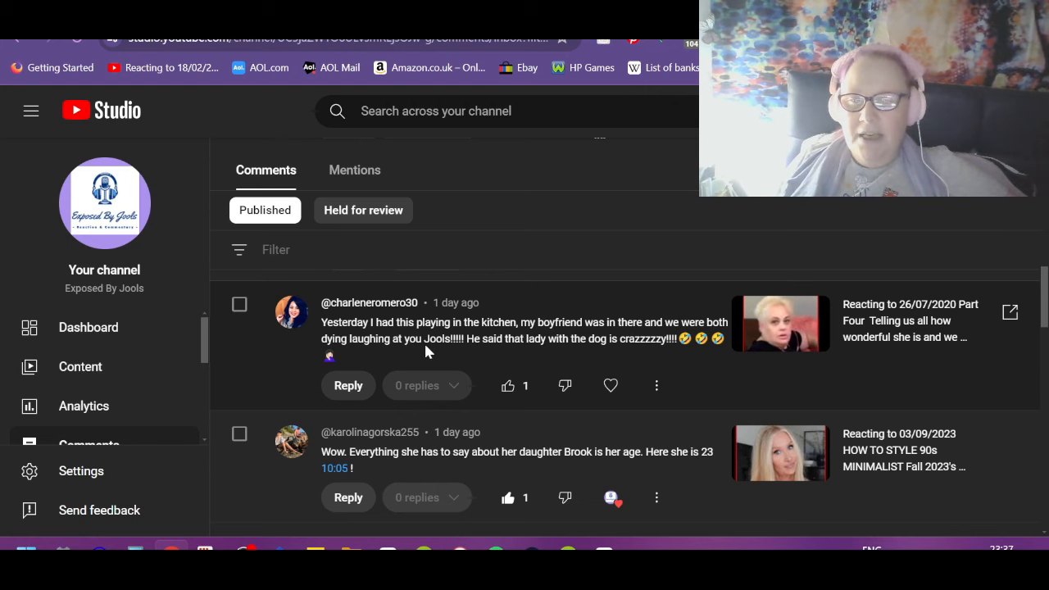
pyautogui.moveTo(587, 352)
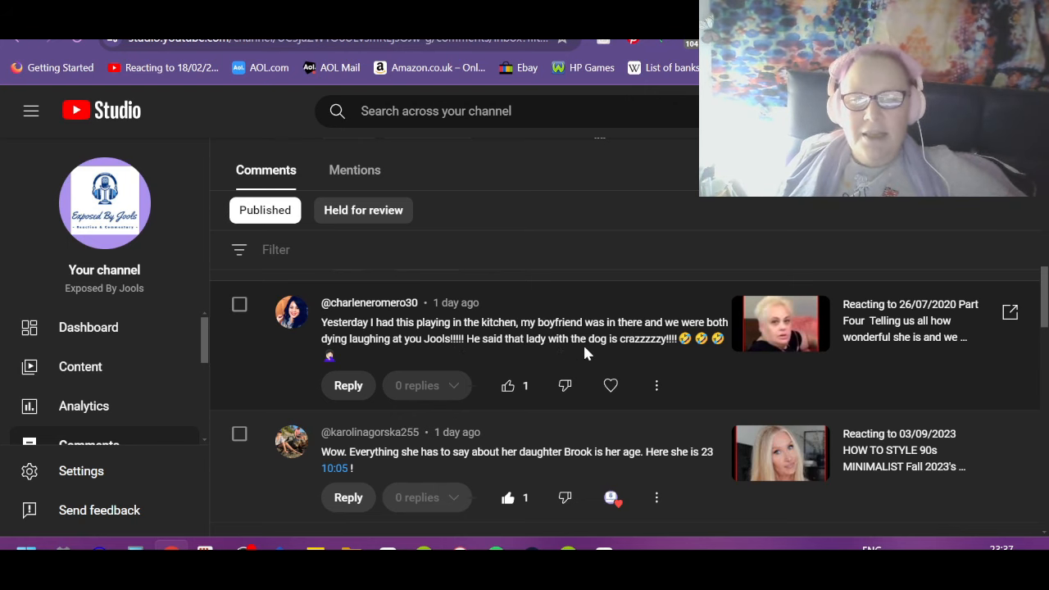
pyautogui.moveTo(791, 378)
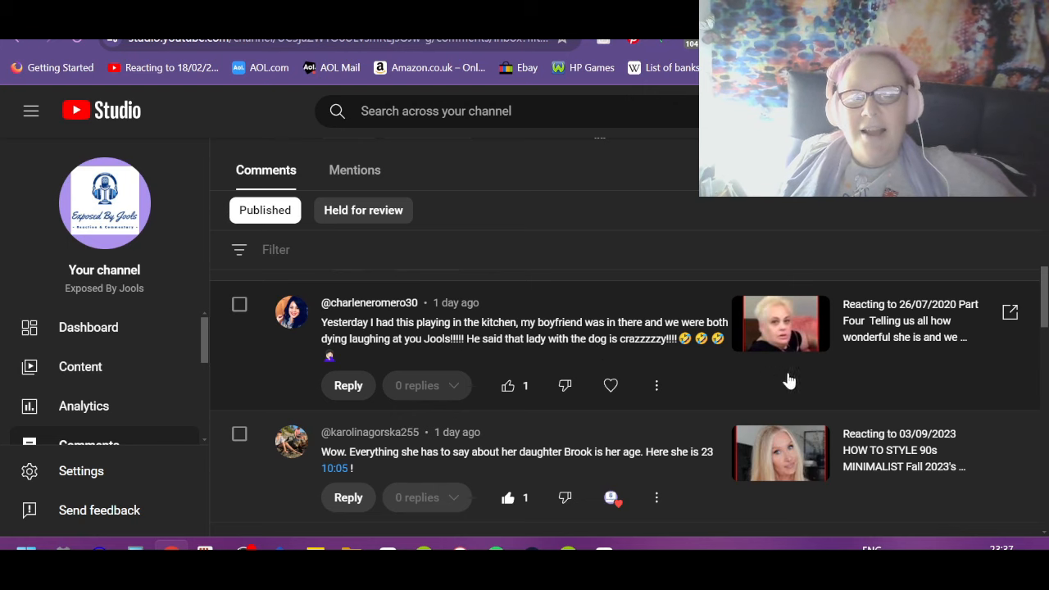
# Like the next published comment and the comment about self-help content.
pyautogui.click(508, 385)
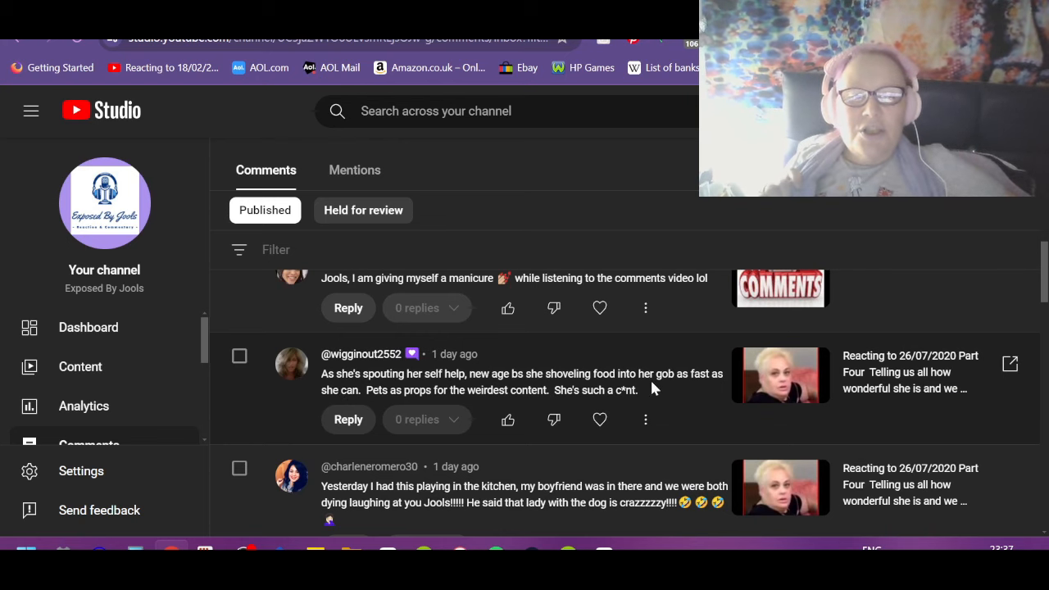
pyautogui.moveTo(269, 400)
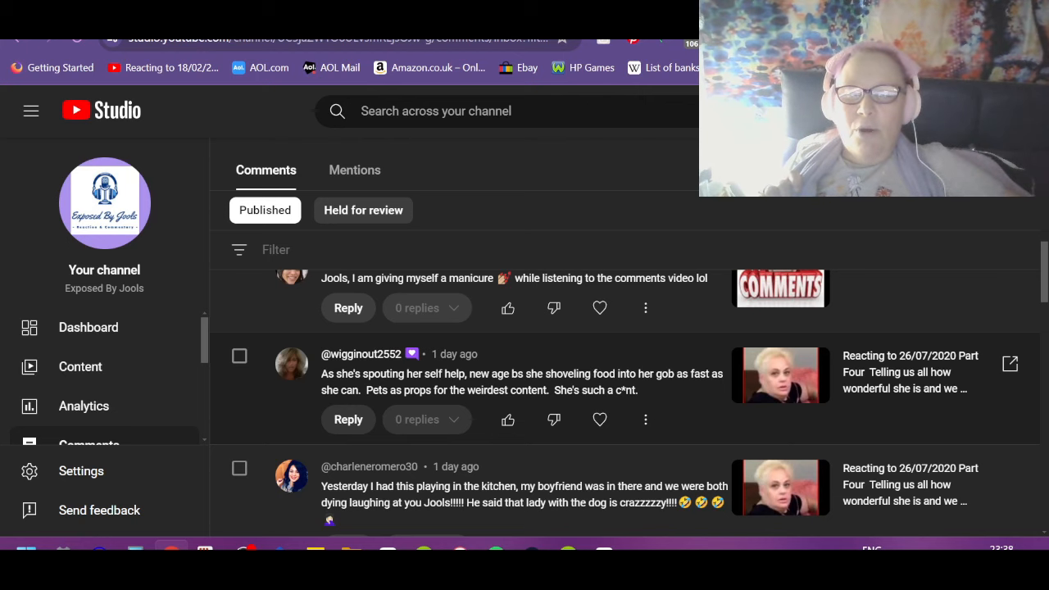
pyautogui.moveTo(716, 404)
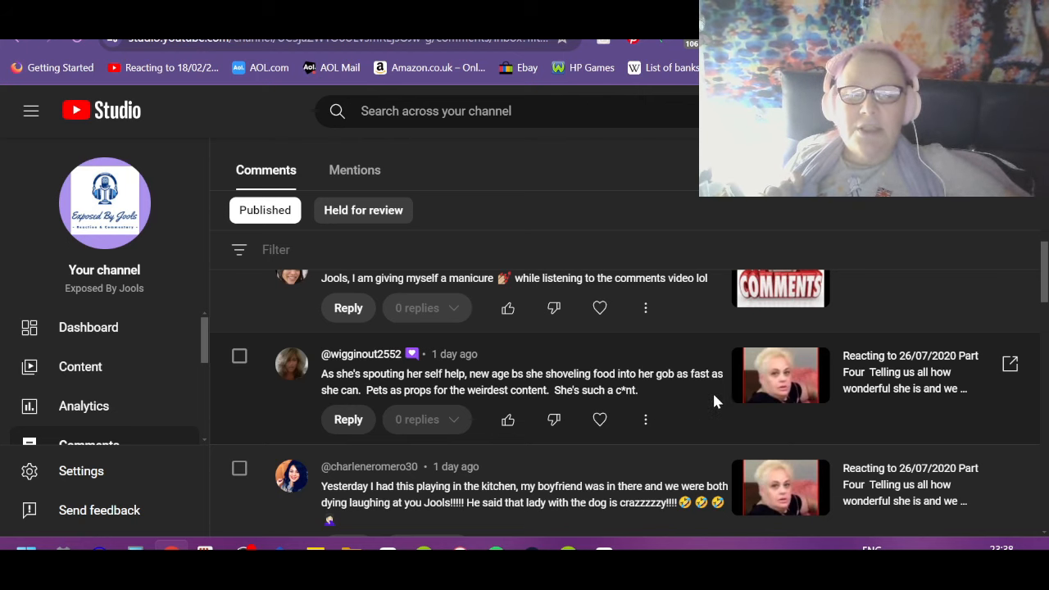
pyautogui.click(508, 420)
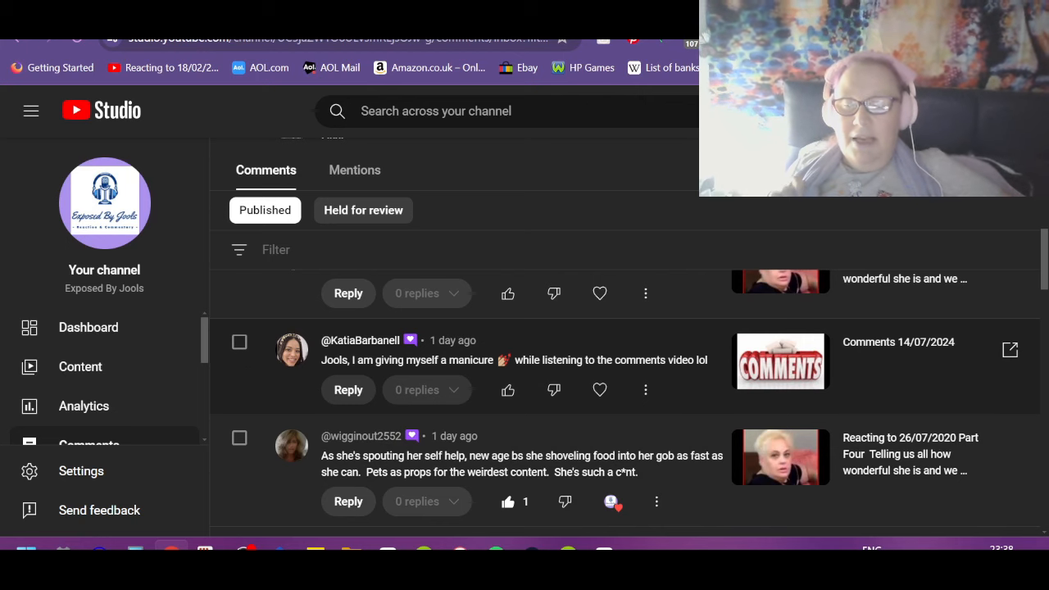
pyautogui.moveTo(646, 390)
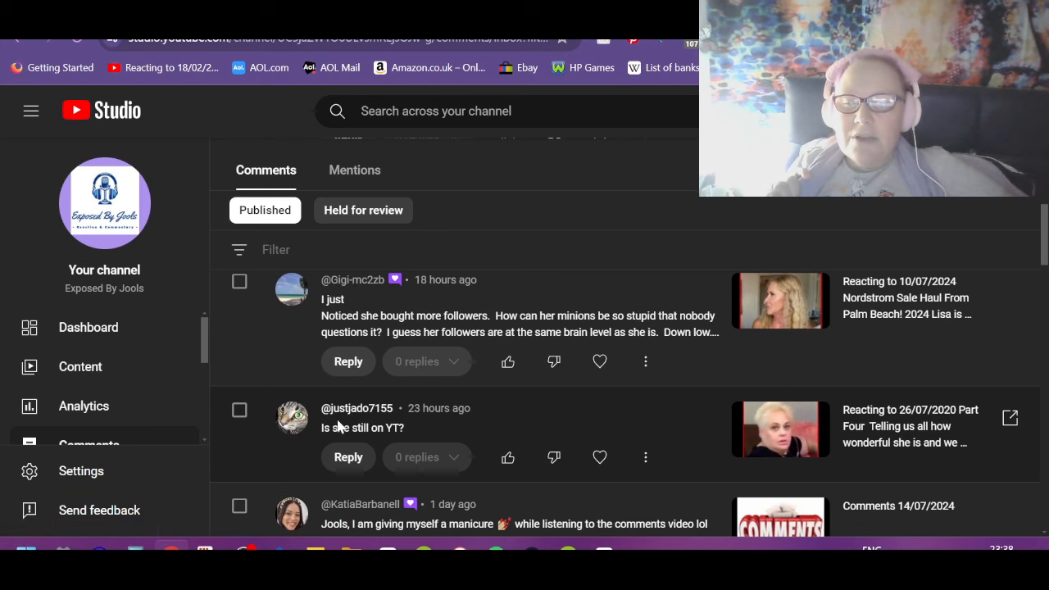
pyautogui.moveTo(359, 417)
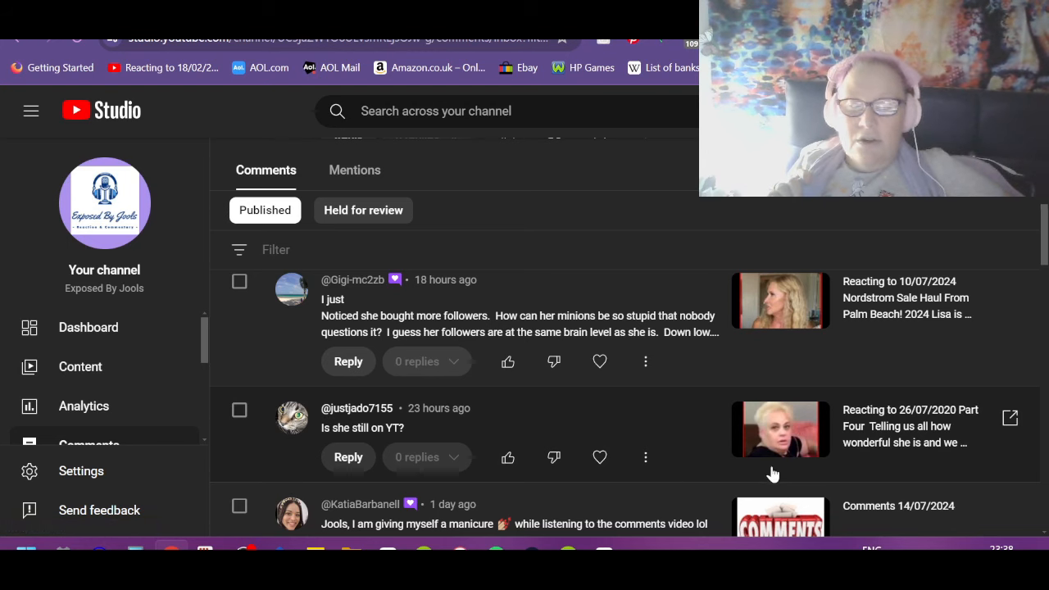
pyautogui.click(347, 456)
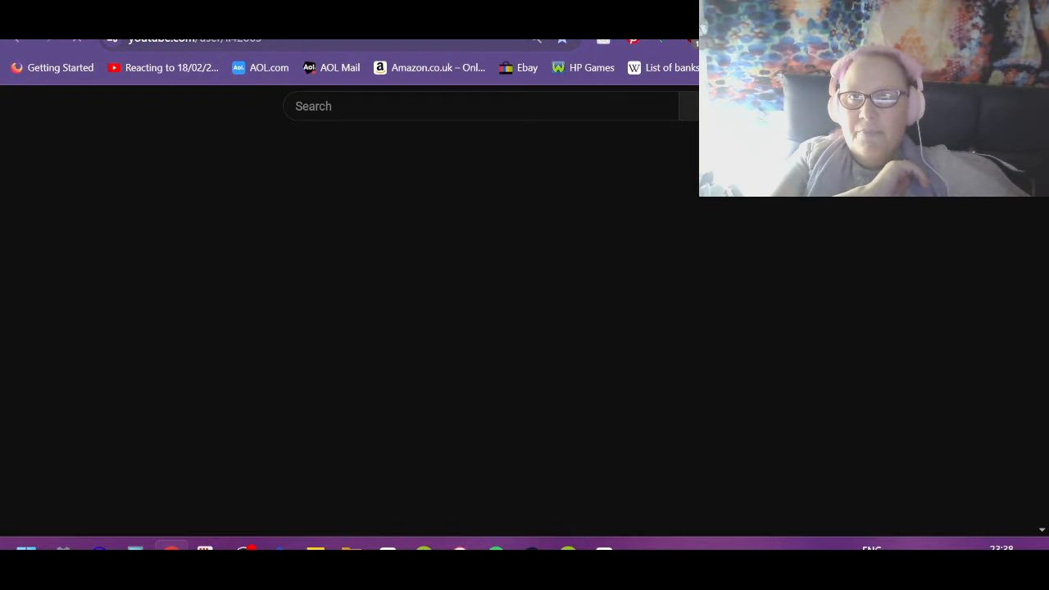
pyautogui.rightClick(205, 39)
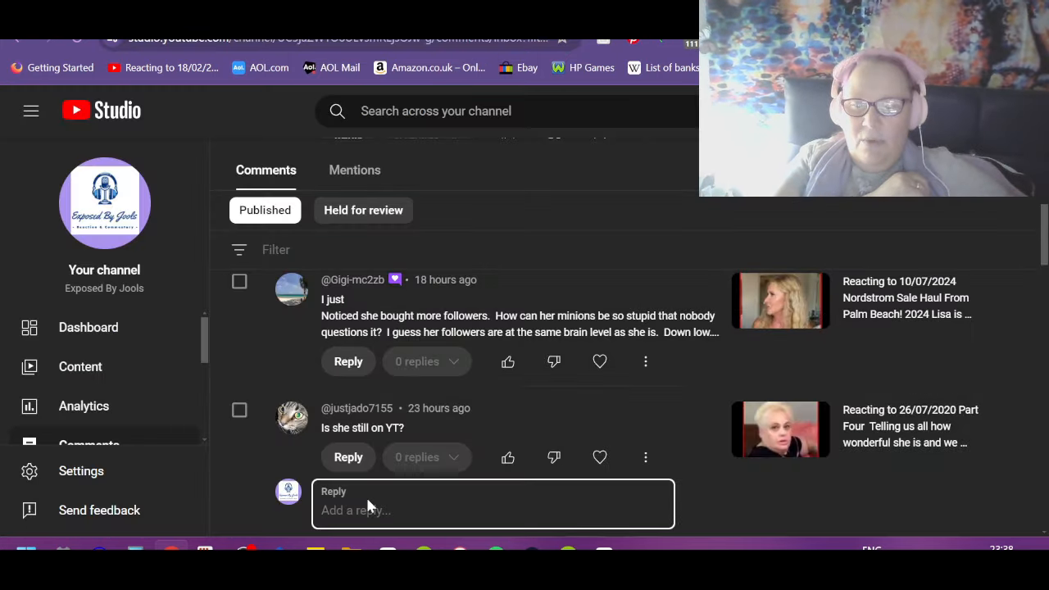
pyautogui.write('https://www.youtube.com/user/ll42863')
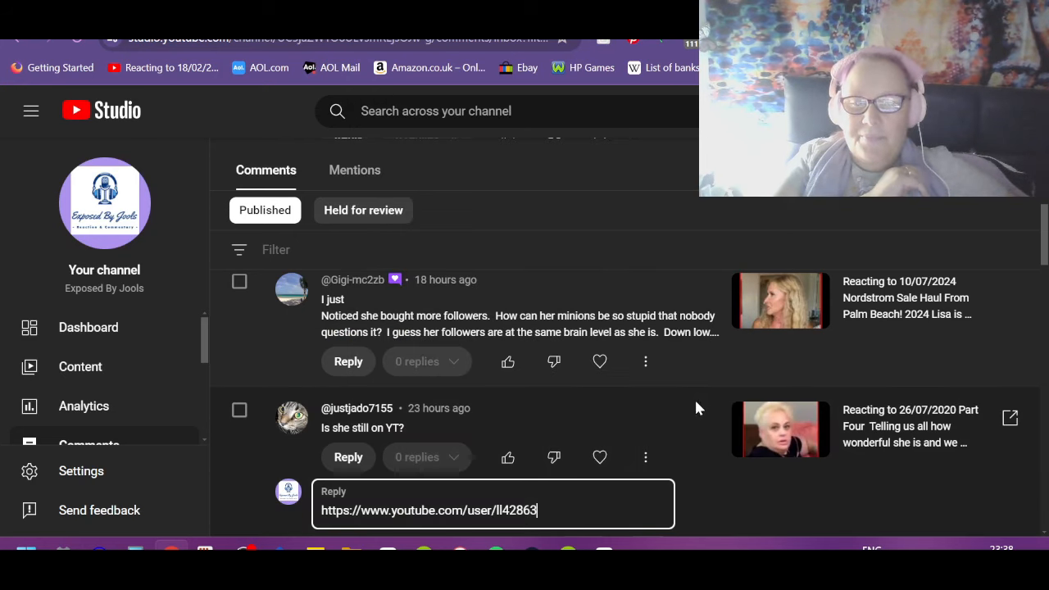
pyautogui.press('Enter')
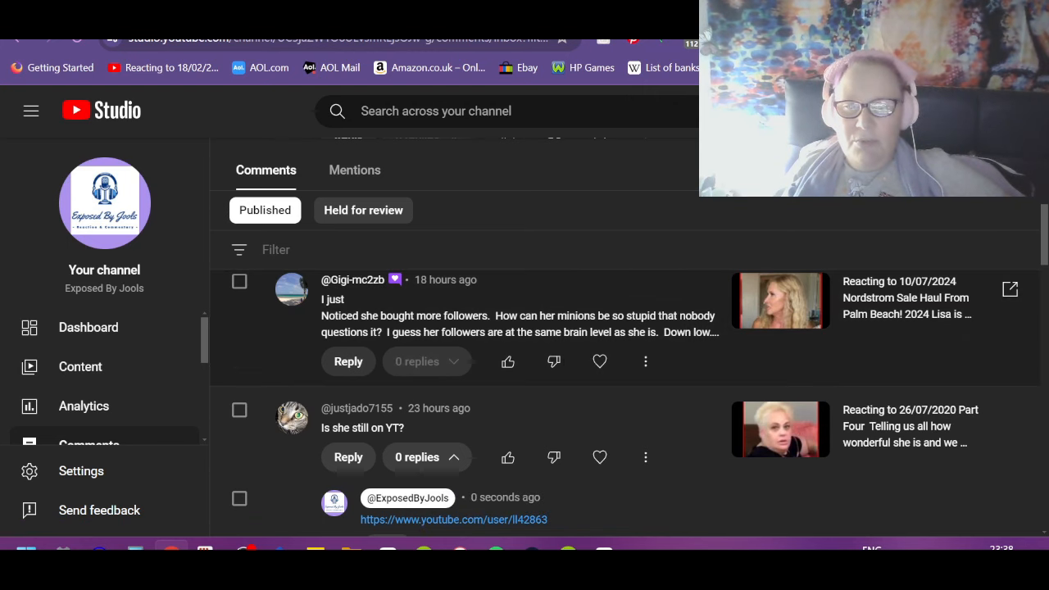
pyautogui.moveTo(731, 374)
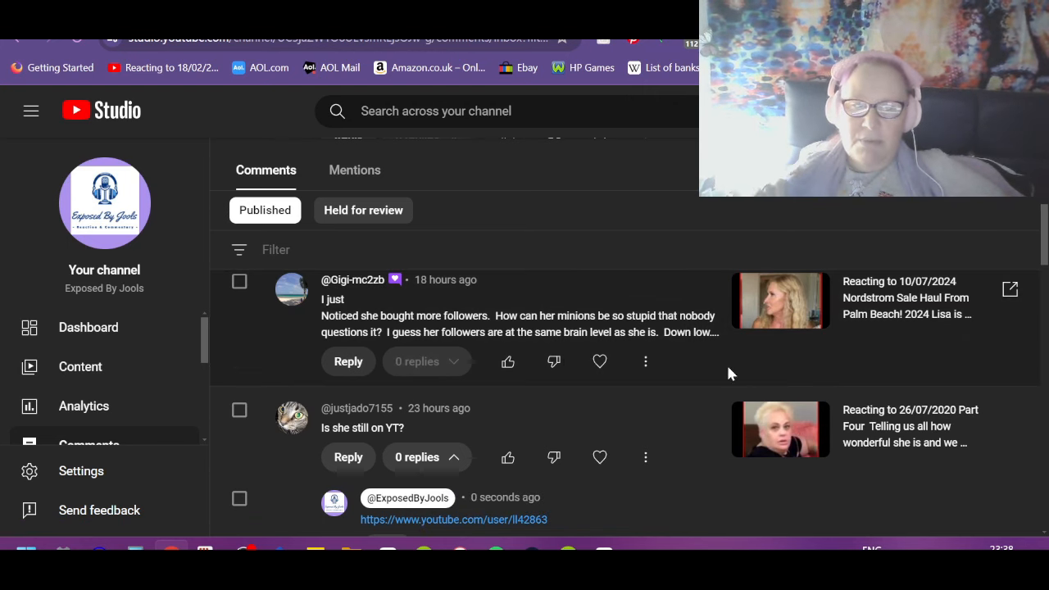
pyautogui.moveTo(410, 351)
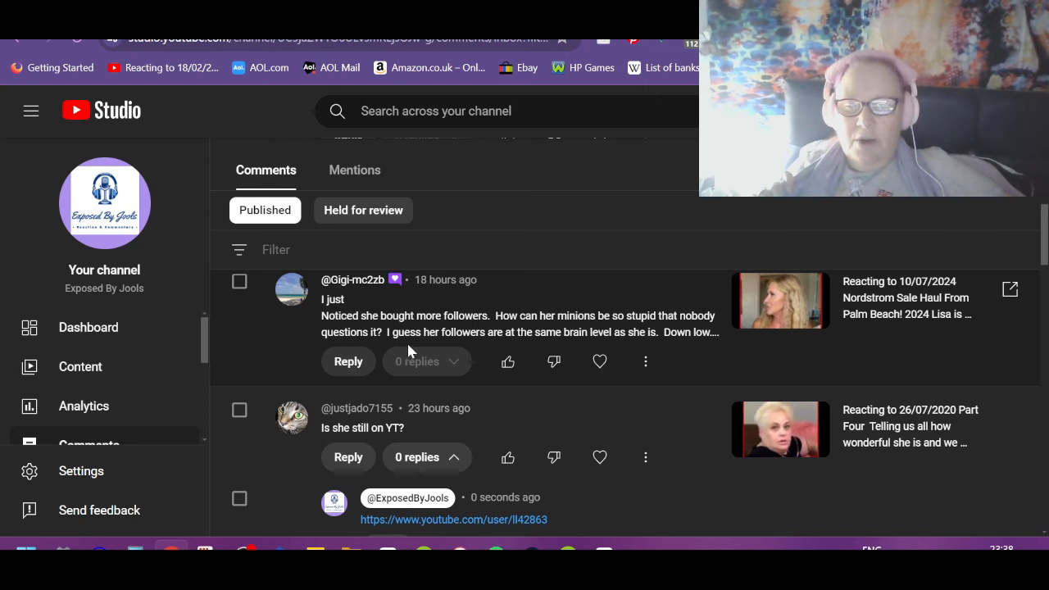
pyautogui.moveTo(511, 344)
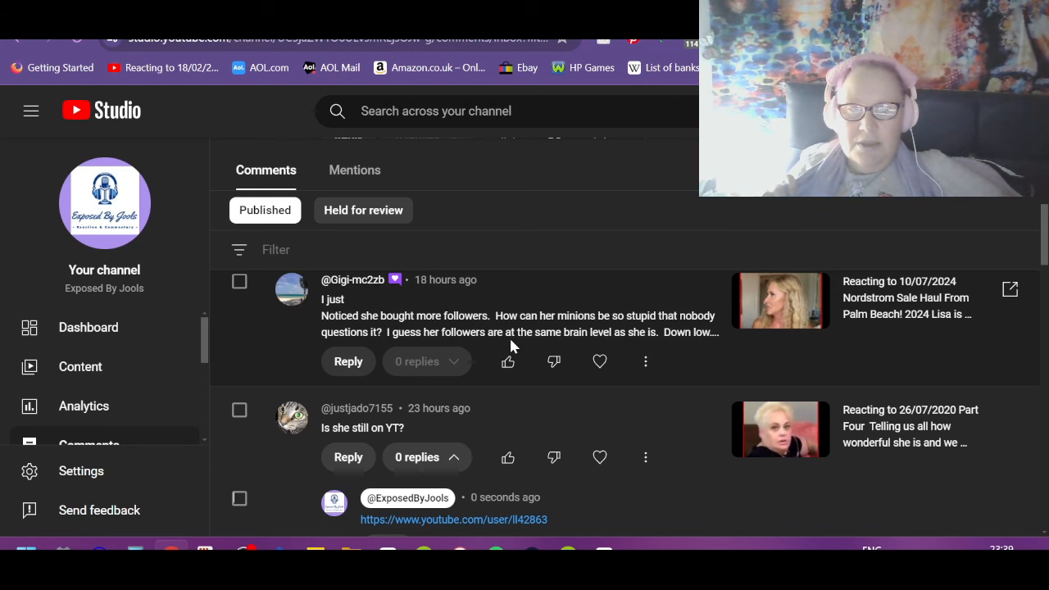
pyautogui.moveTo(702, 353)
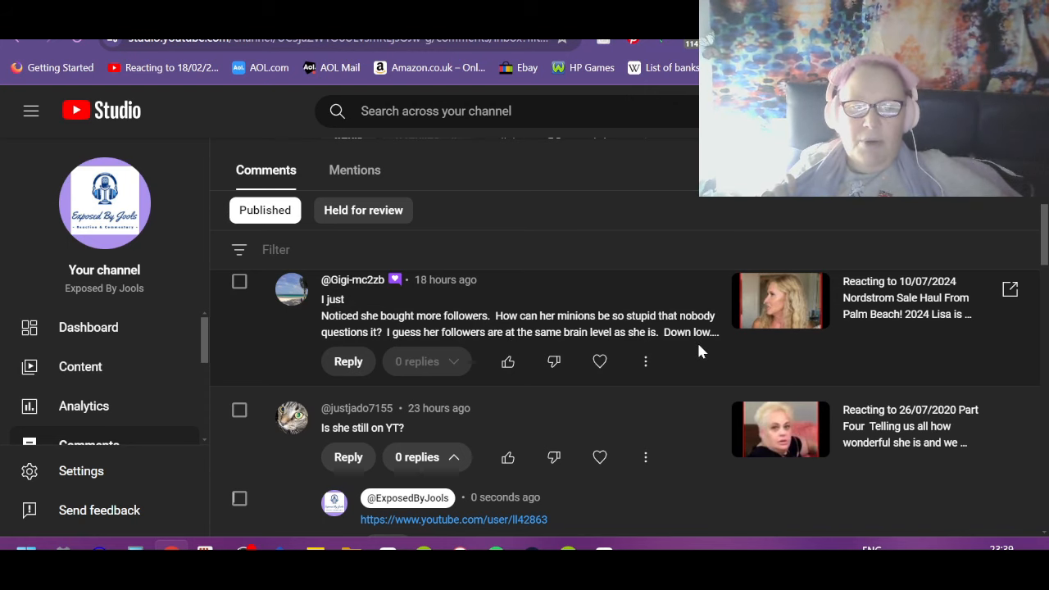
pyautogui.moveTo(750, 341)
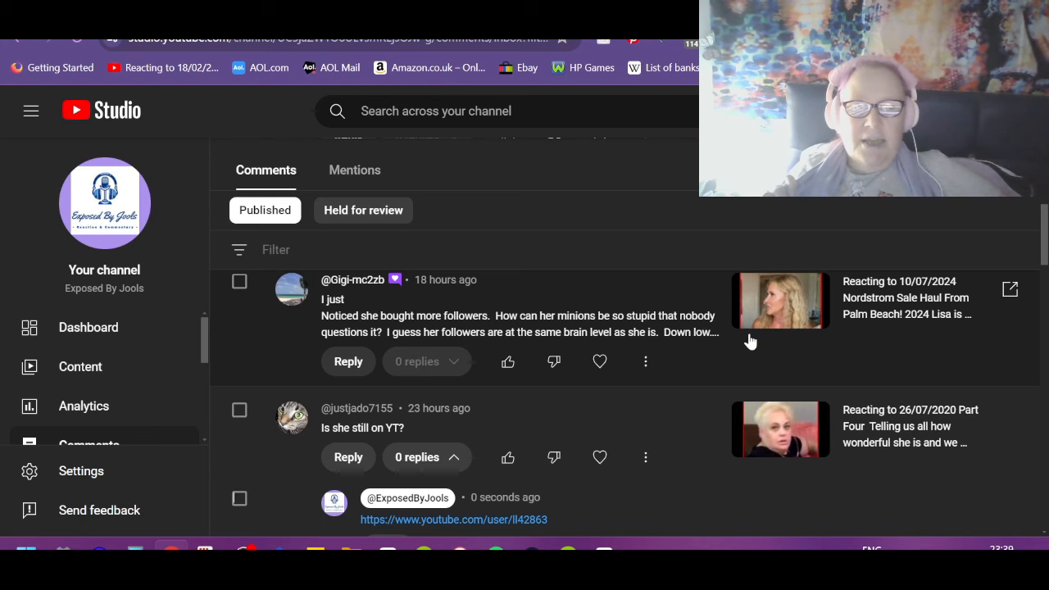
# Like and heart the Gigi-mc2zb 'bought more followers' comment.
pyautogui.click(508, 363)
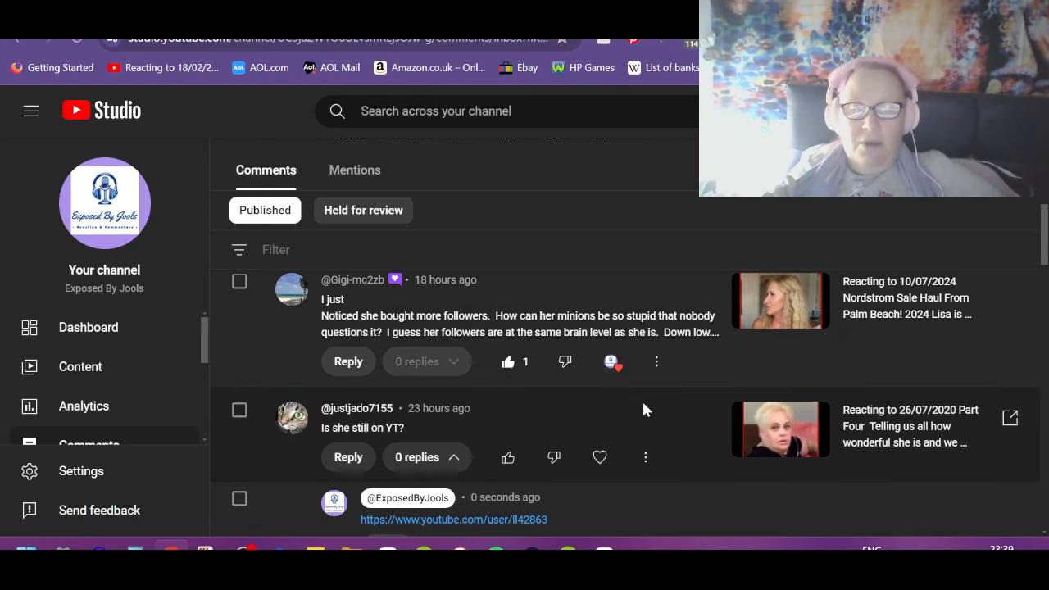
pyautogui.click(508, 458)
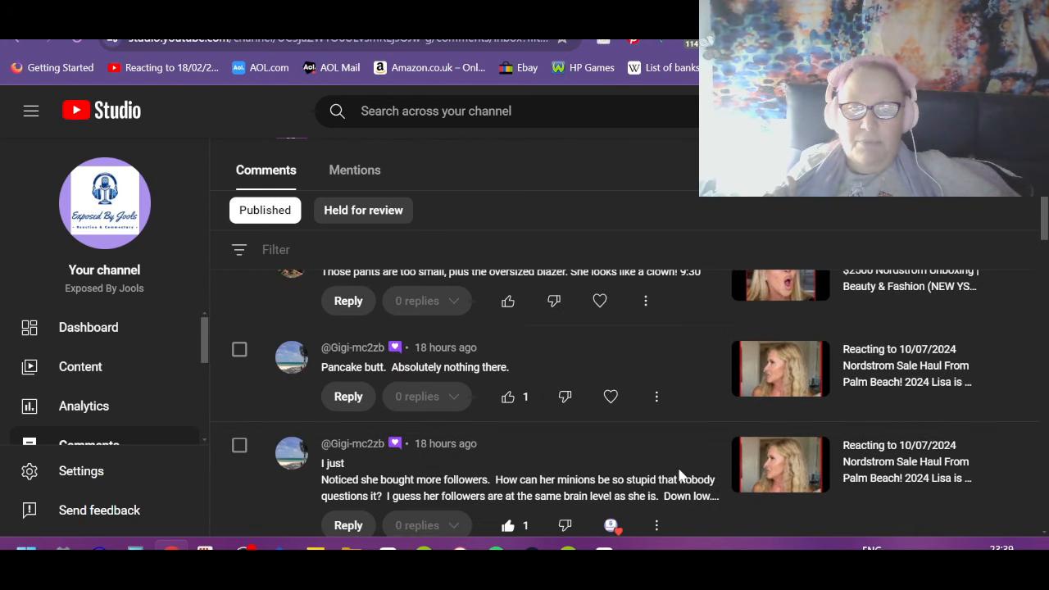
pyautogui.moveTo(197, 318)
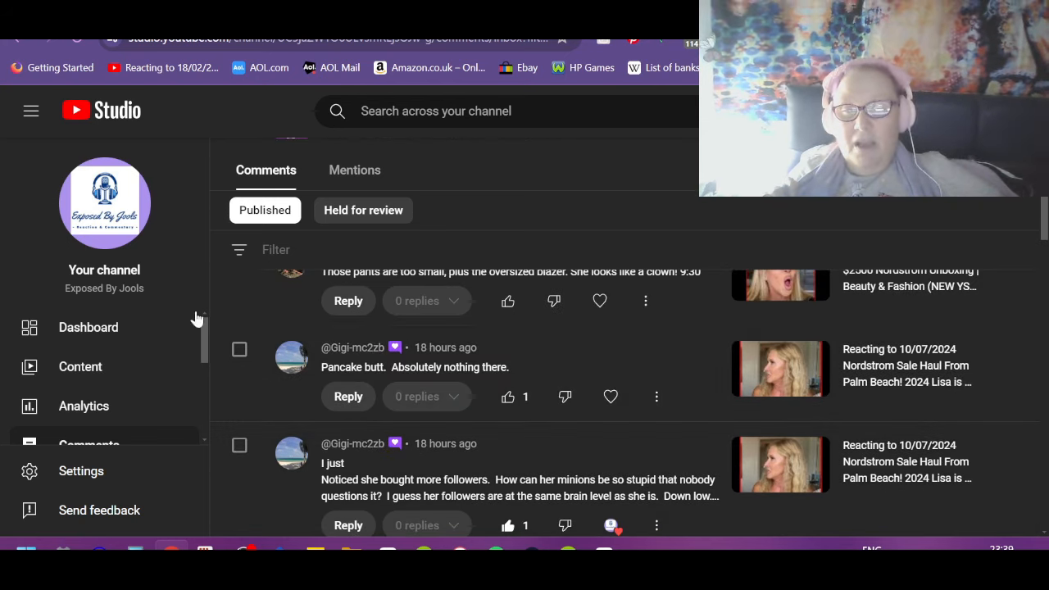
pyautogui.moveTo(696, 426)
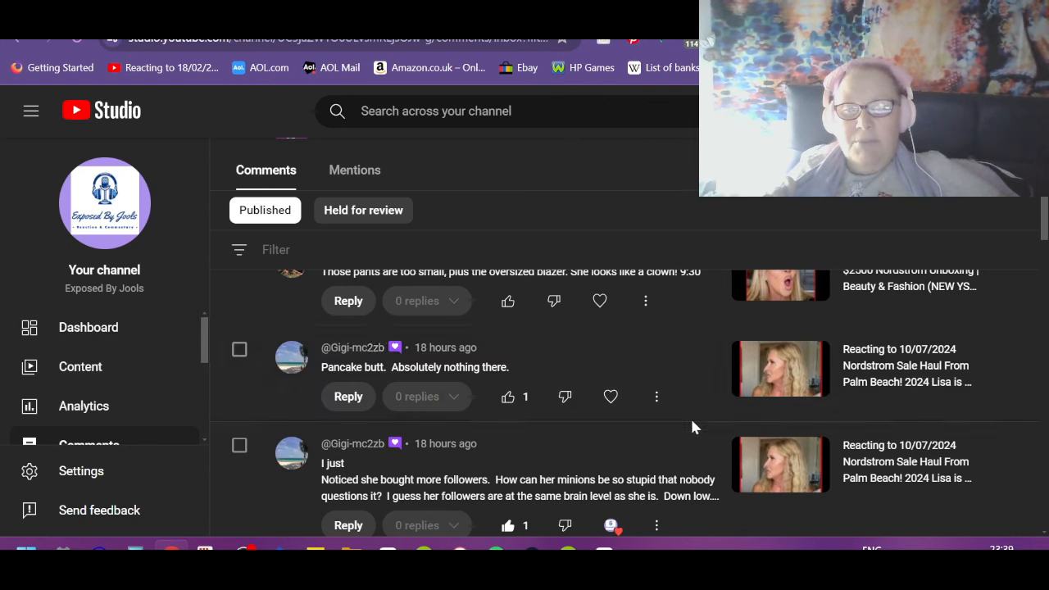
pyautogui.moveTo(680, 413)
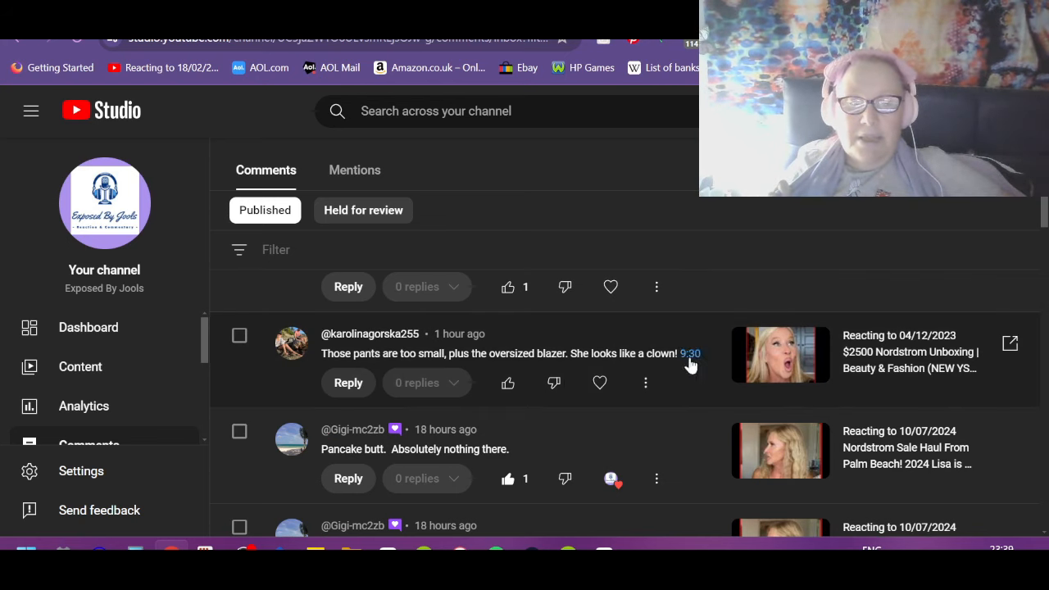
# Jump to the 9:30 timestamp in the Nordstrom Unboxing video from the 'pants are too small' comment.
pyautogui.click(688, 354)
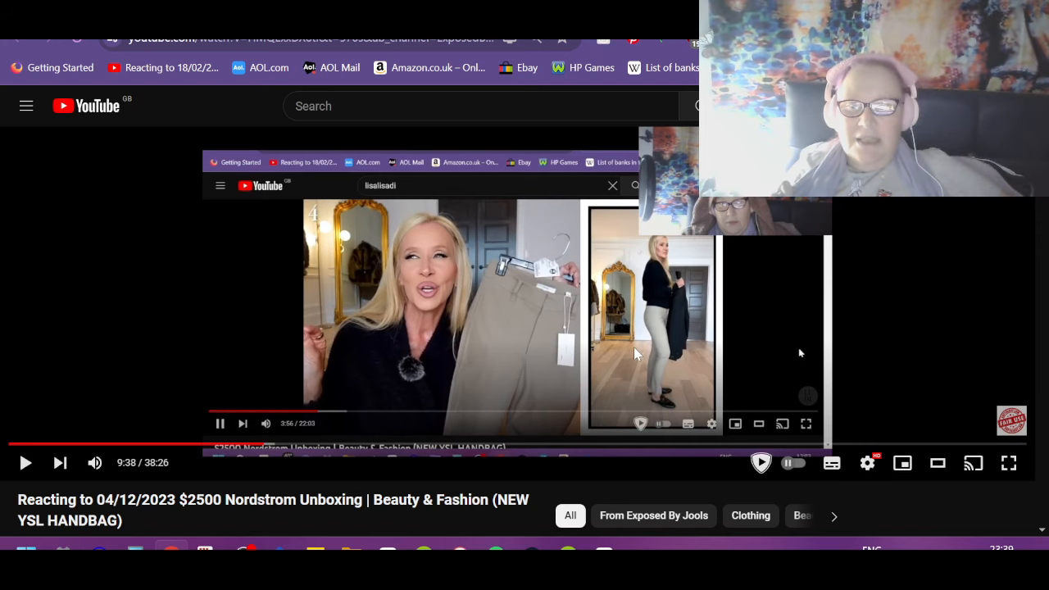
pyautogui.moveTo(659, 333)
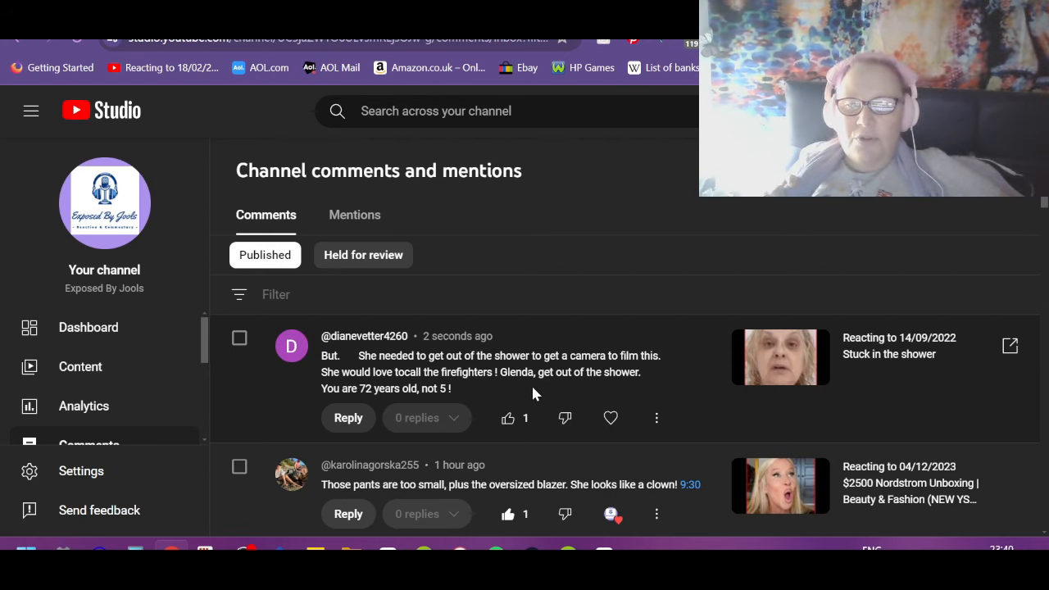
pyautogui.moveTo(718, 357)
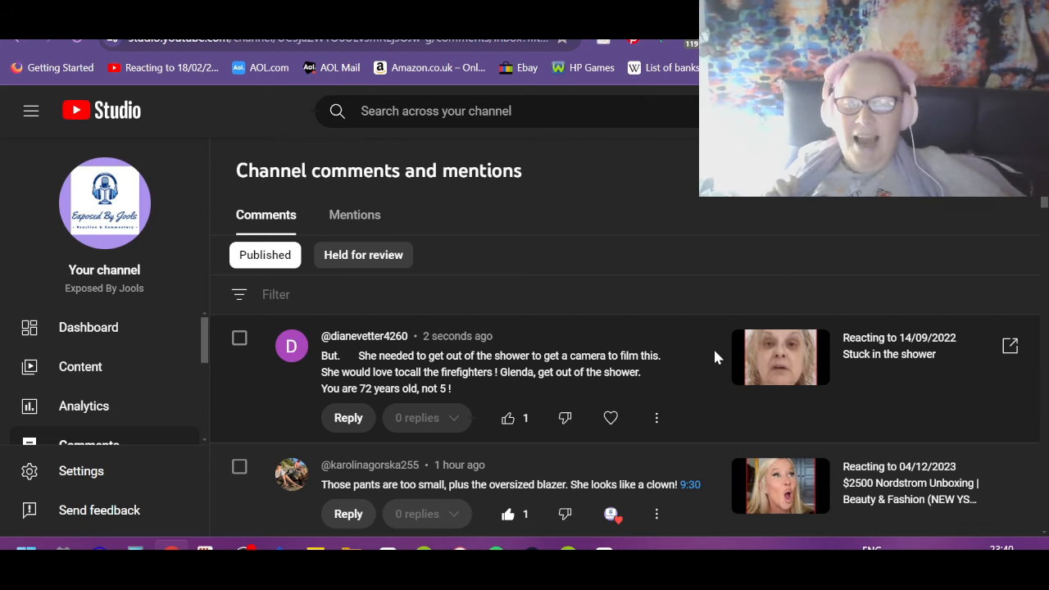
pyautogui.moveTo(730, 347)
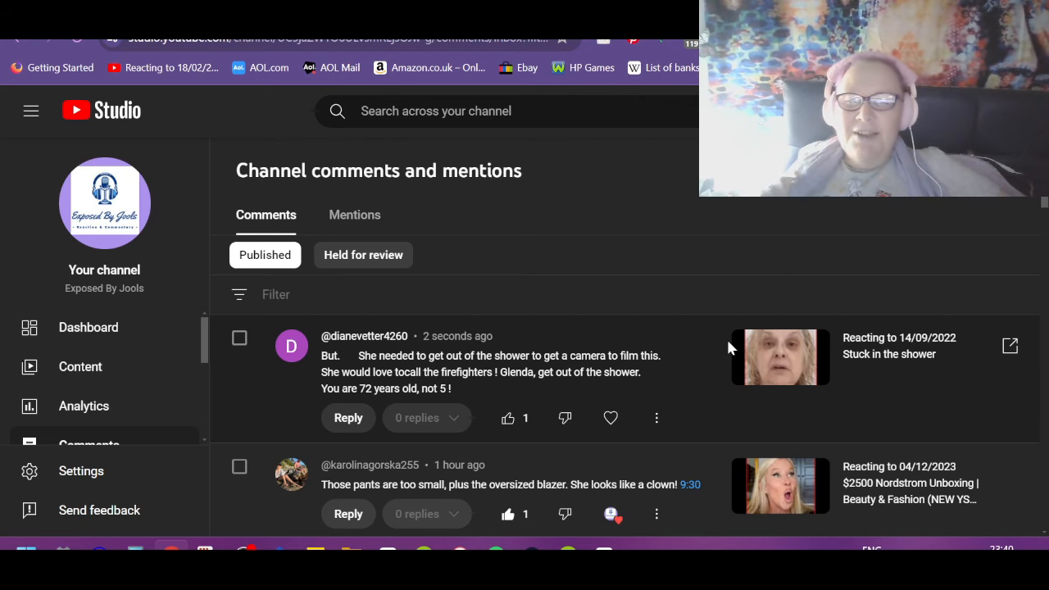
pyautogui.moveTo(603, 433)
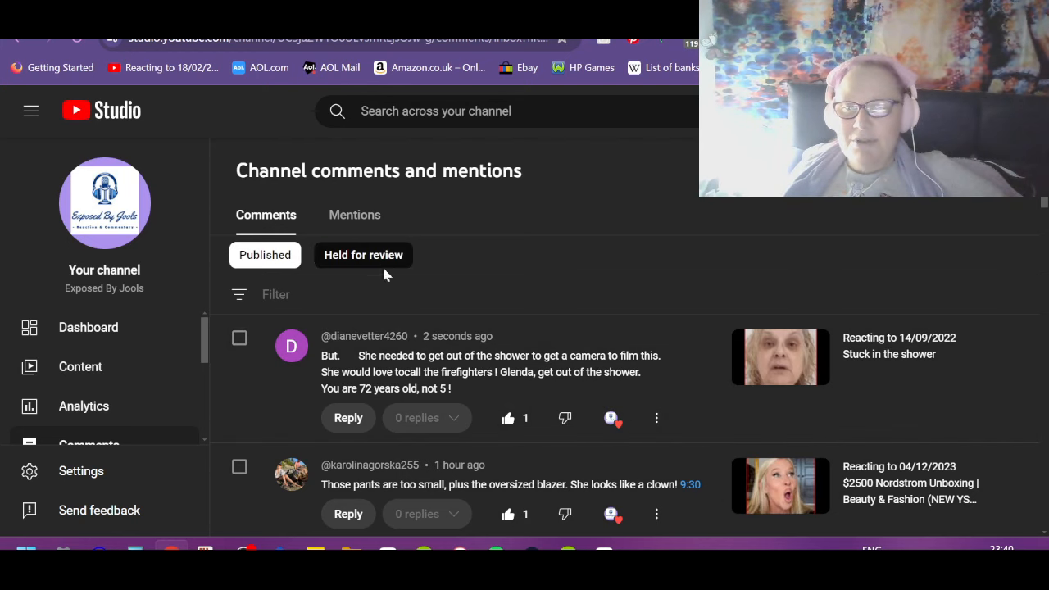
# Approve the 'She is SO jealous' comment and the remaining held comment, emptying the queue.
pyautogui.click(364, 255)
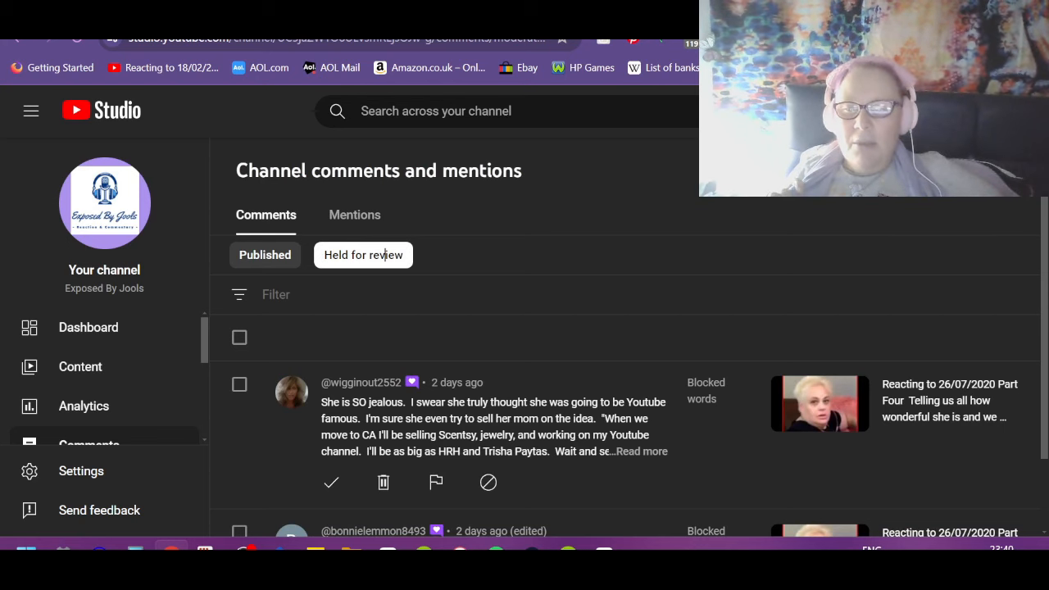
pyautogui.moveTo(652, 278)
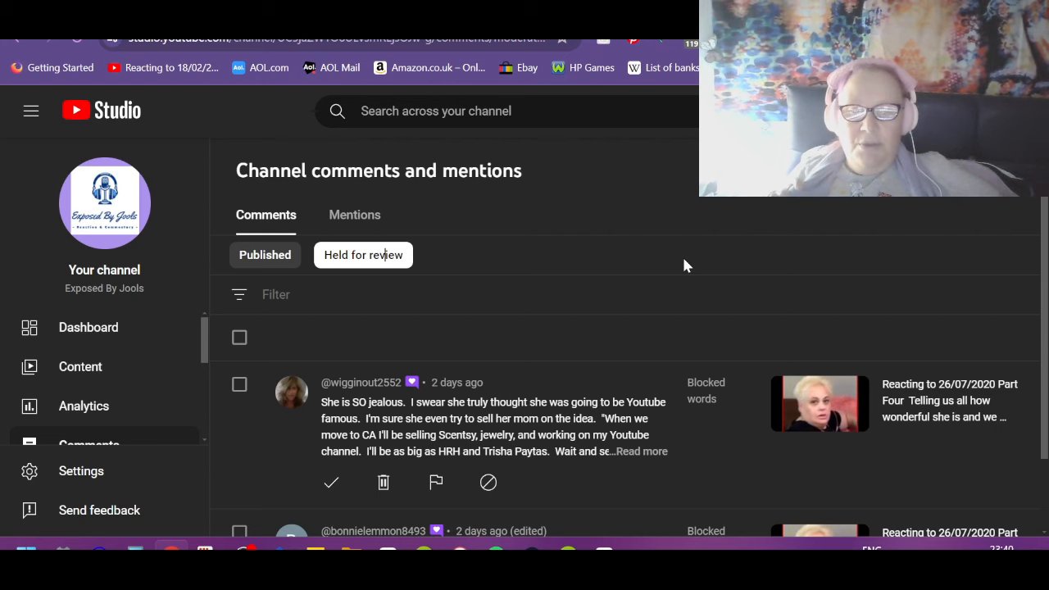
pyautogui.moveTo(664, 174)
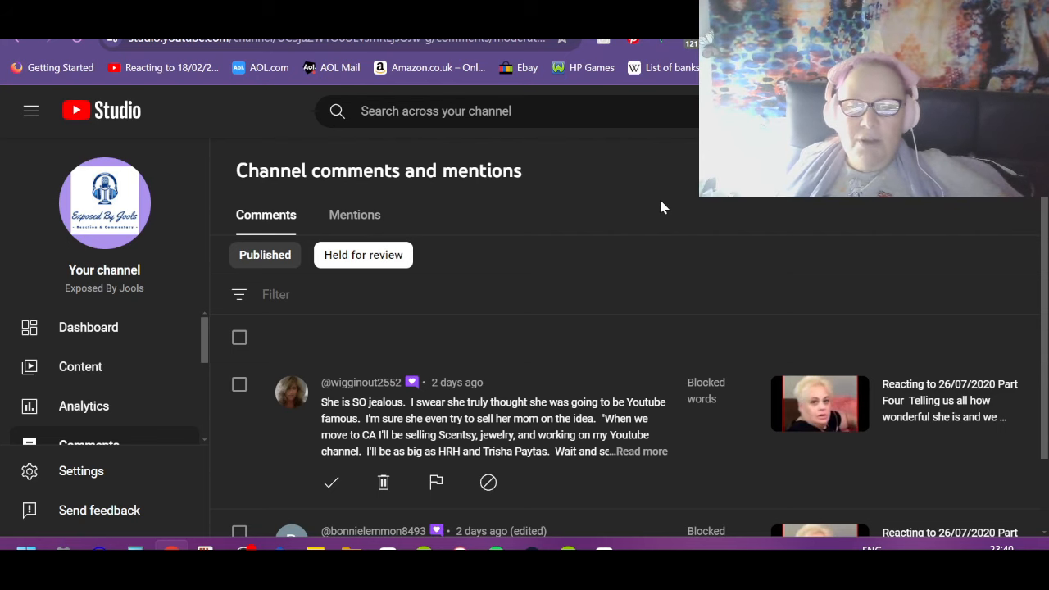
pyautogui.moveTo(534, 495)
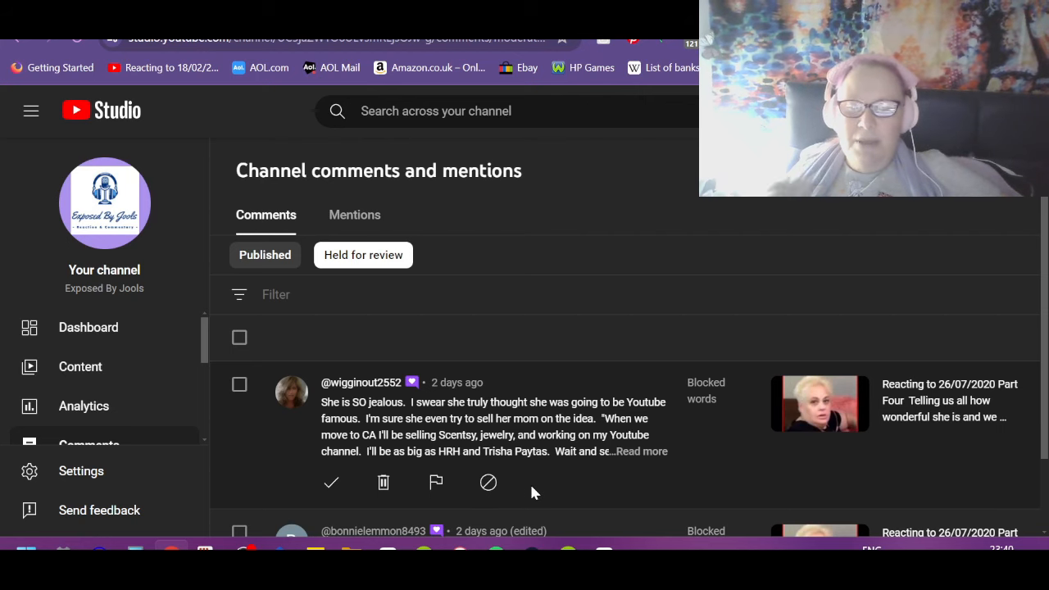
pyautogui.moveTo(593, 472)
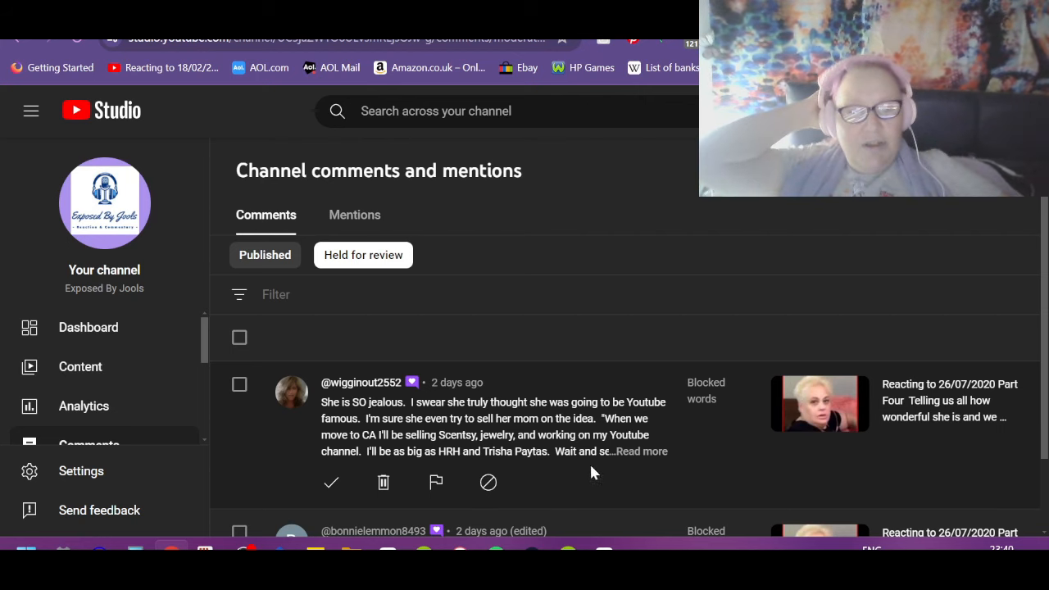
pyautogui.click(642, 451)
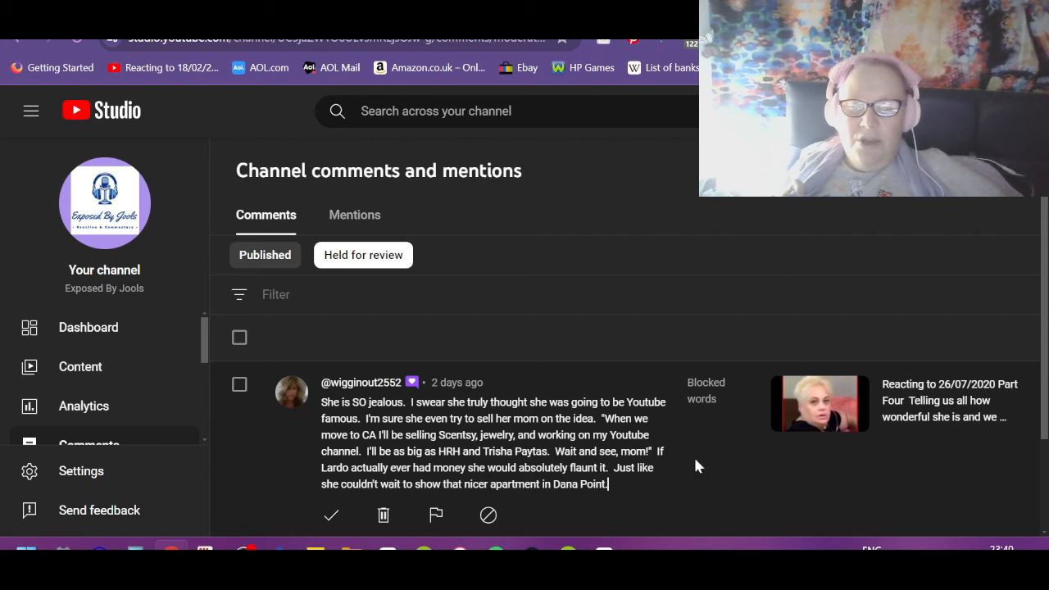
pyautogui.scroll(-3)
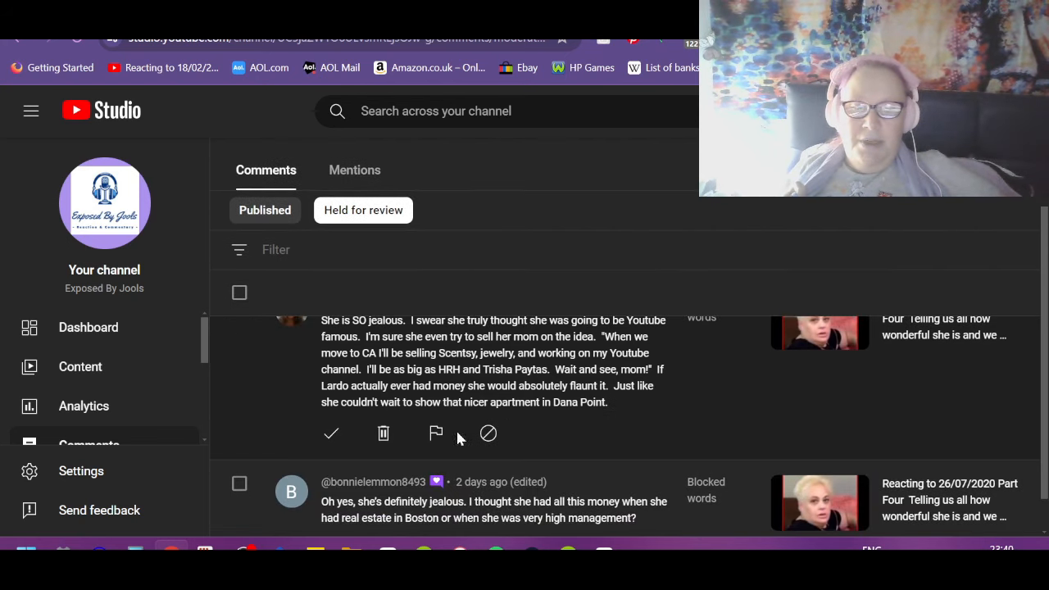
pyautogui.click(331, 433)
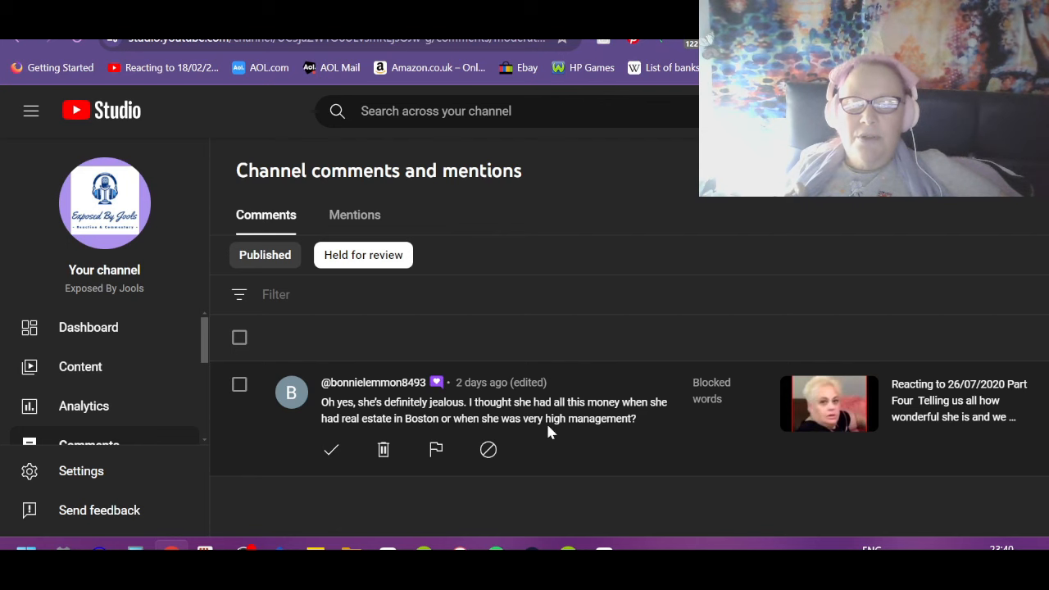
pyautogui.moveTo(305, 454)
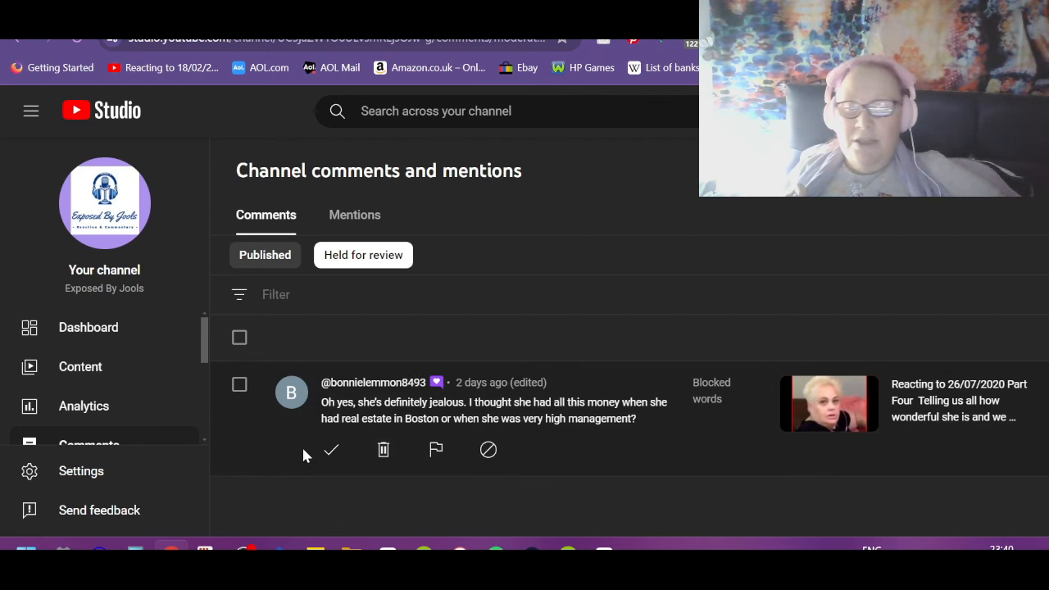
pyautogui.click(331, 449)
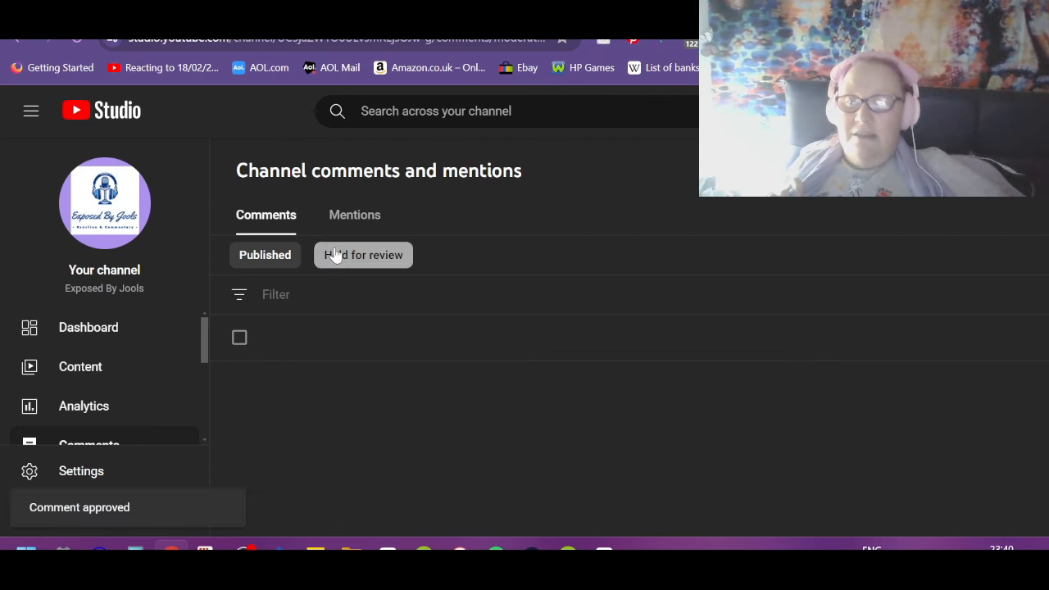
# Return to the Published comments list.
pyautogui.click(266, 256)
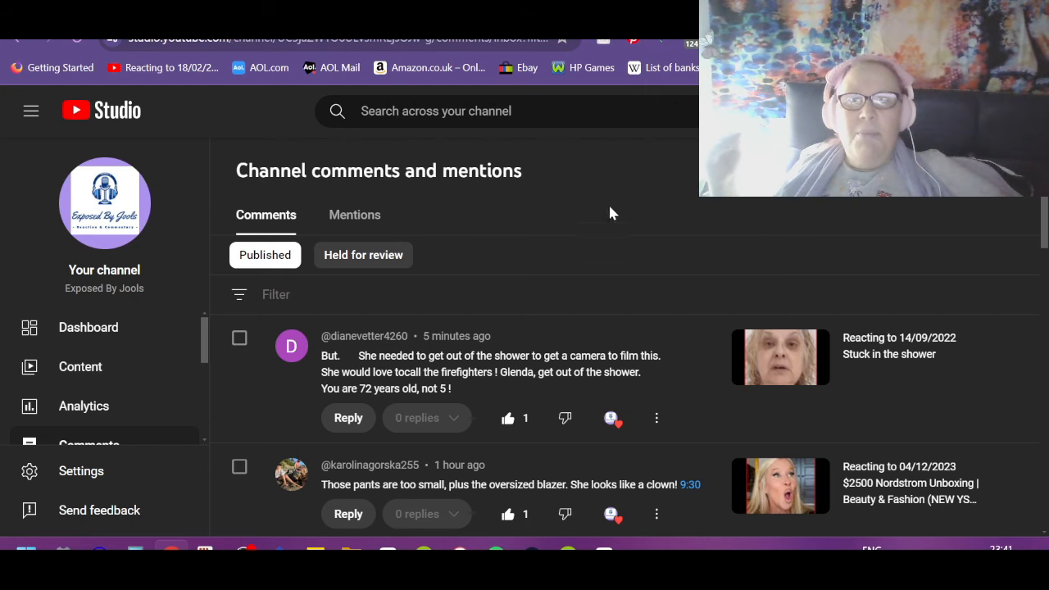
pyautogui.moveTo(626, 243)
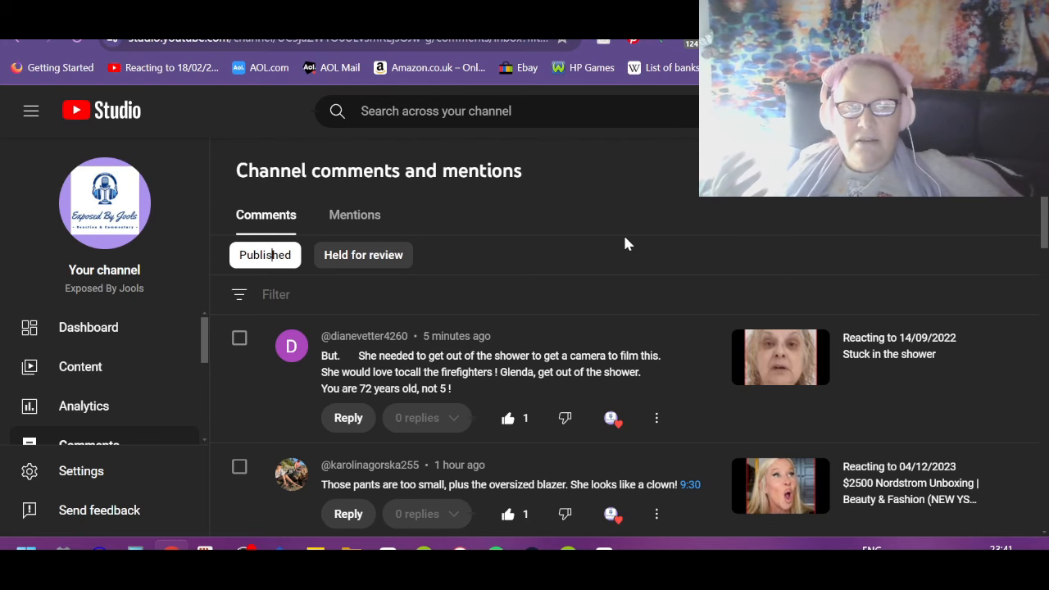
pyautogui.moveTo(171, 539)
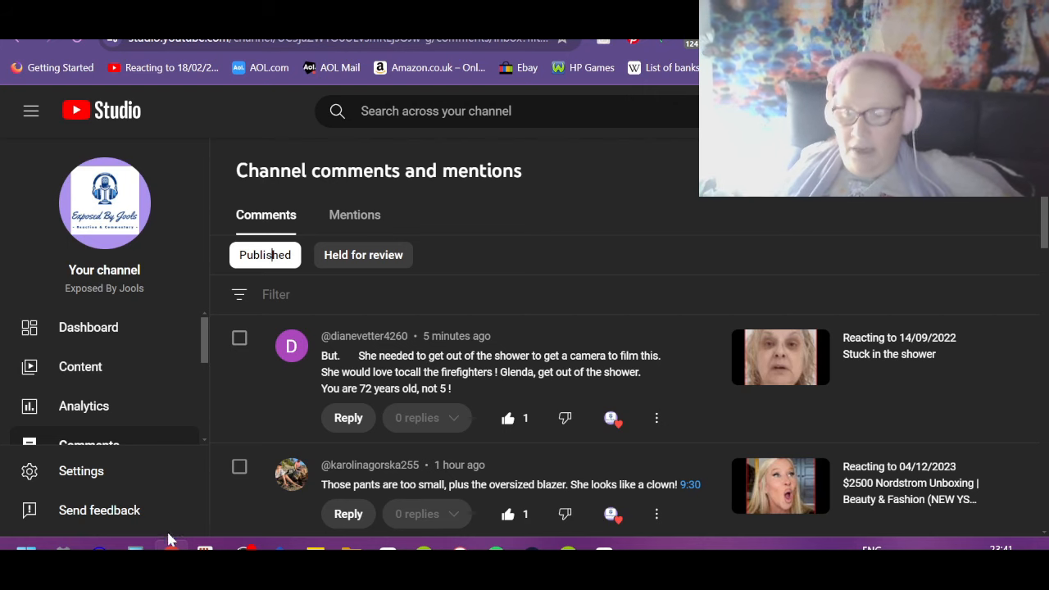